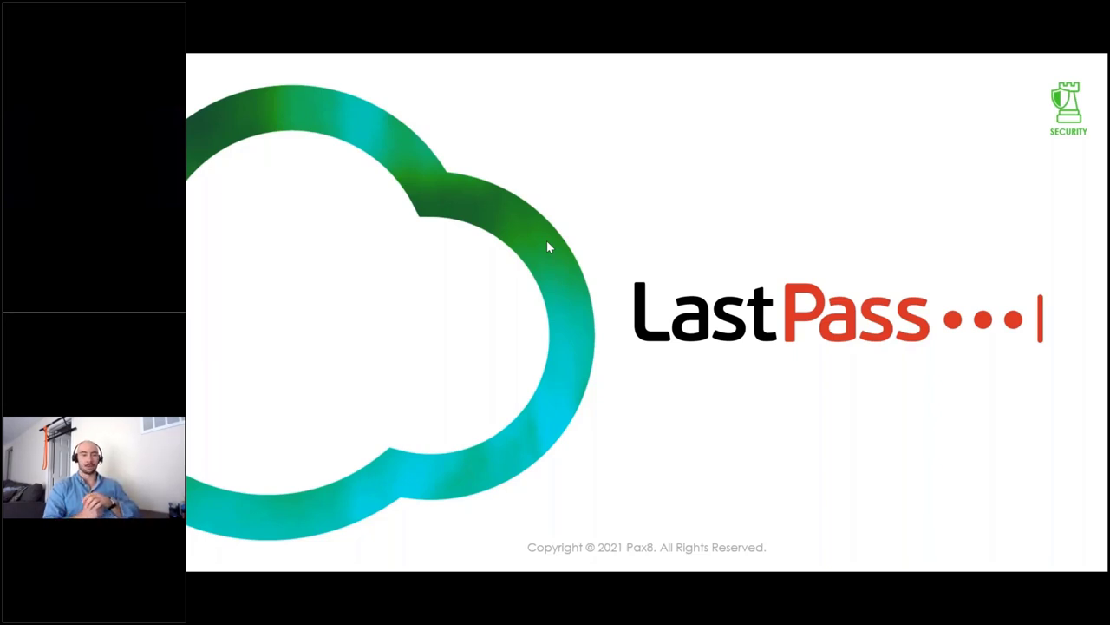
mouse_move(805, 236)
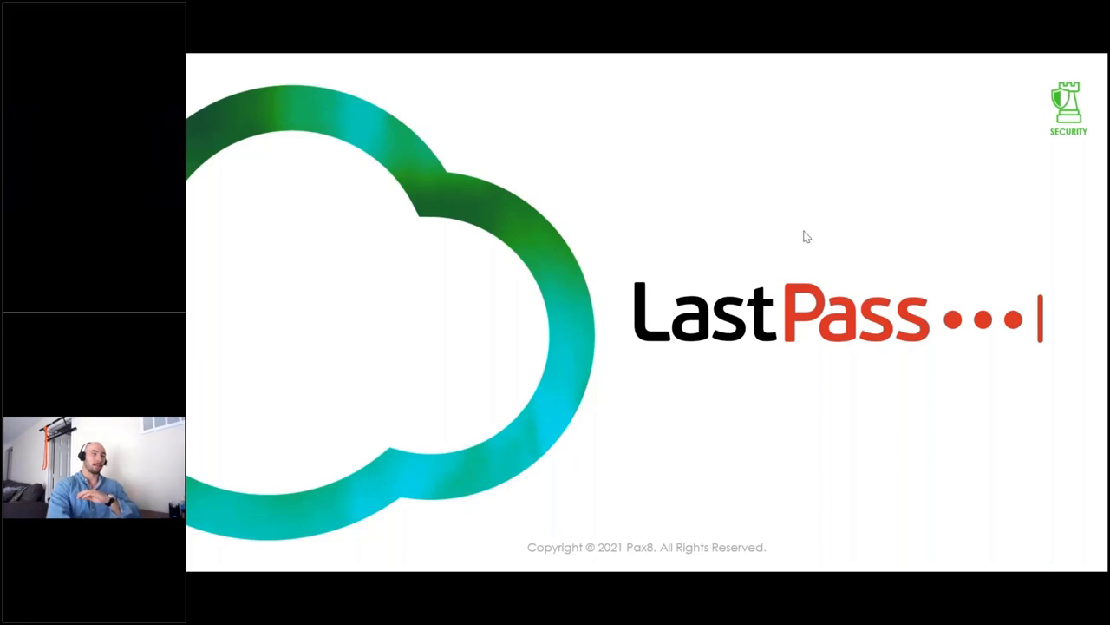
Step: Advance the slideshow from the LastPass title slide to the Company Overview slide with LogMeIn figures
key(right)
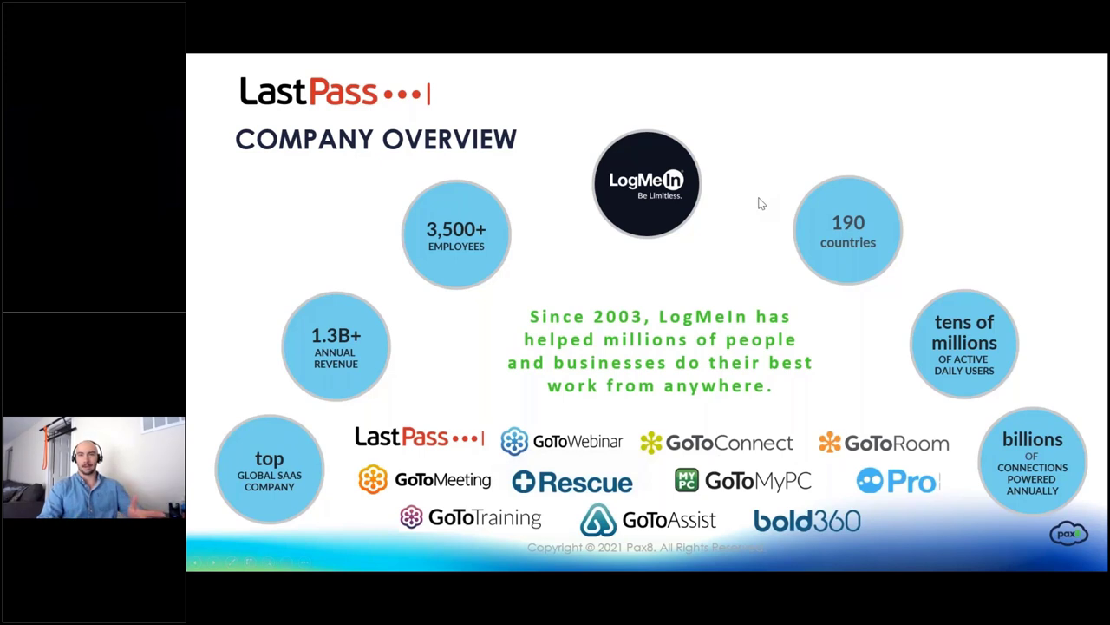
mouse_move(684, 336)
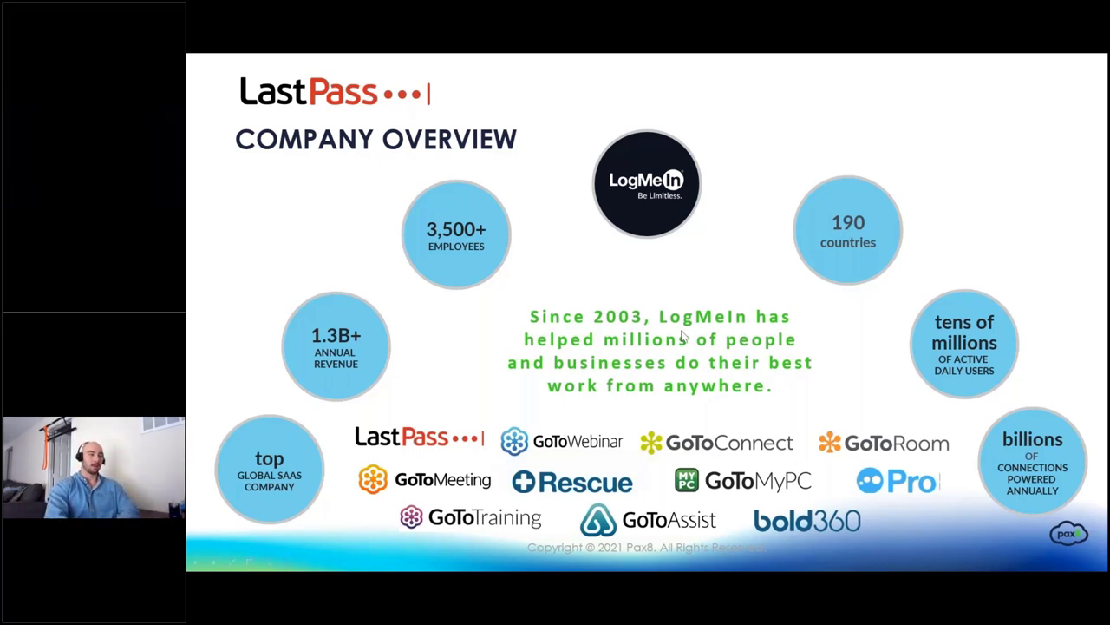
mouse_move(593, 244)
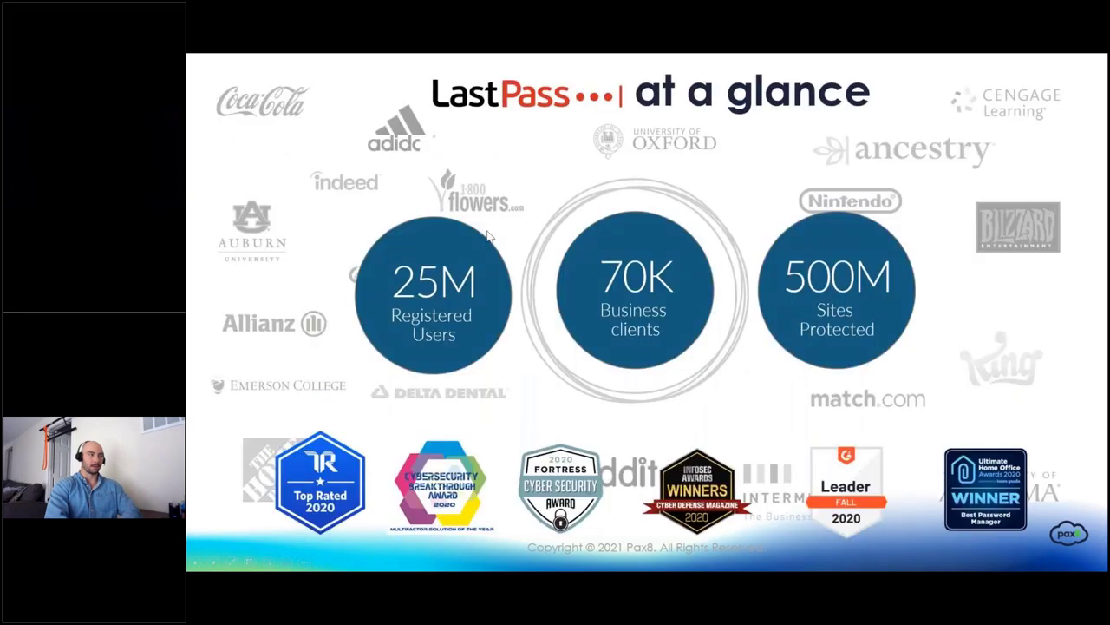
mouse_move(378, 246)
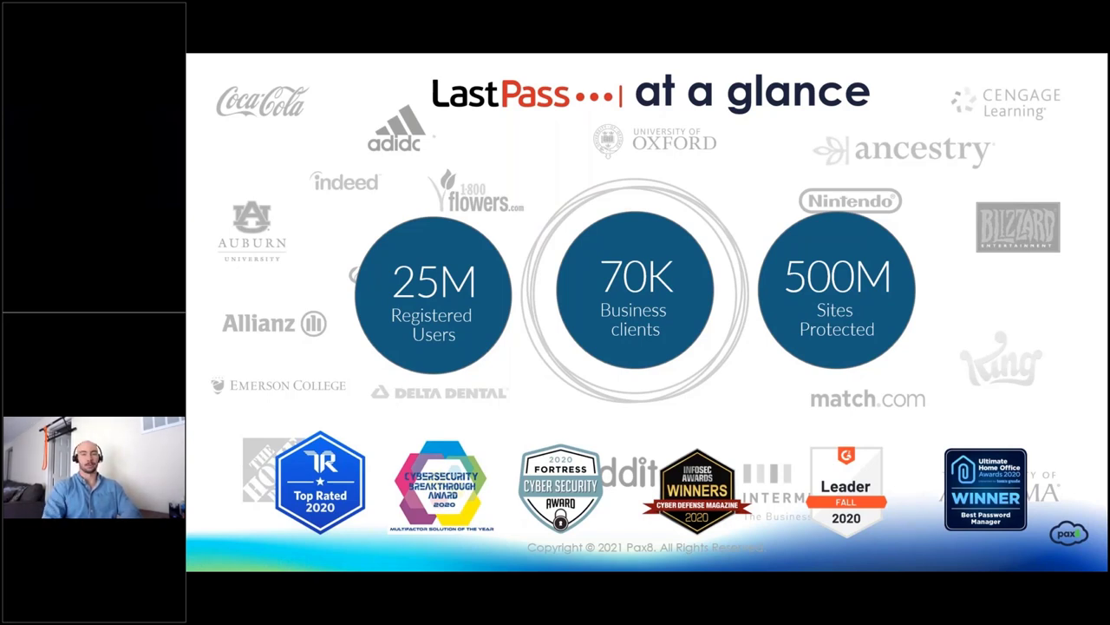
mouse_move(507, 177)
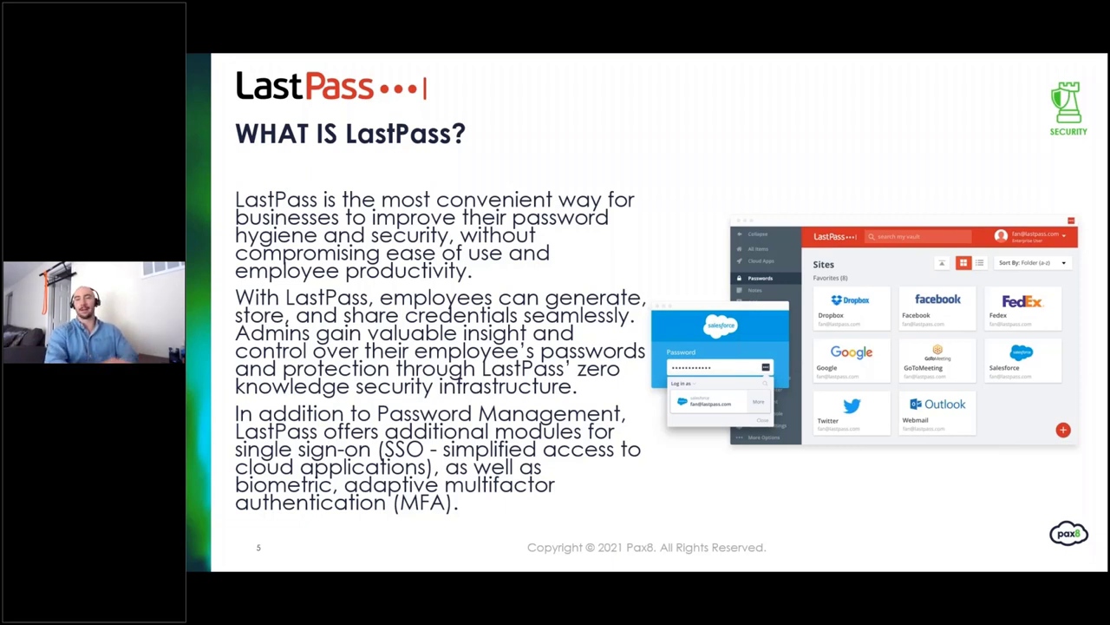
Step: Advance to the Product Features slide listing the fourteen LastPass capabilities
key(right)
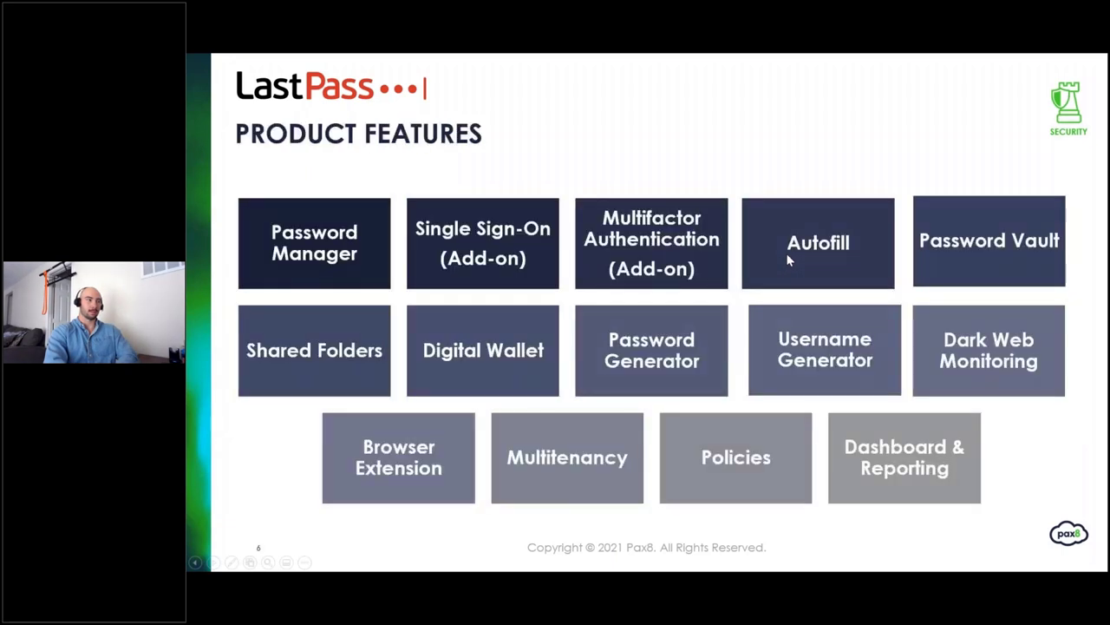
mouse_move(410, 170)
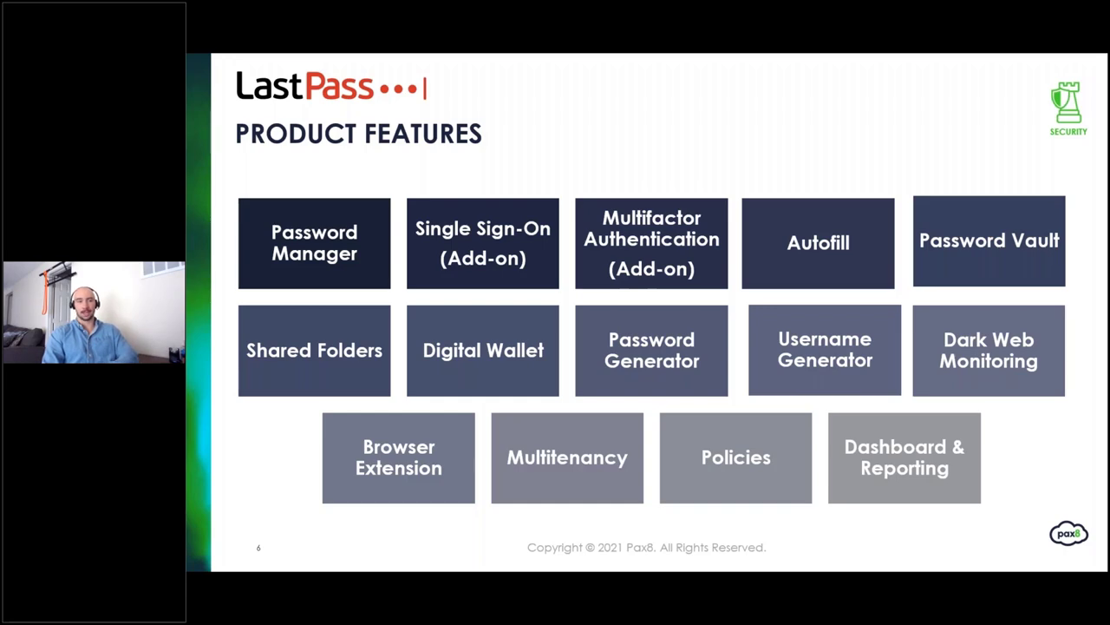
mouse_move(652, 174)
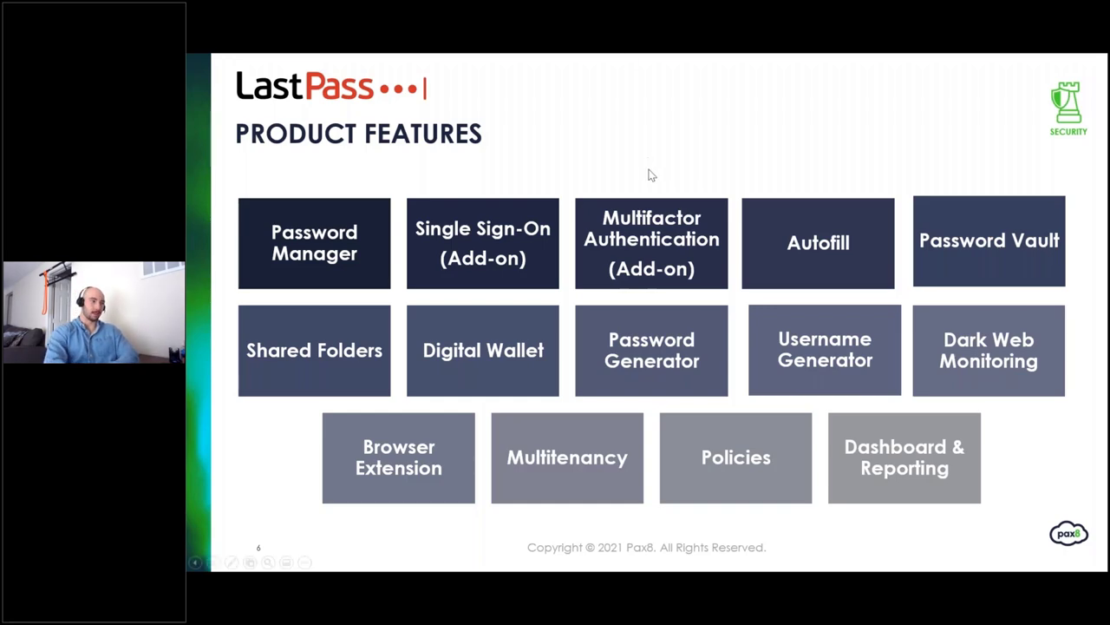
key(right)
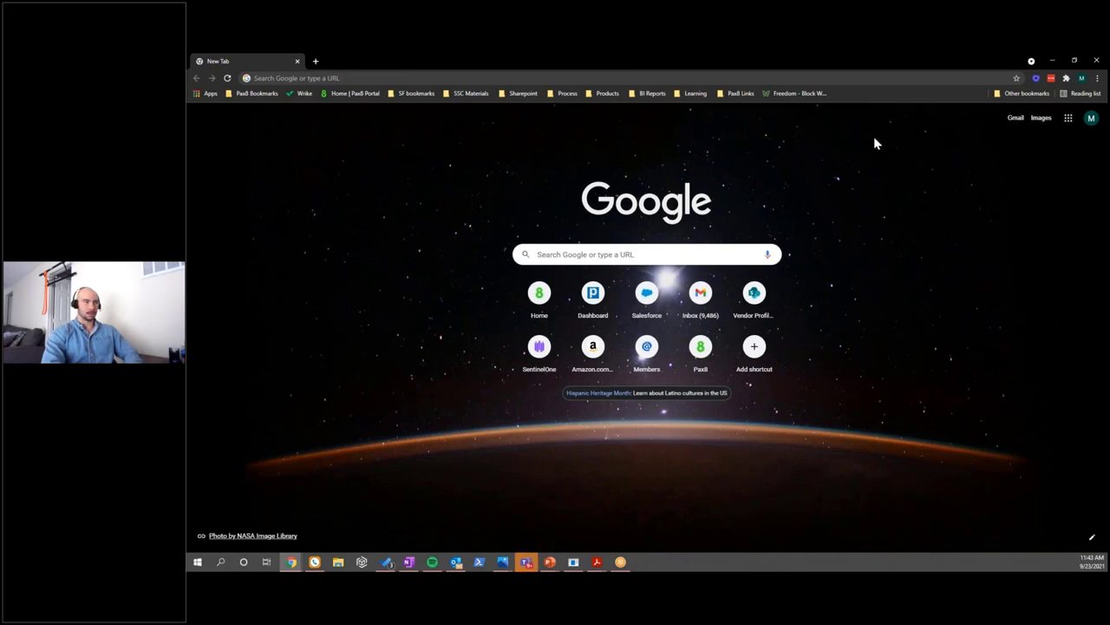
mouse_move(437, 177)
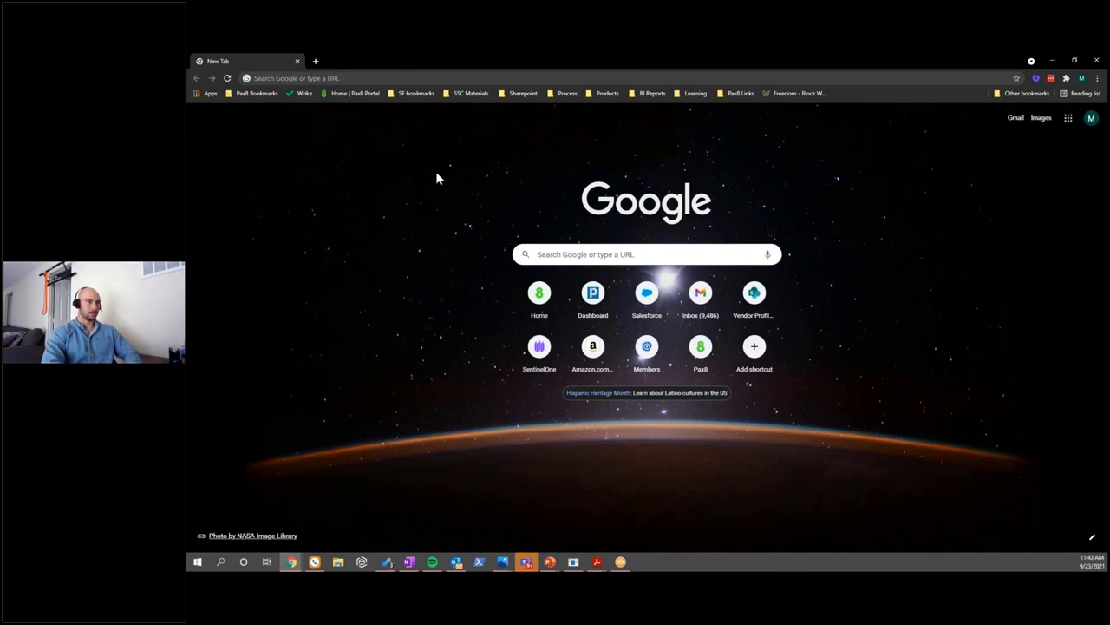
mouse_move(399, 211)
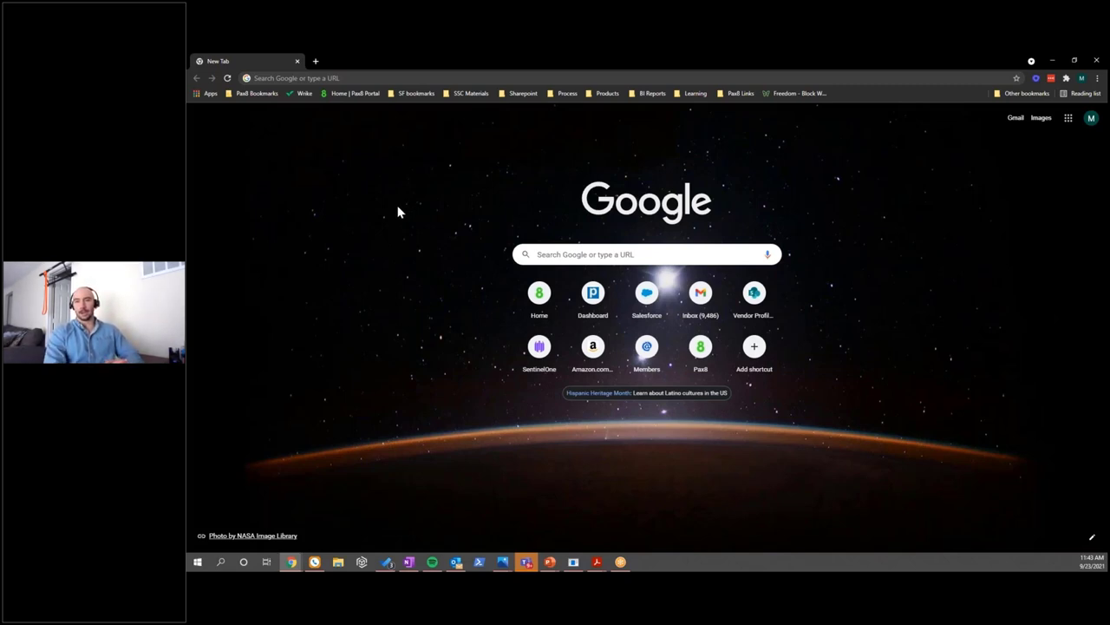
mouse_move(703, 166)
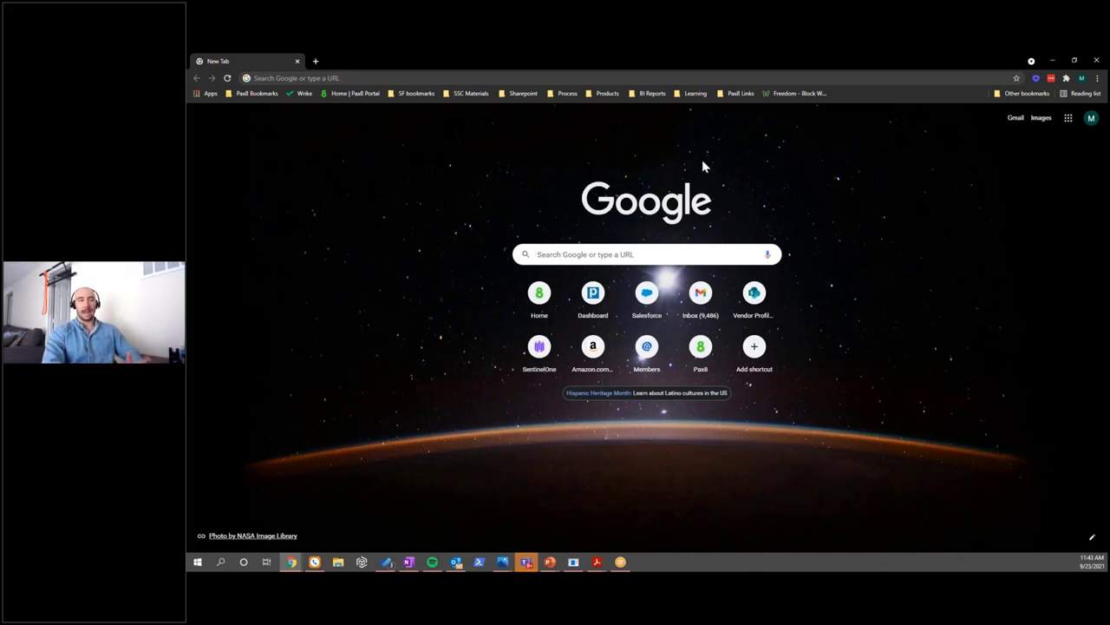
mouse_move(899, 178)
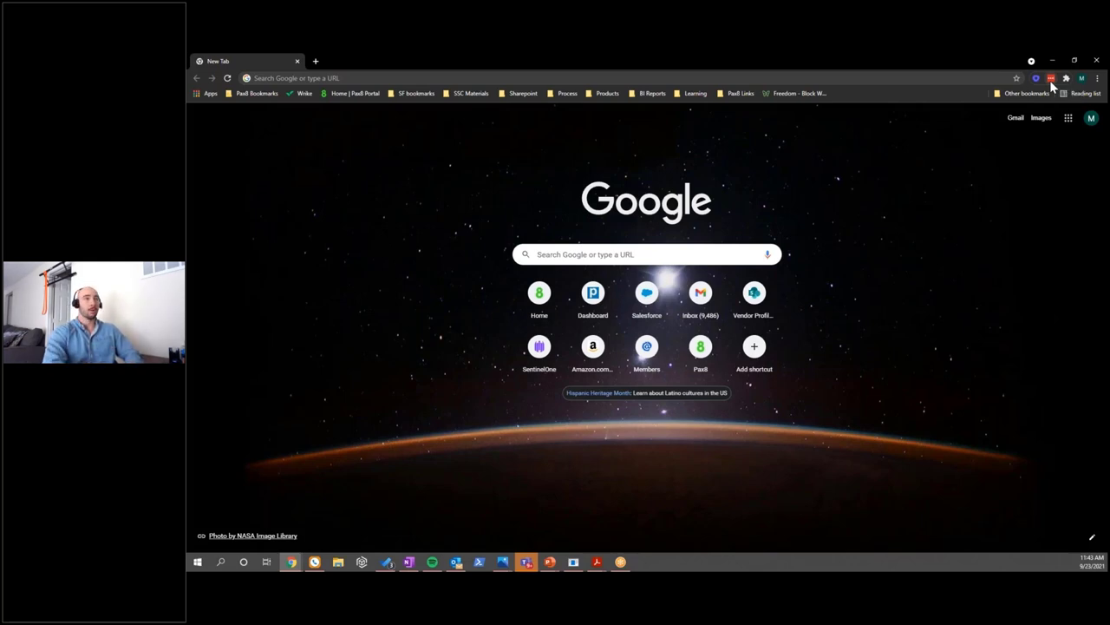
Step: Show the LastPass extension menu with vault, items and secure password options
click(1052, 78)
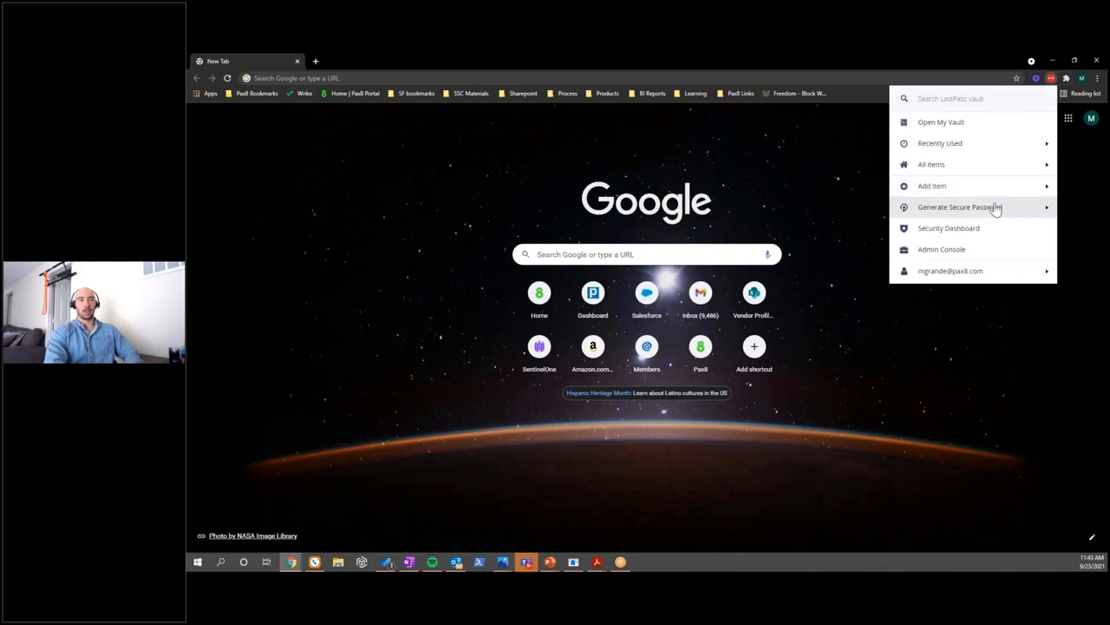
mouse_move(941, 121)
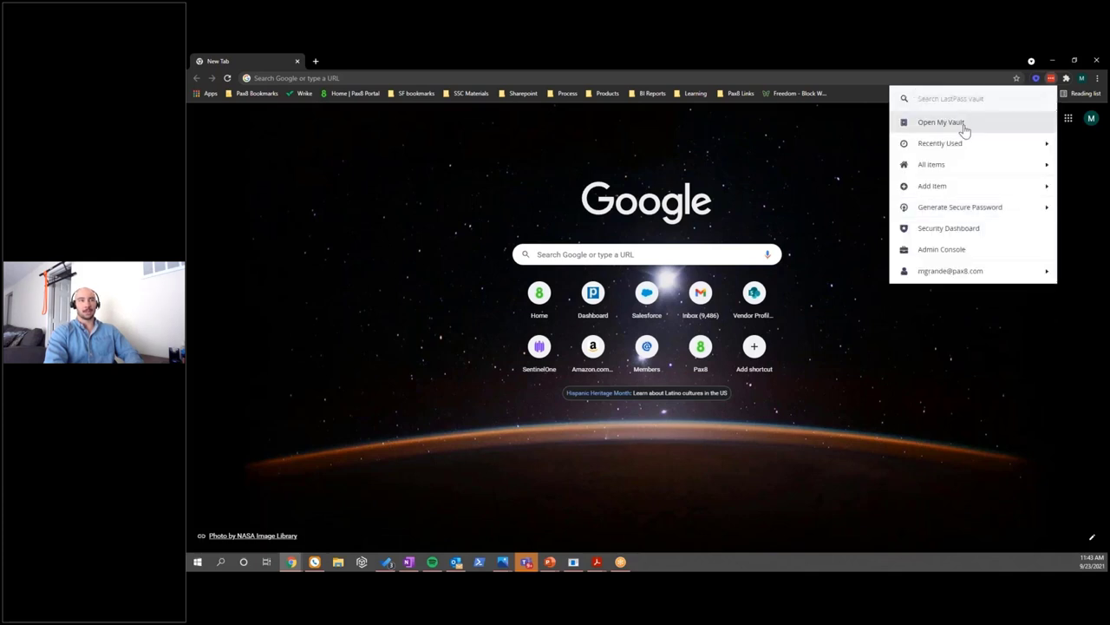
Step: Open My Vault and toggle the Work (22) folder closed then open to list its saved sites
click(941, 122)
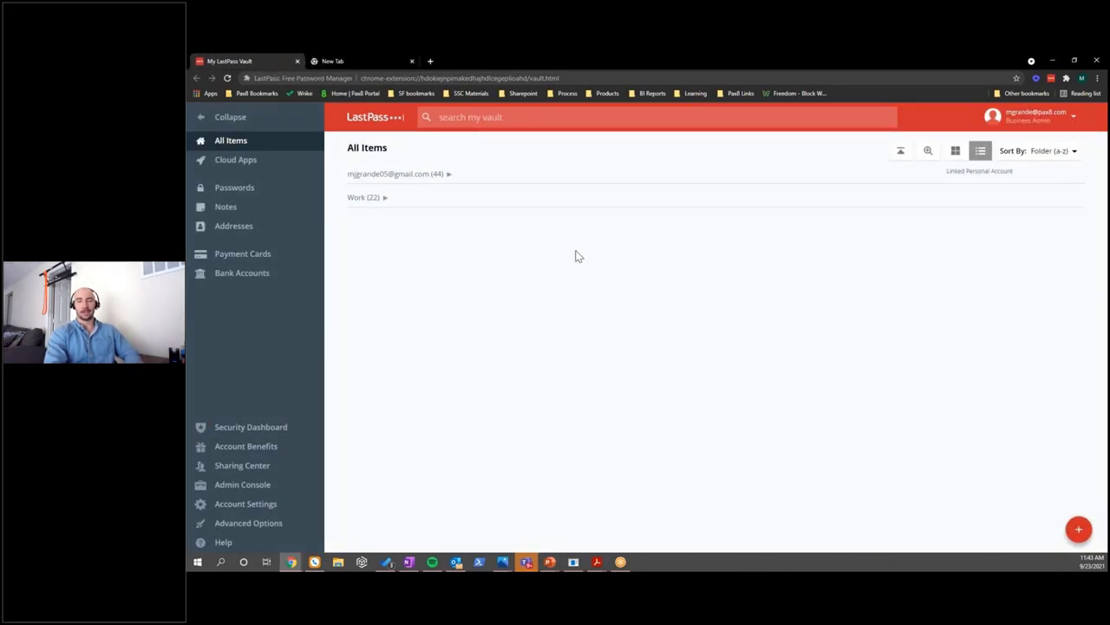
mouse_move(673, 290)
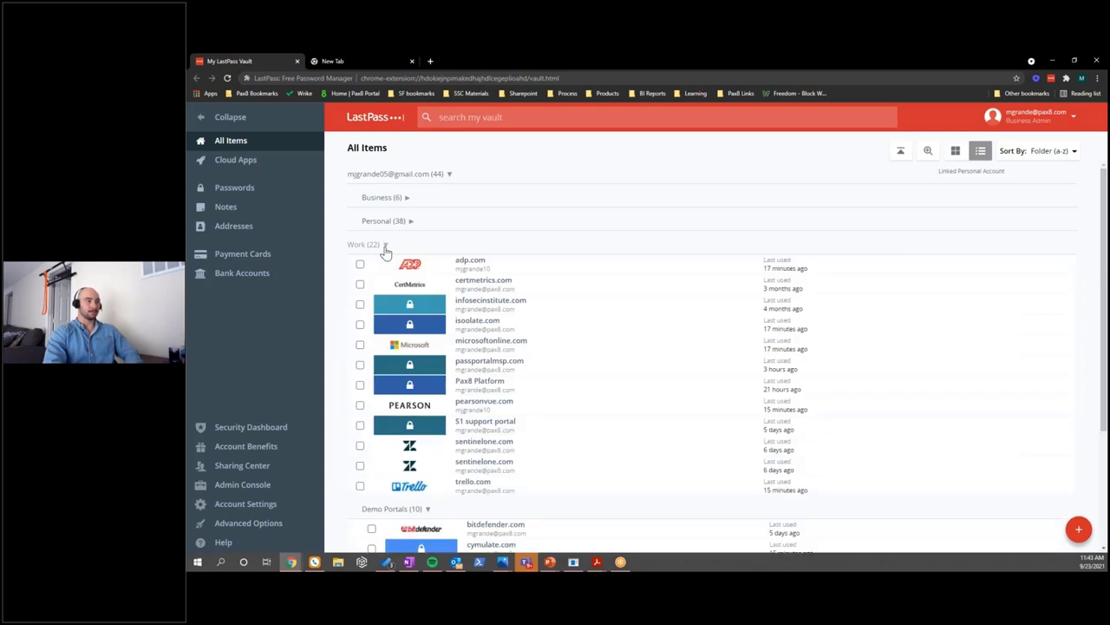
click(364, 243)
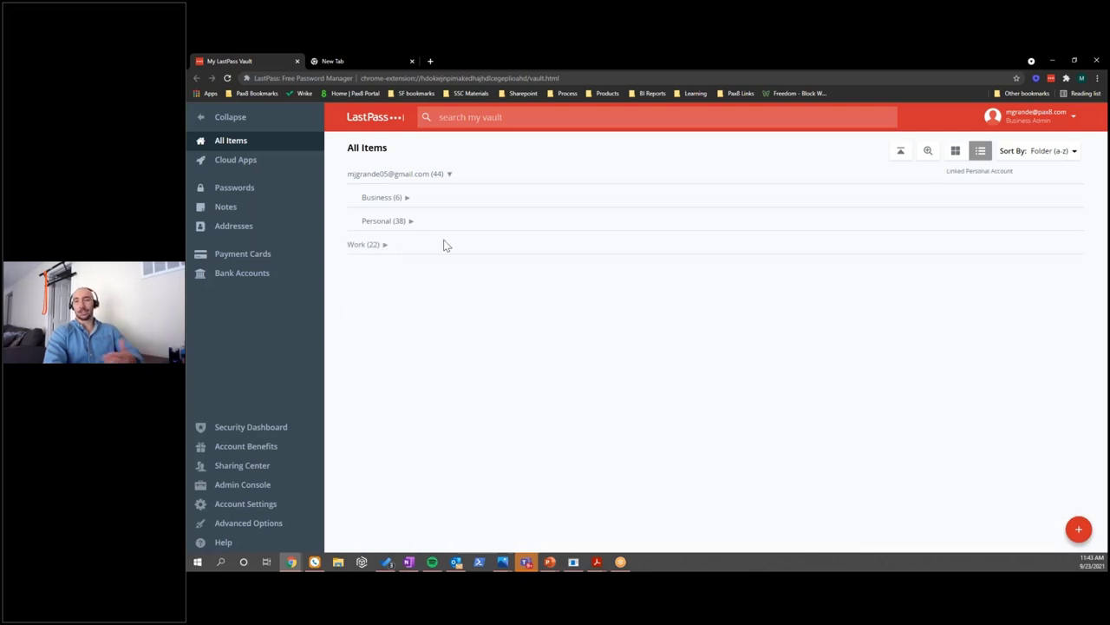
mouse_move(420, 246)
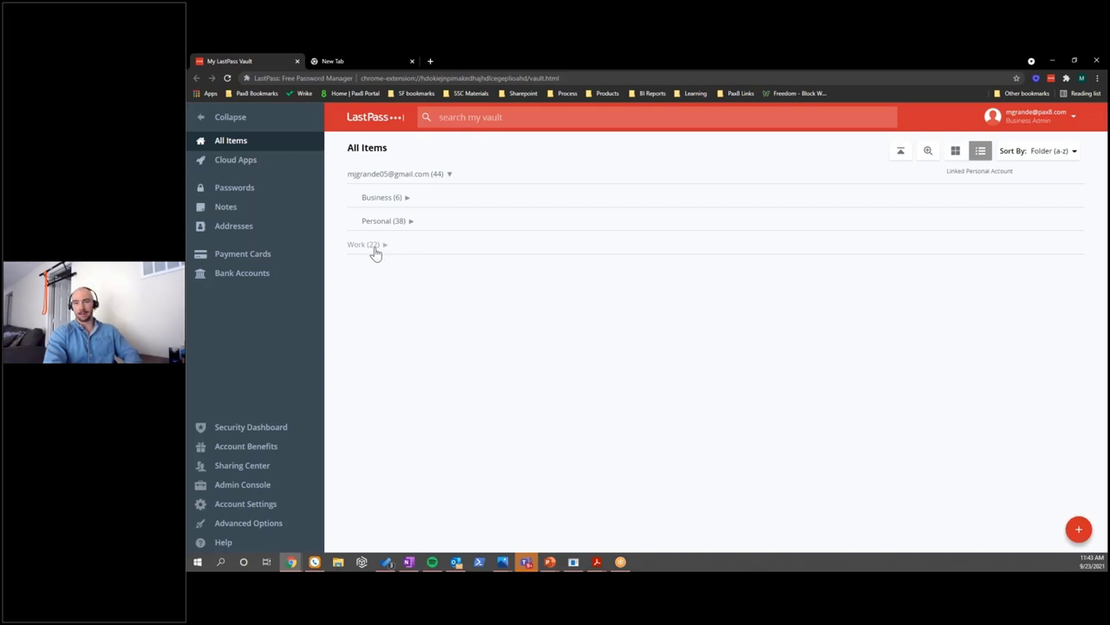
click(364, 243)
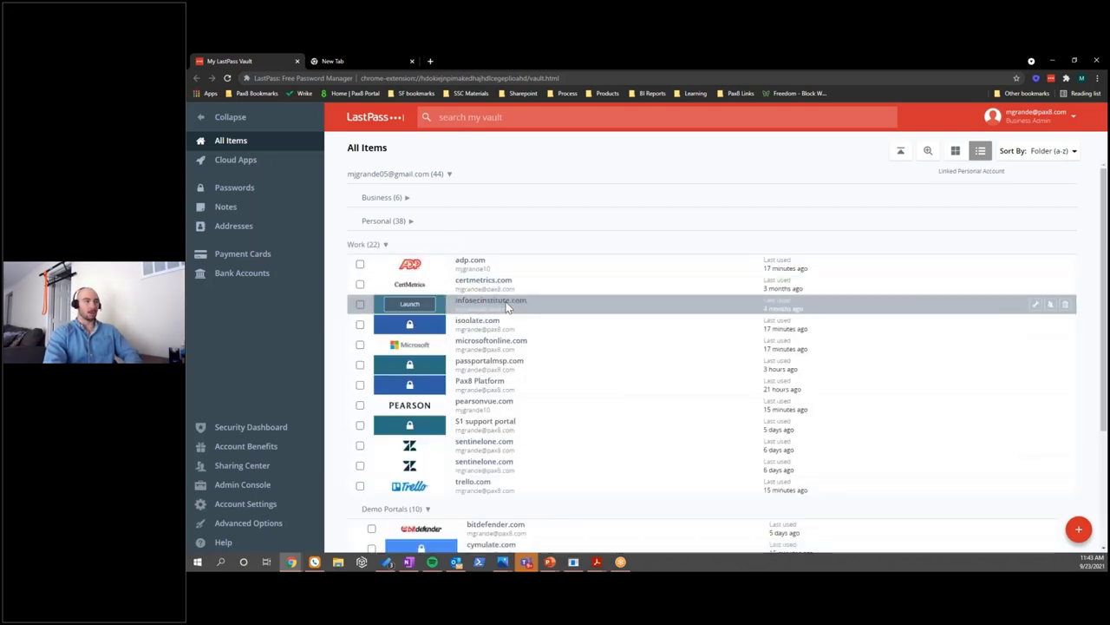
mouse_move(523, 344)
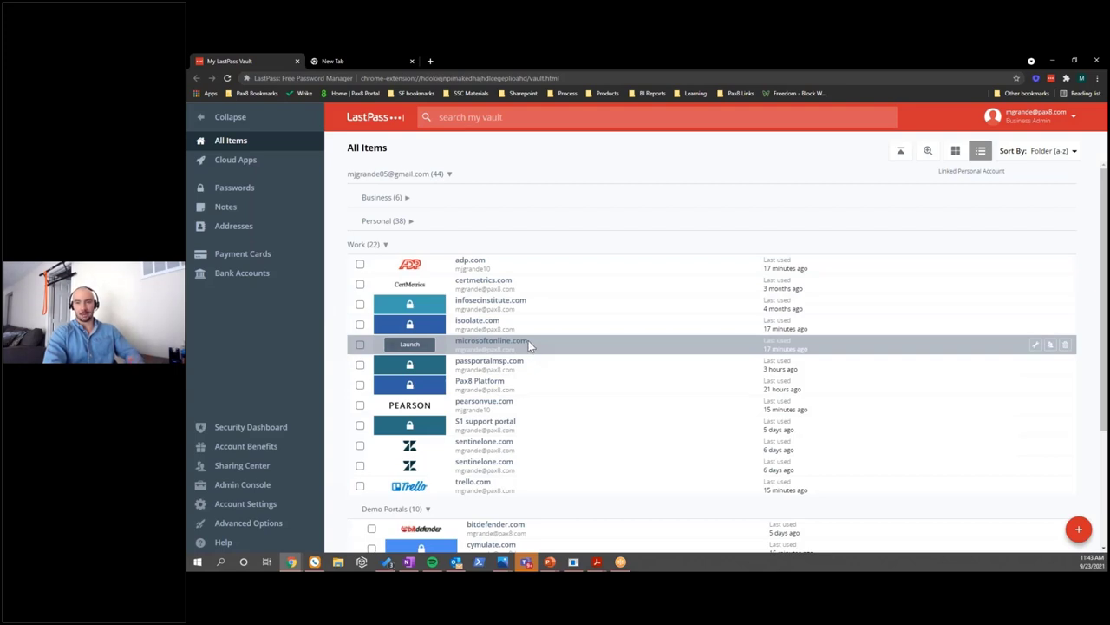
scroll(down, 3)
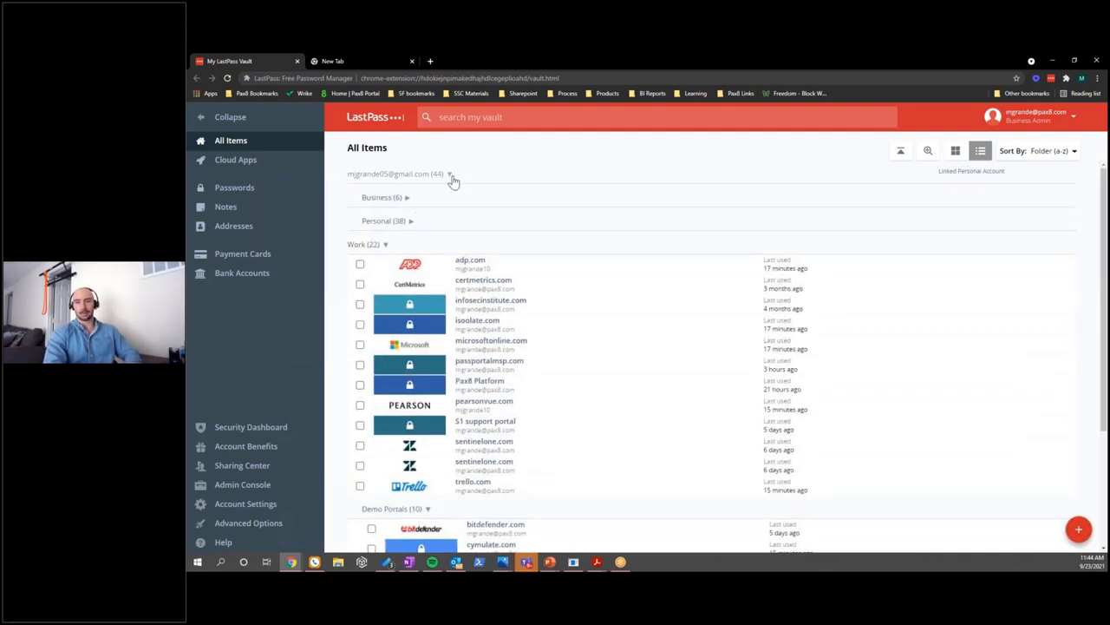
mouse_move(461, 186)
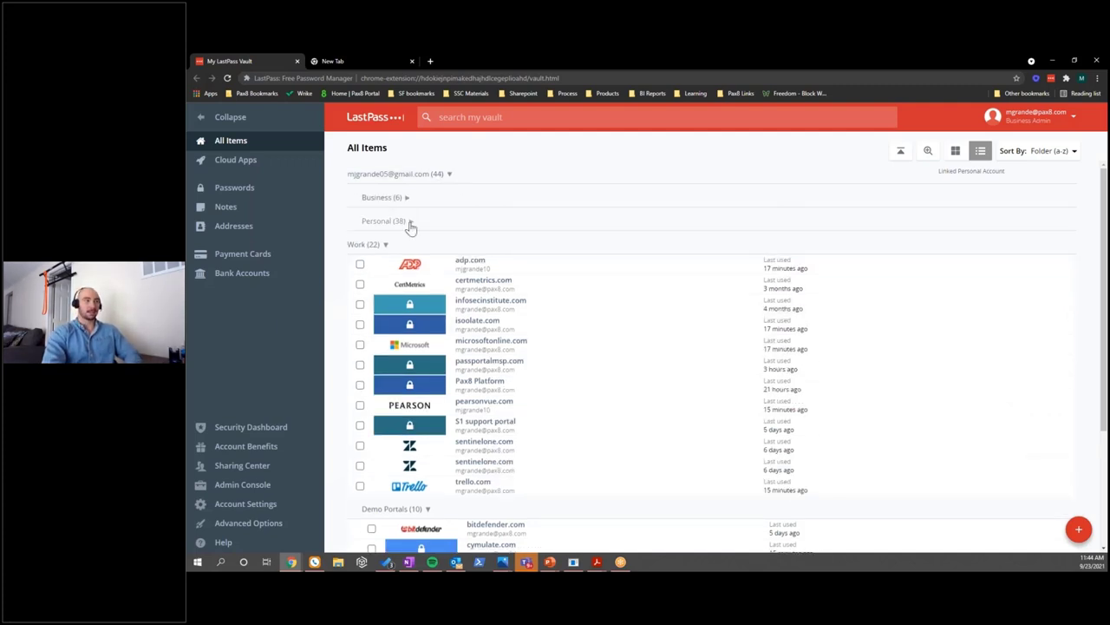
Step: Collapse the personal folders so the Work folder with adp.com sits at the top of the list
click(385, 220)
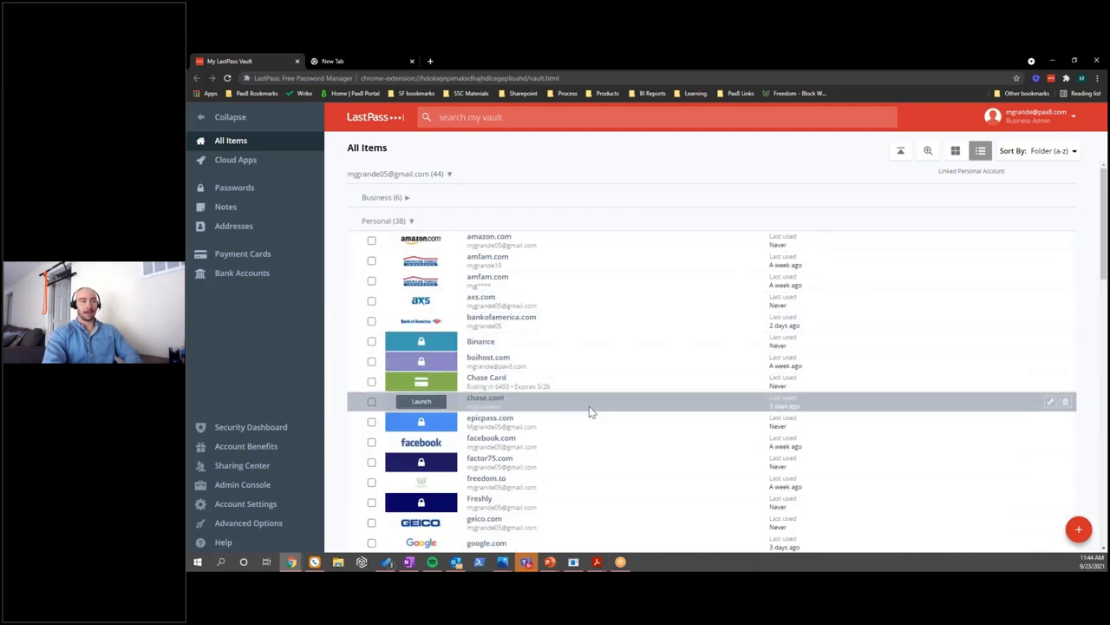
scroll(down, 3)
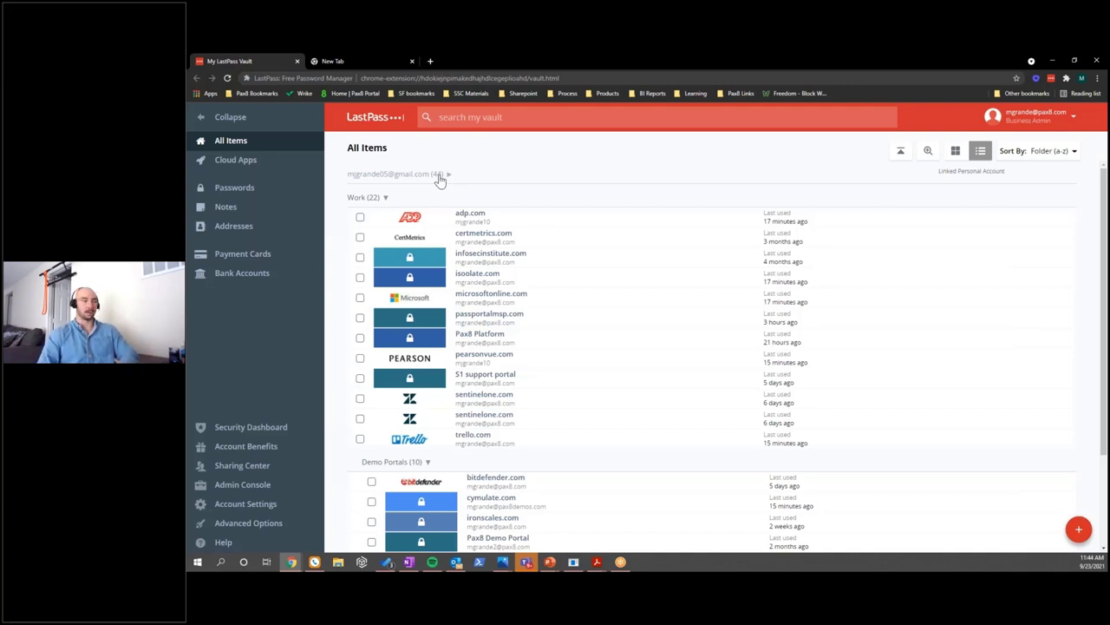
mouse_move(425, 200)
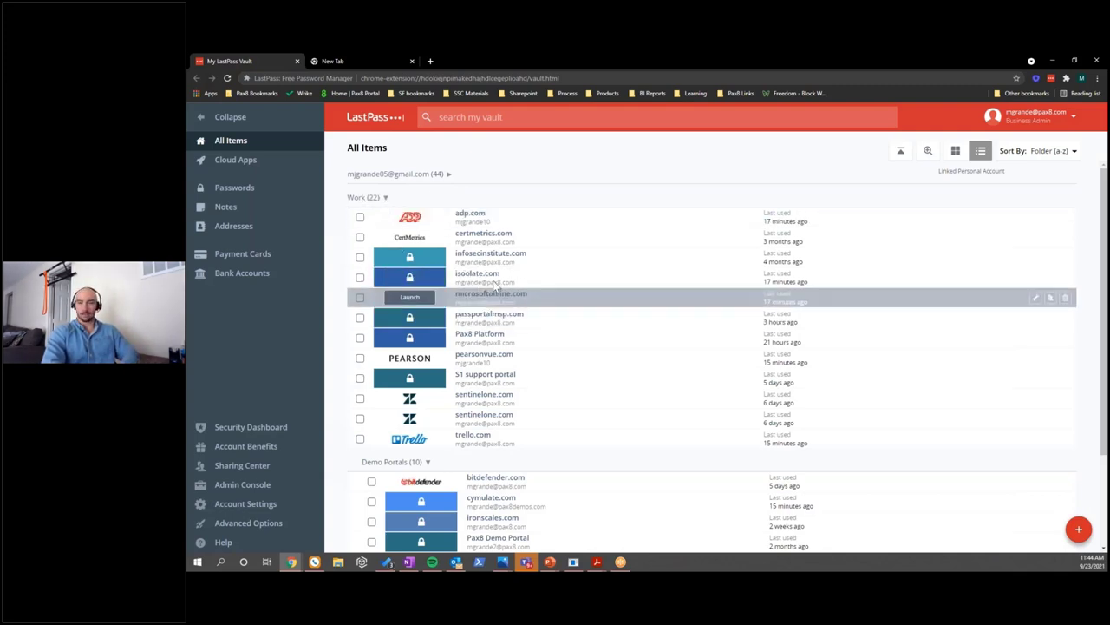
mouse_move(371, 205)
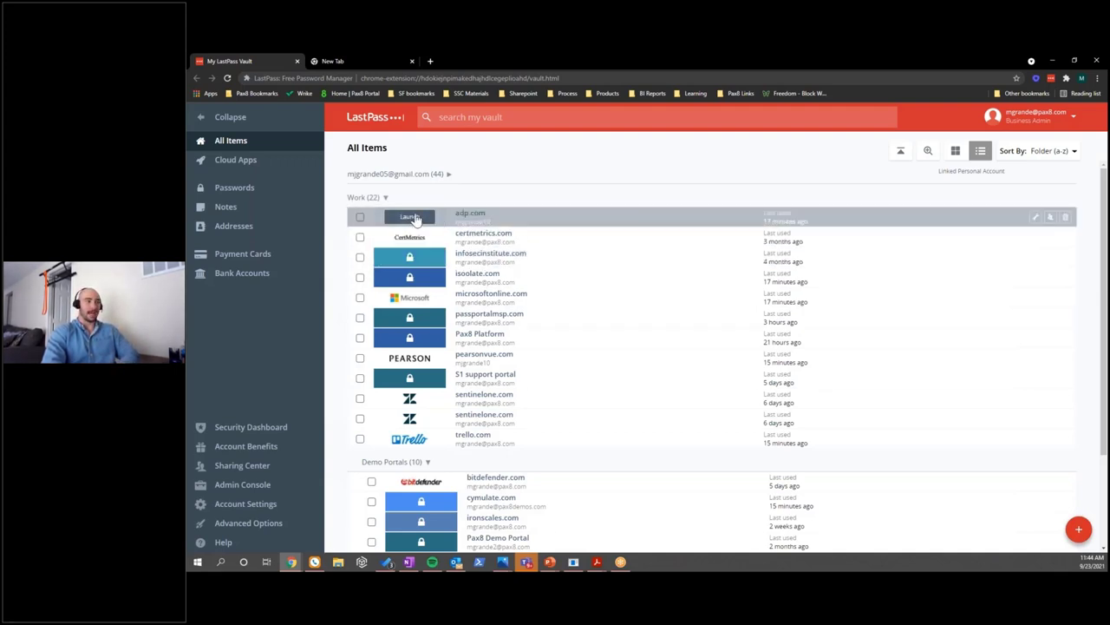
Step: Launch adp.com from the vault, autofill the saved user ID and password, then show the password generator on a new tab
click(409, 215)
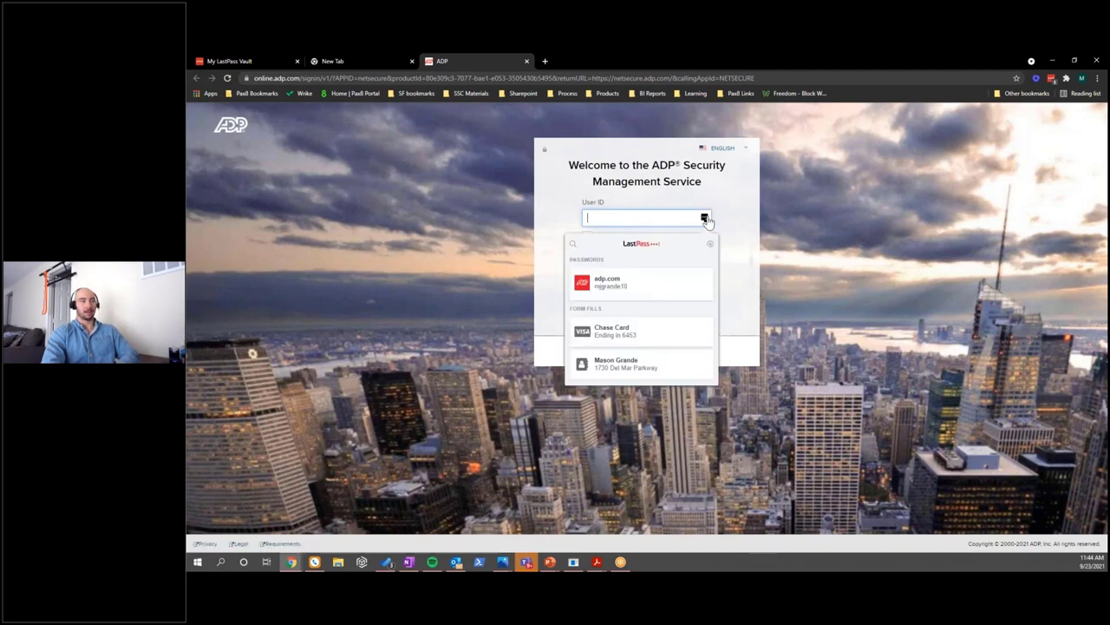
click(611, 281)
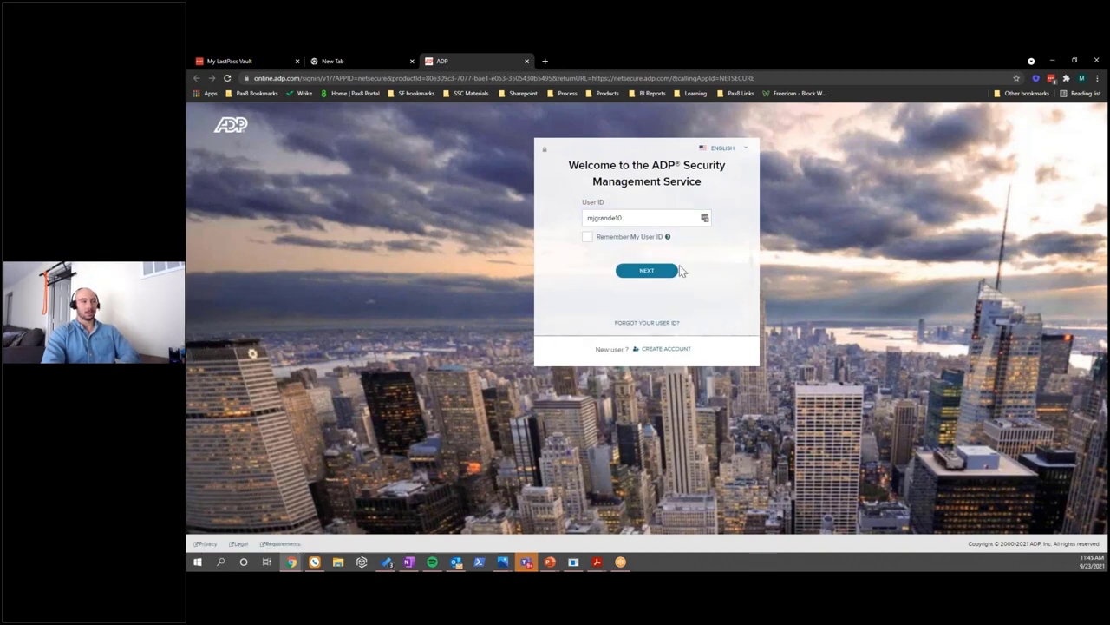
click(646, 271)
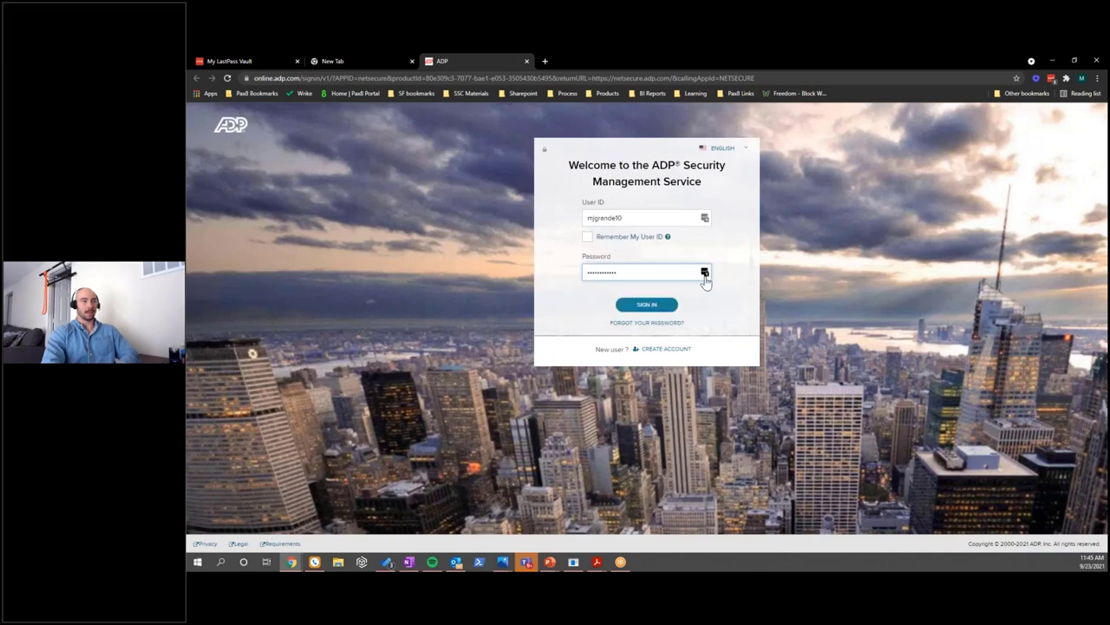
mouse_move(725, 326)
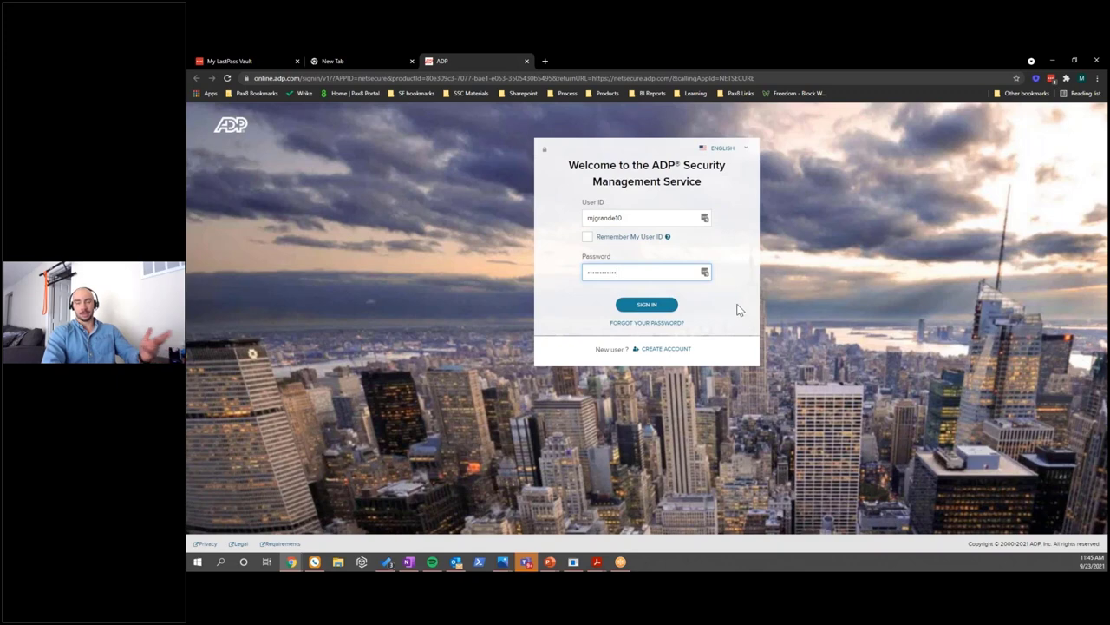
mouse_move(571, 274)
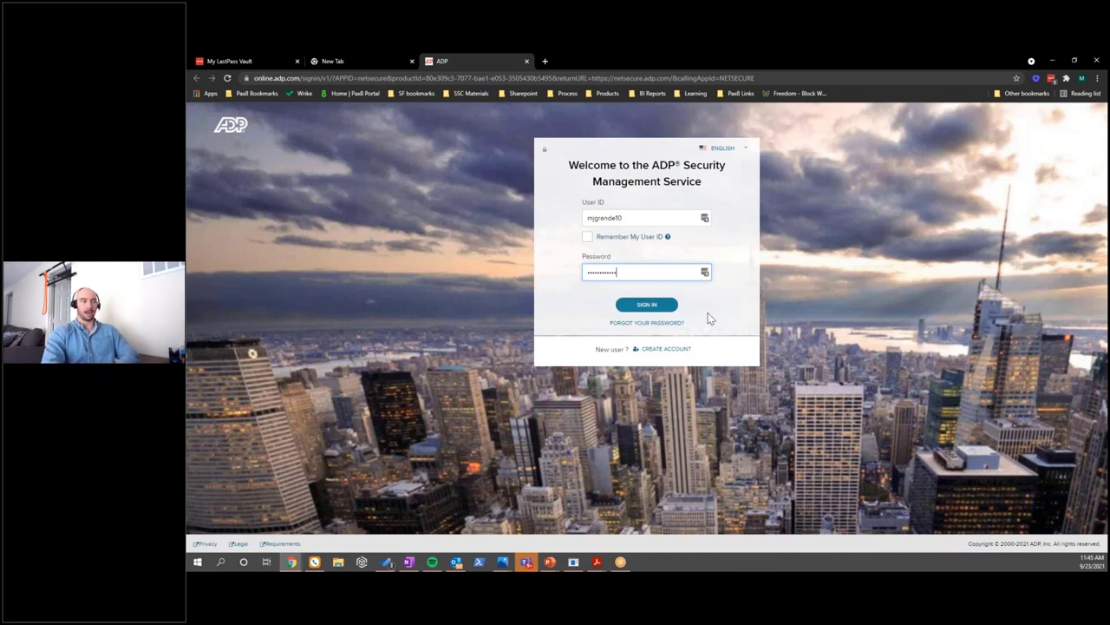
click(360, 61)
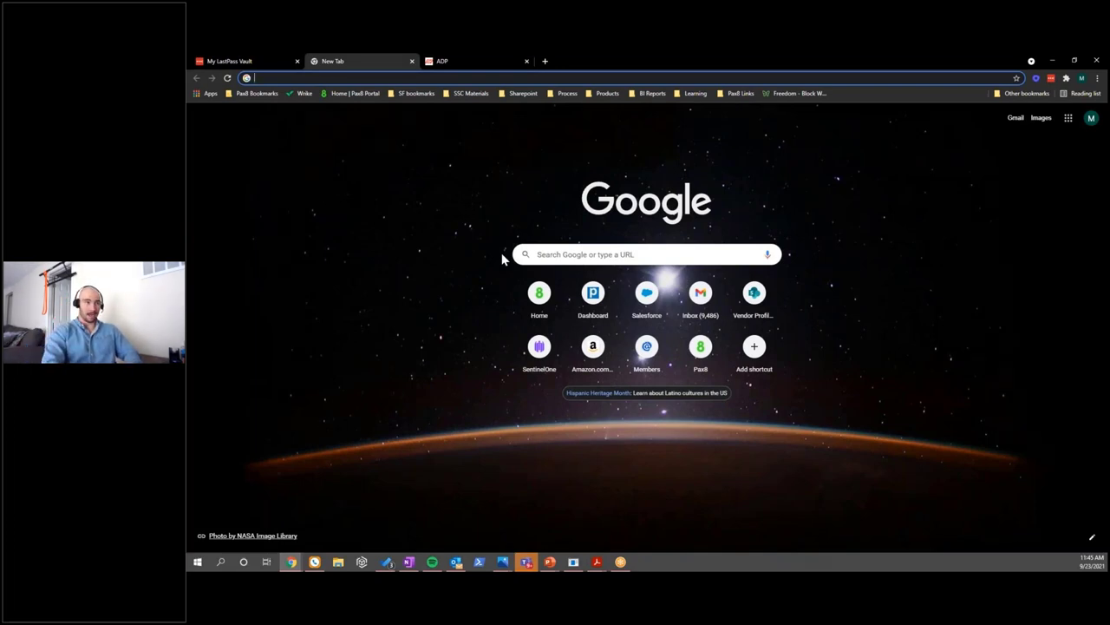
click(1051, 78)
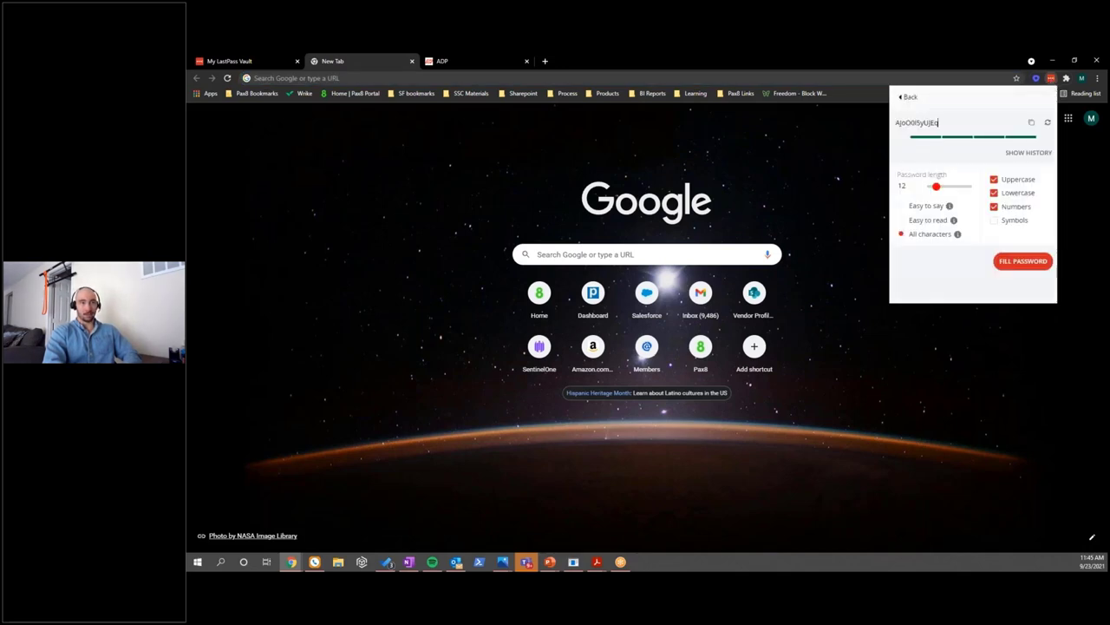
drag(937, 188, 948, 188)
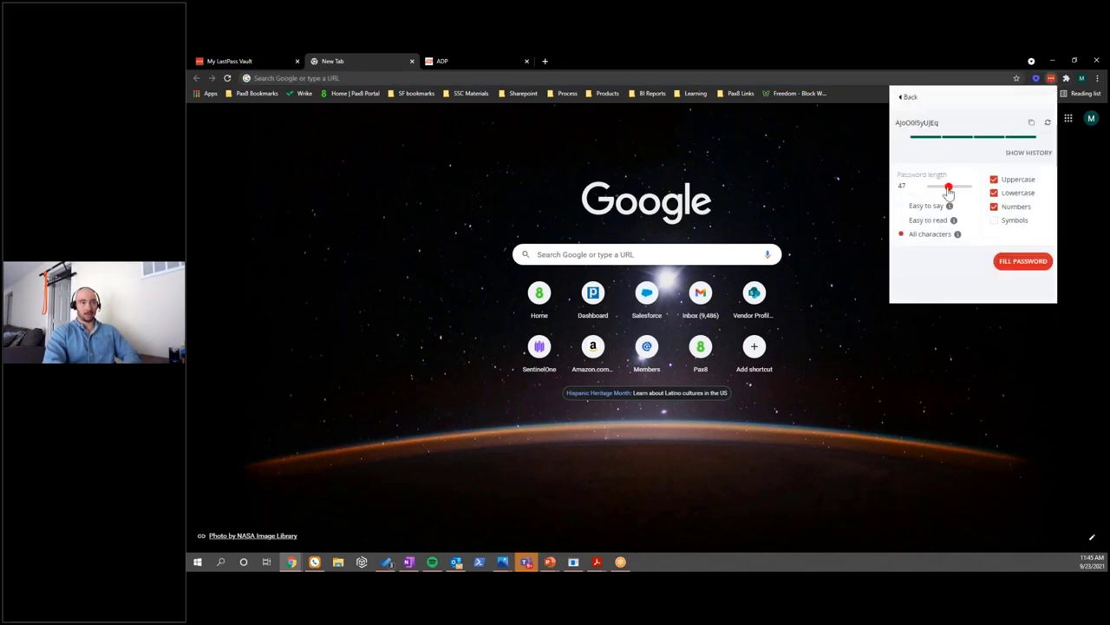
drag(948, 187, 935, 187)
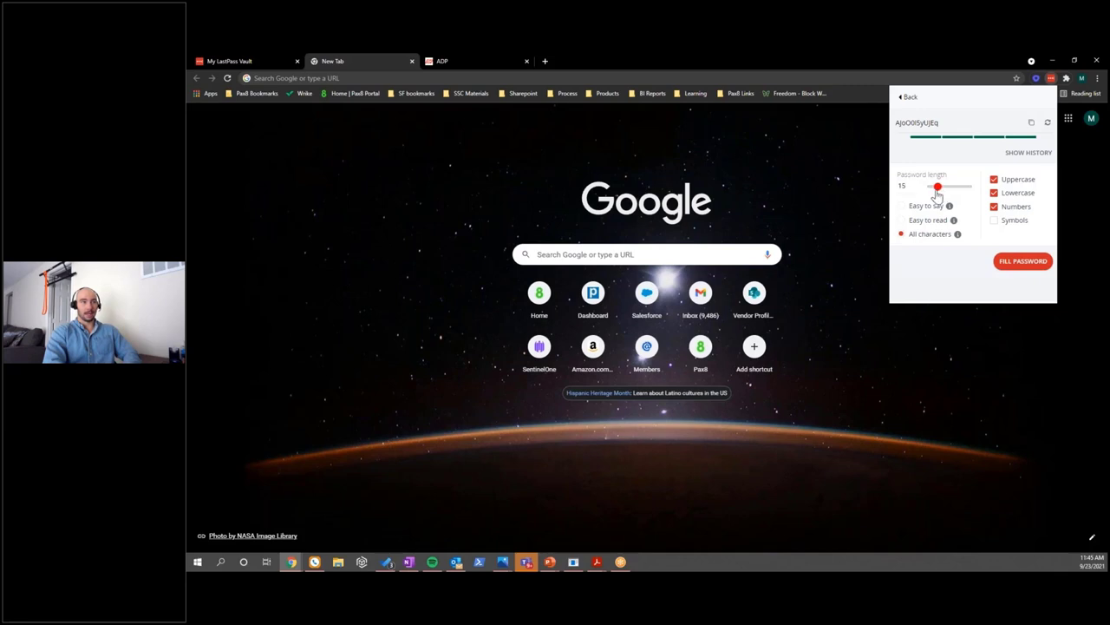
click(1030, 121)
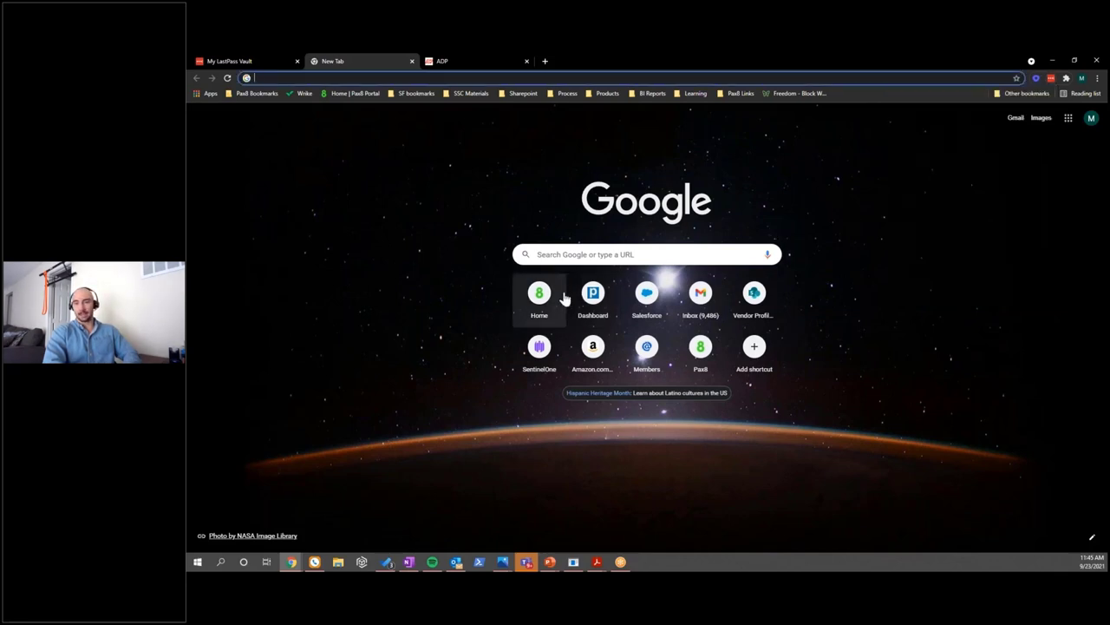
mouse_move(538, 292)
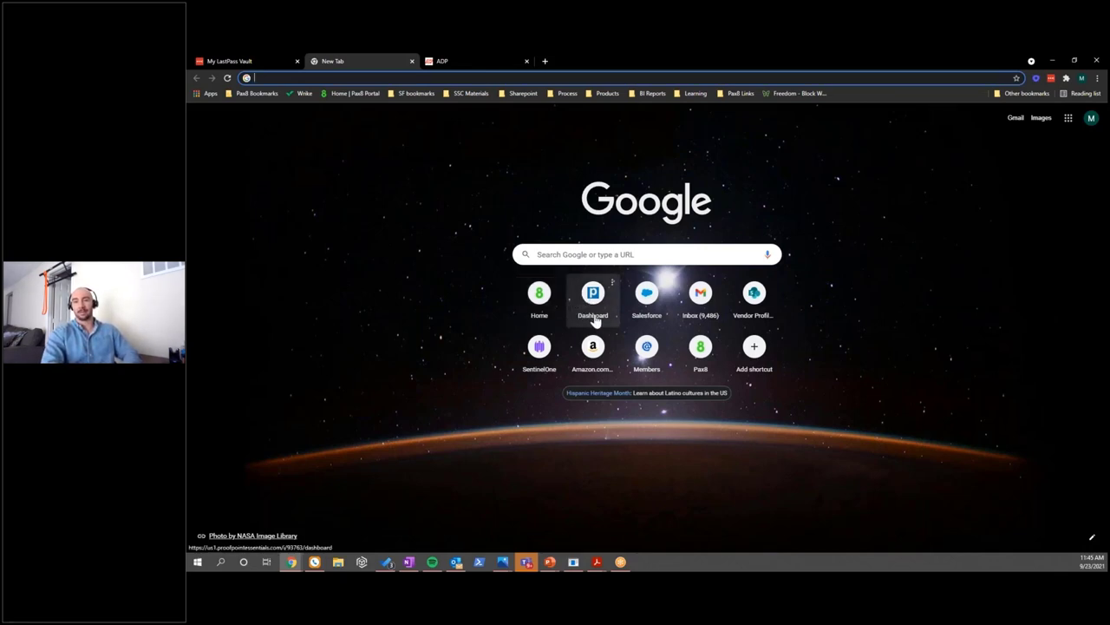
click(243, 61)
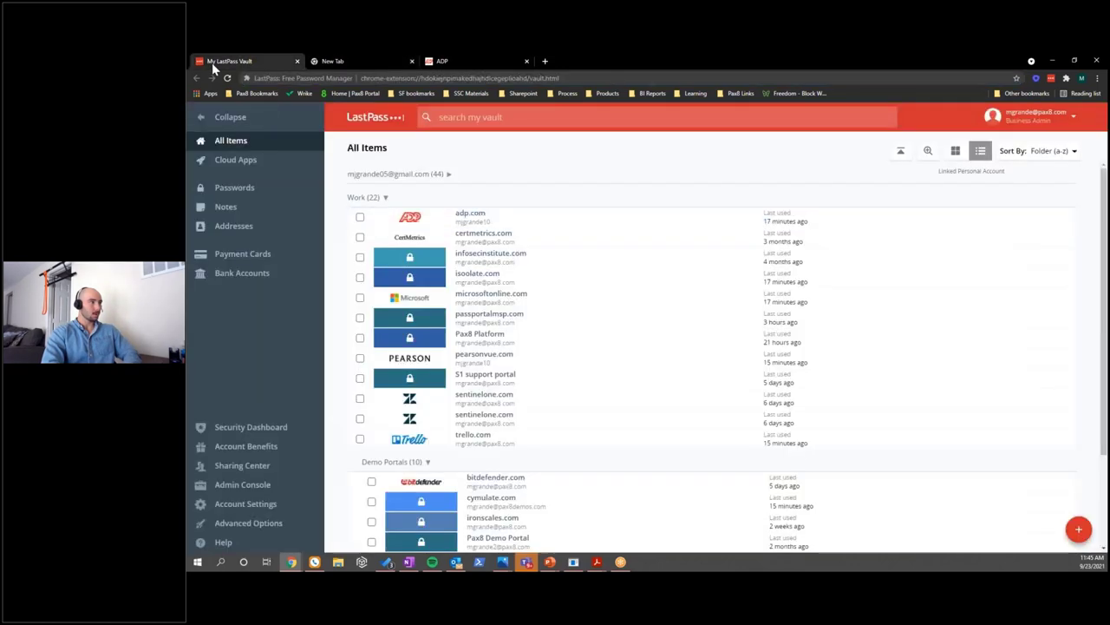
click(356, 61)
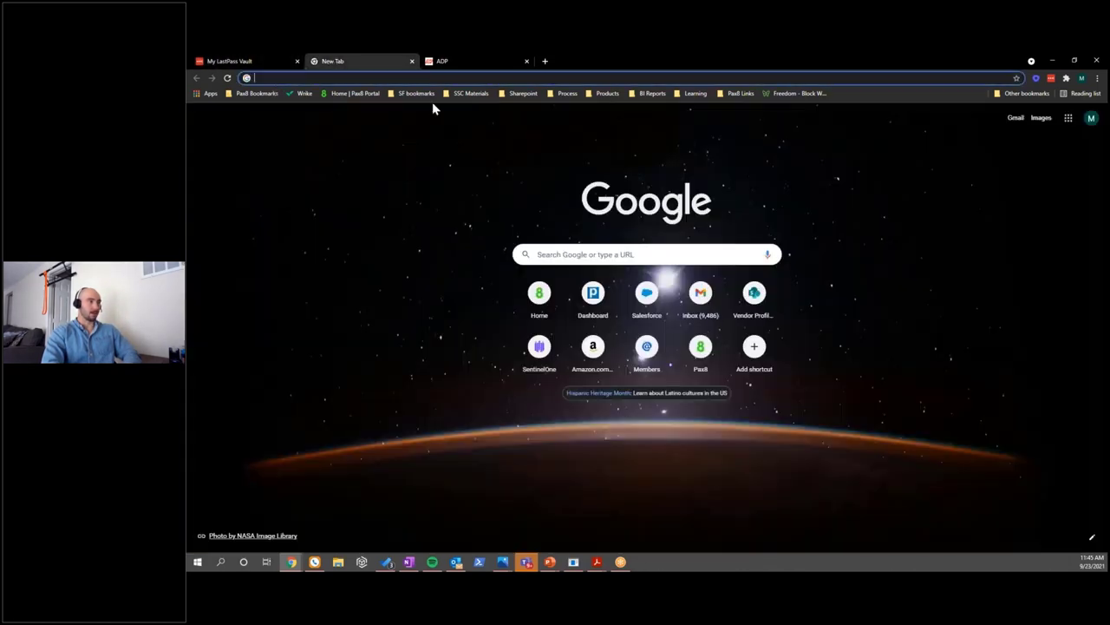
Step: Open Cymulate from the SOC Materials bookmarks with email and password autofilled, then return to the vault
click(472, 93)
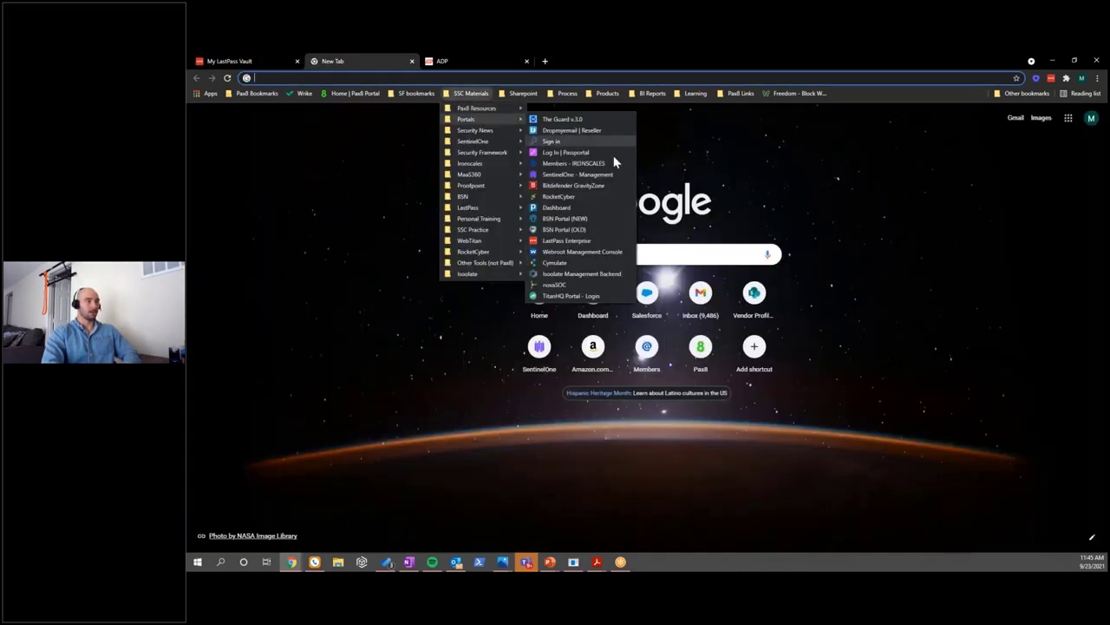
click(555, 262)
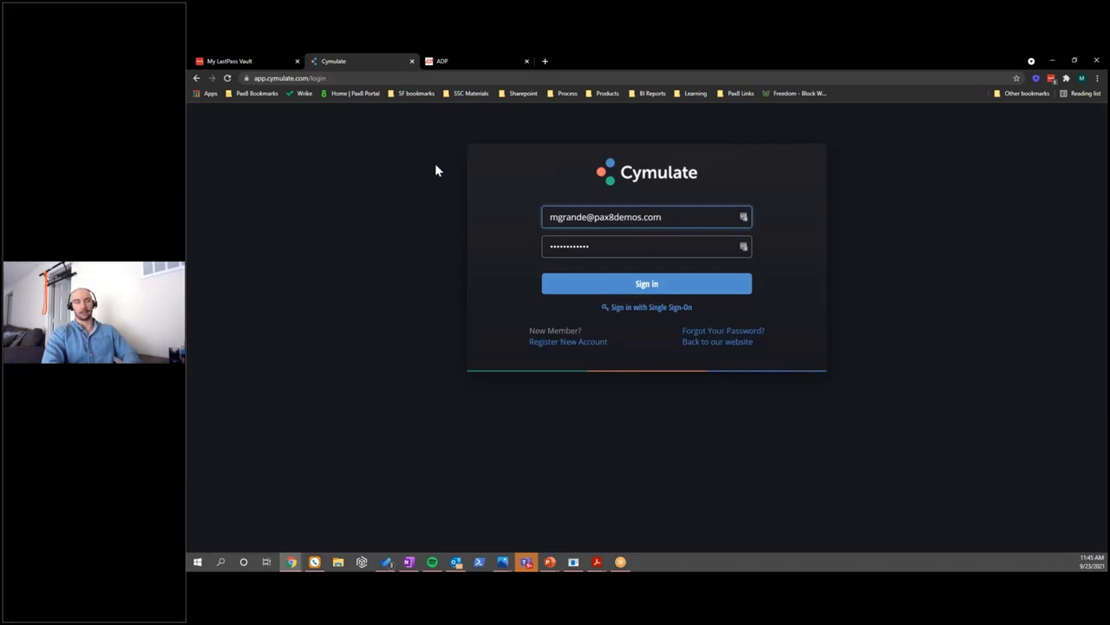
click(243, 61)
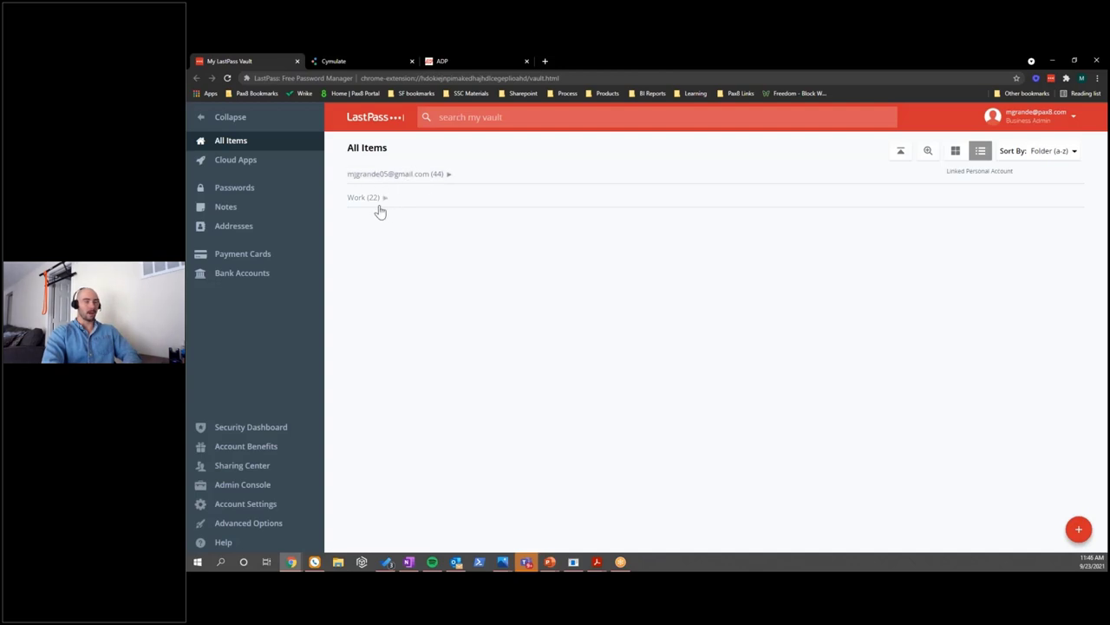
mouse_move(597, 330)
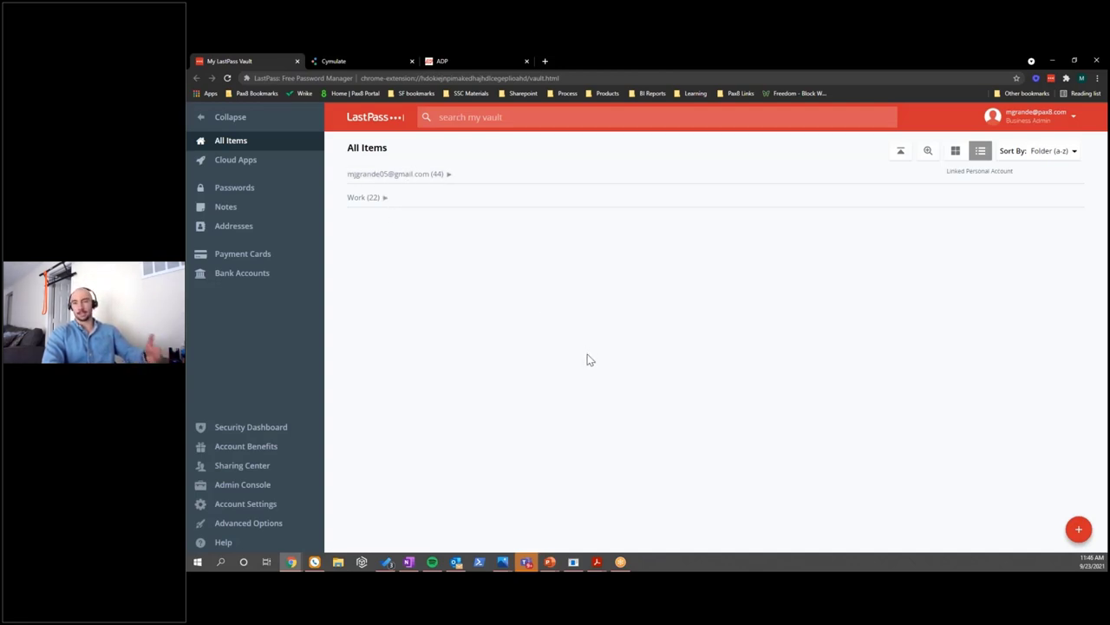
mouse_move(555, 326)
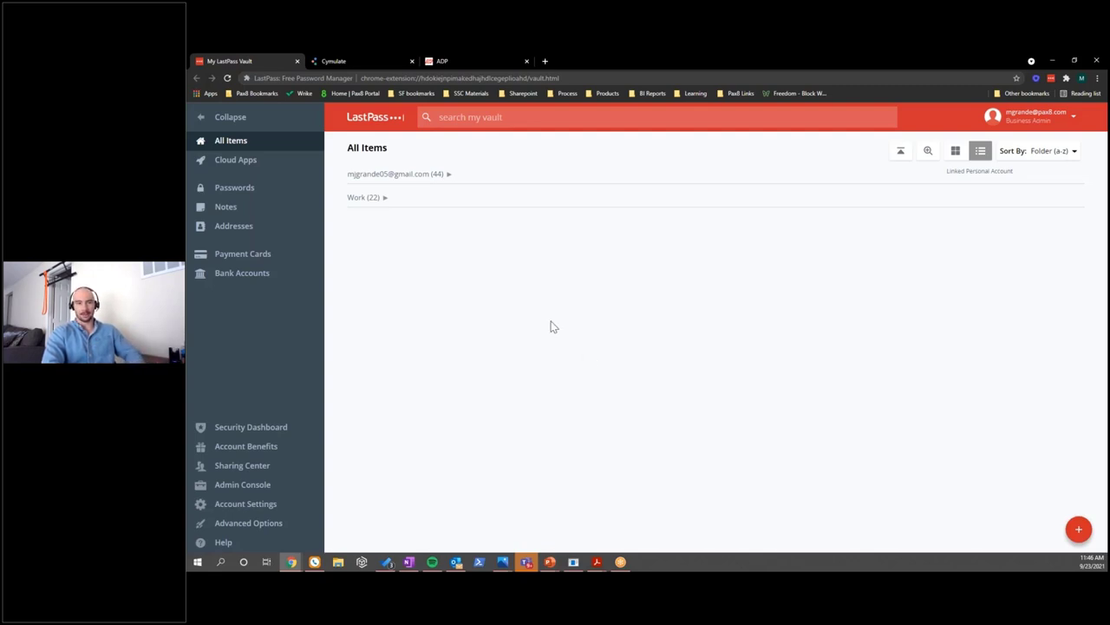
mouse_move(586, 285)
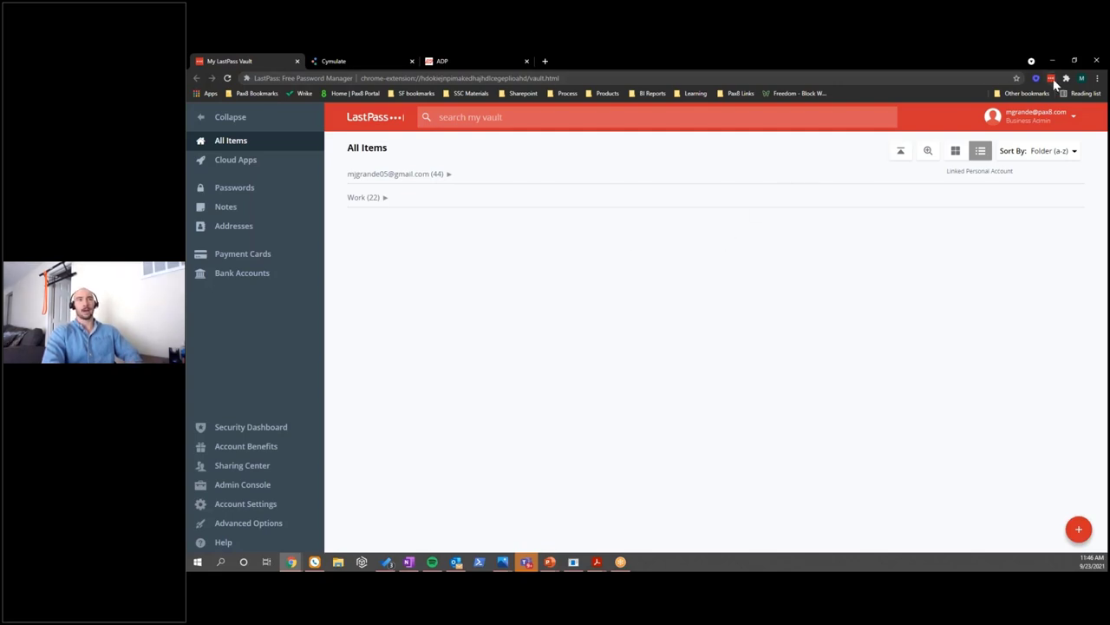
Step: Step through the Addresses, Payment Cards and Bank Accounts categories, then return to All Items
click(1051, 78)
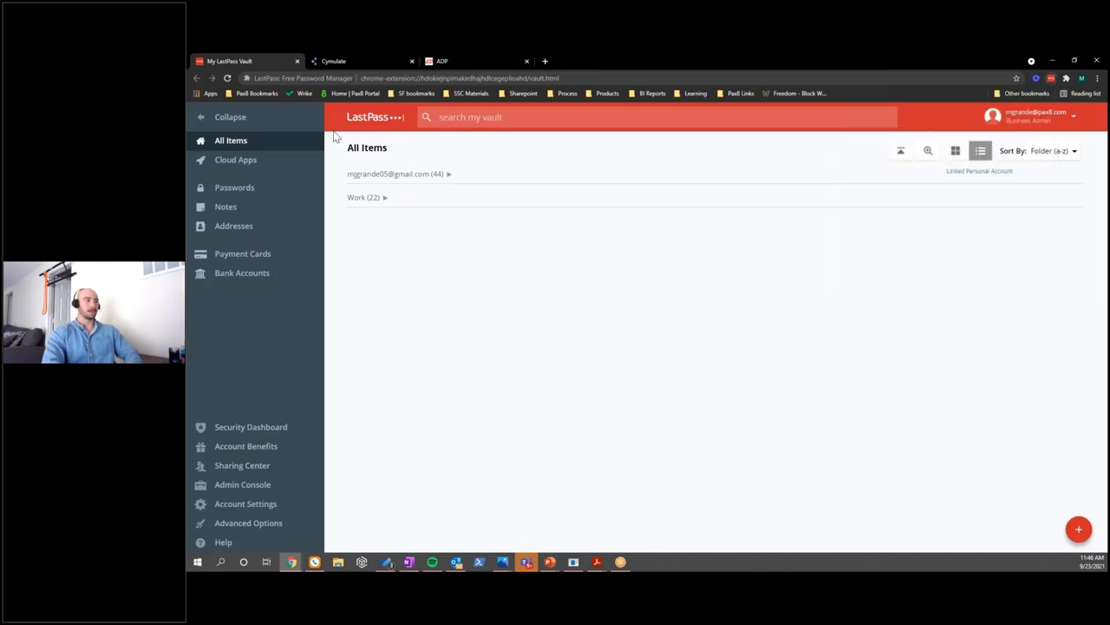
mouse_move(268, 210)
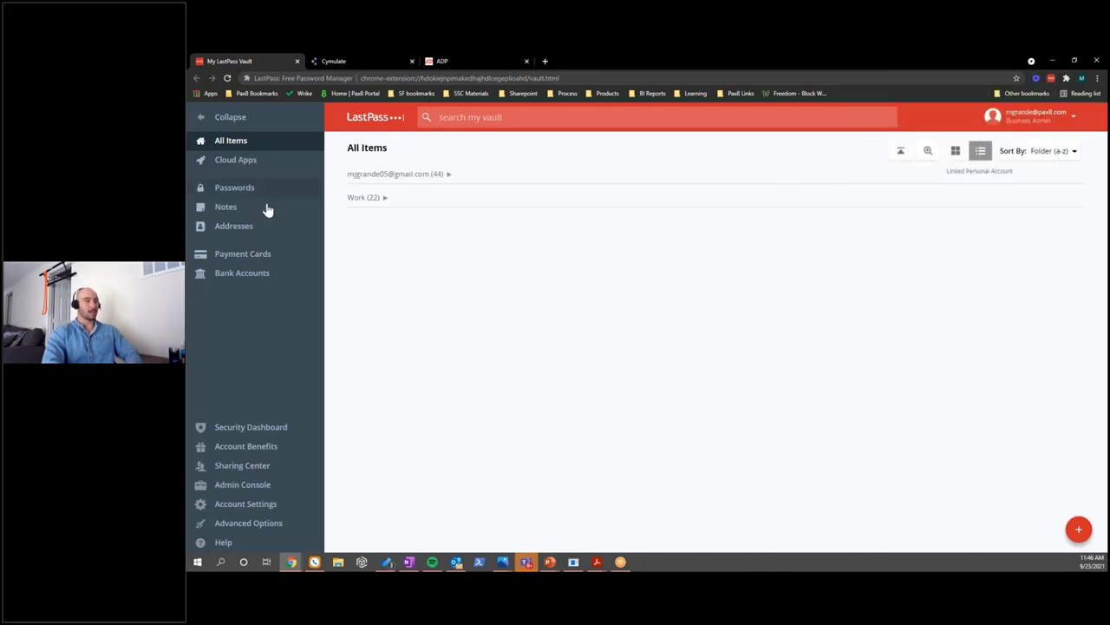
click(233, 226)
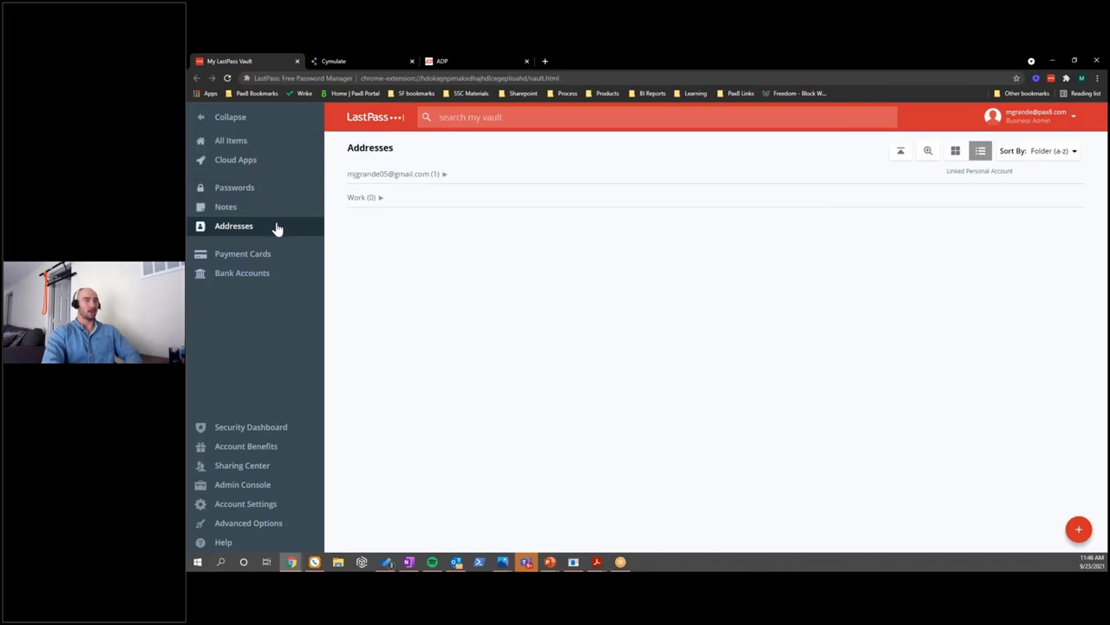
click(243, 253)
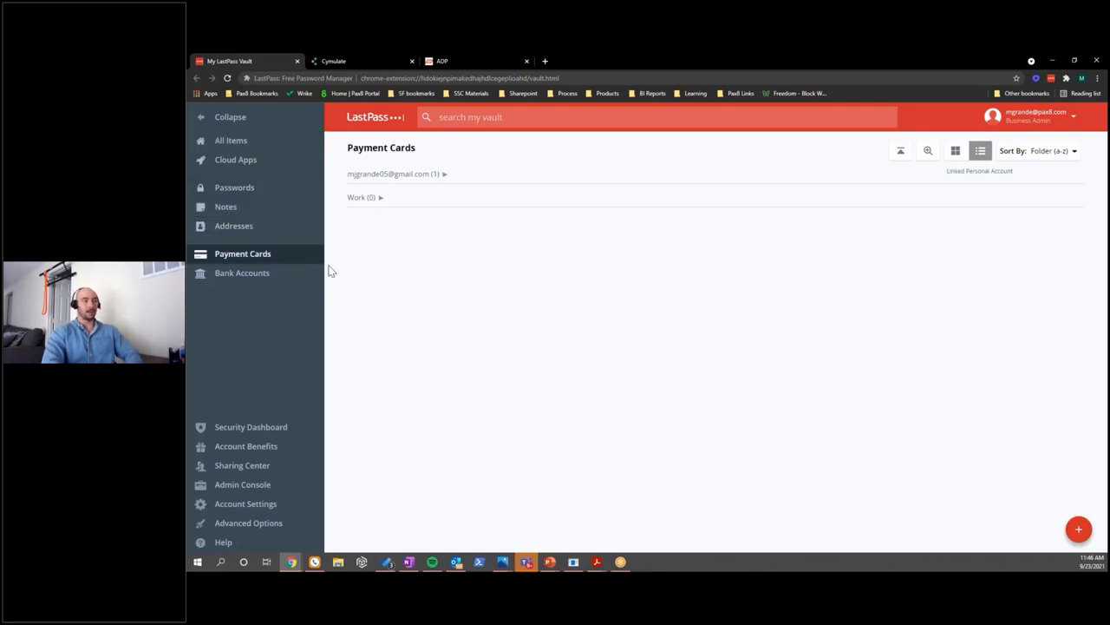
click(243, 272)
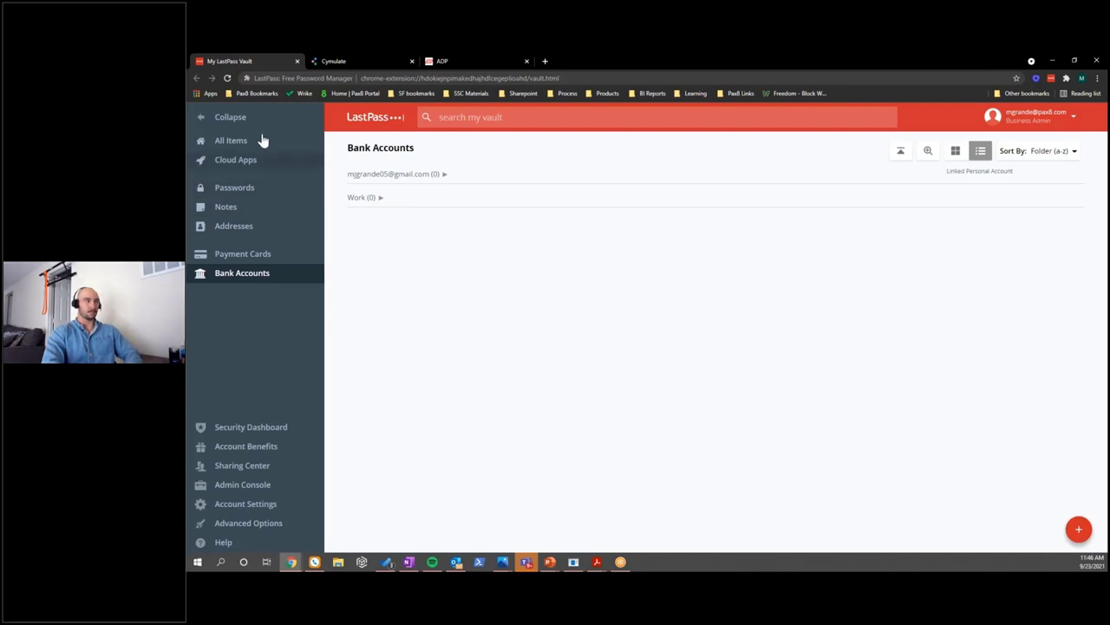
click(230, 139)
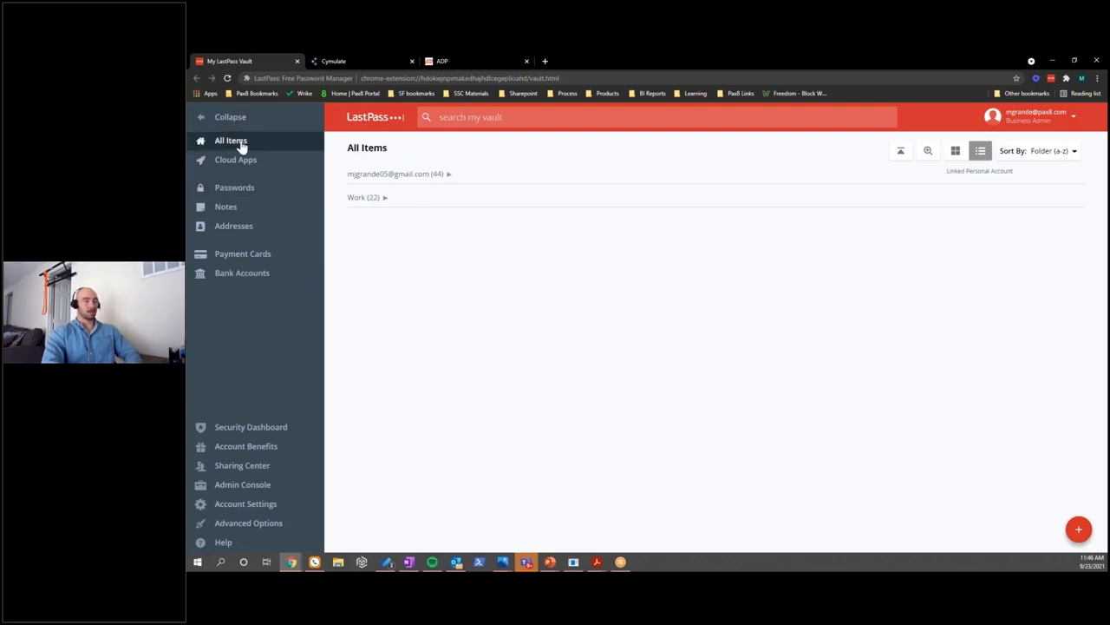
mouse_move(302, 454)
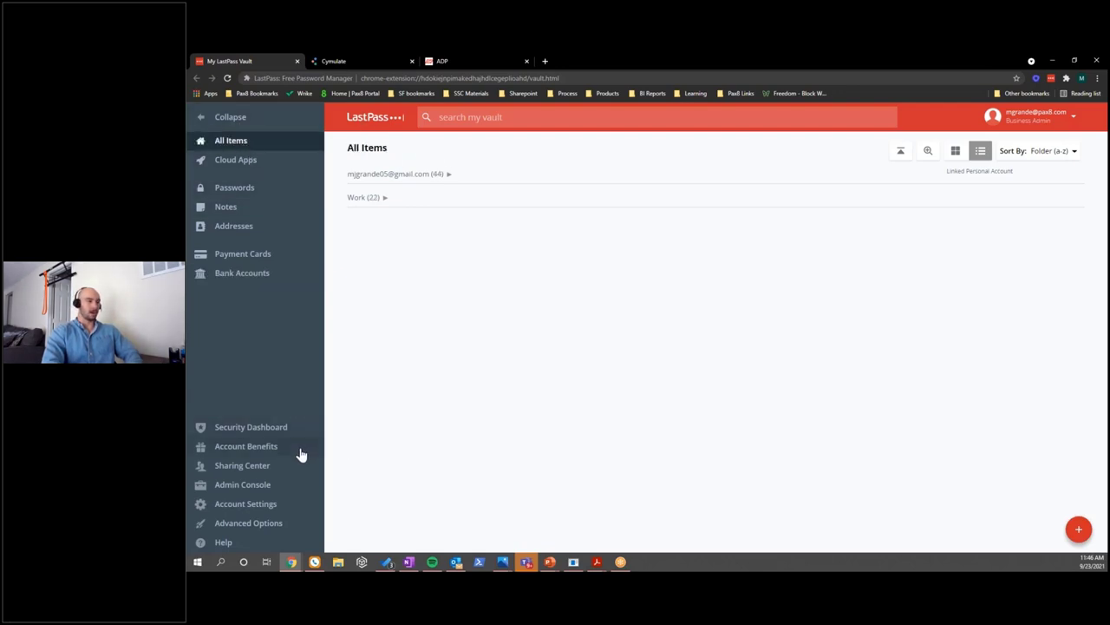
Step: Show the Families as a Benefit panel with the family plan claimed and personal account linked
click(247, 444)
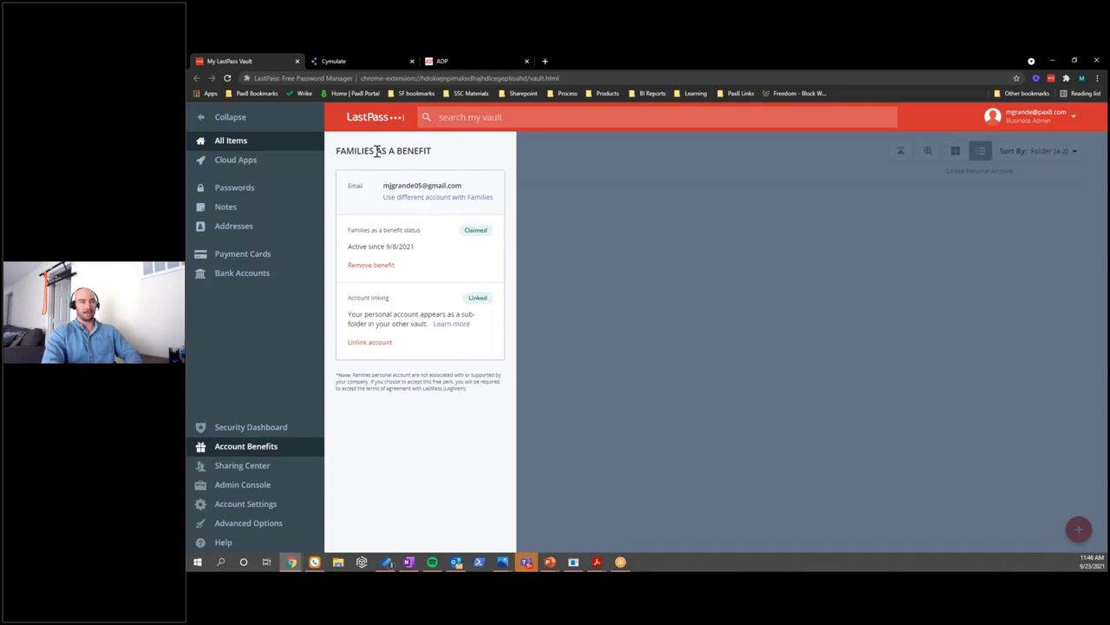
mouse_move(398, 148)
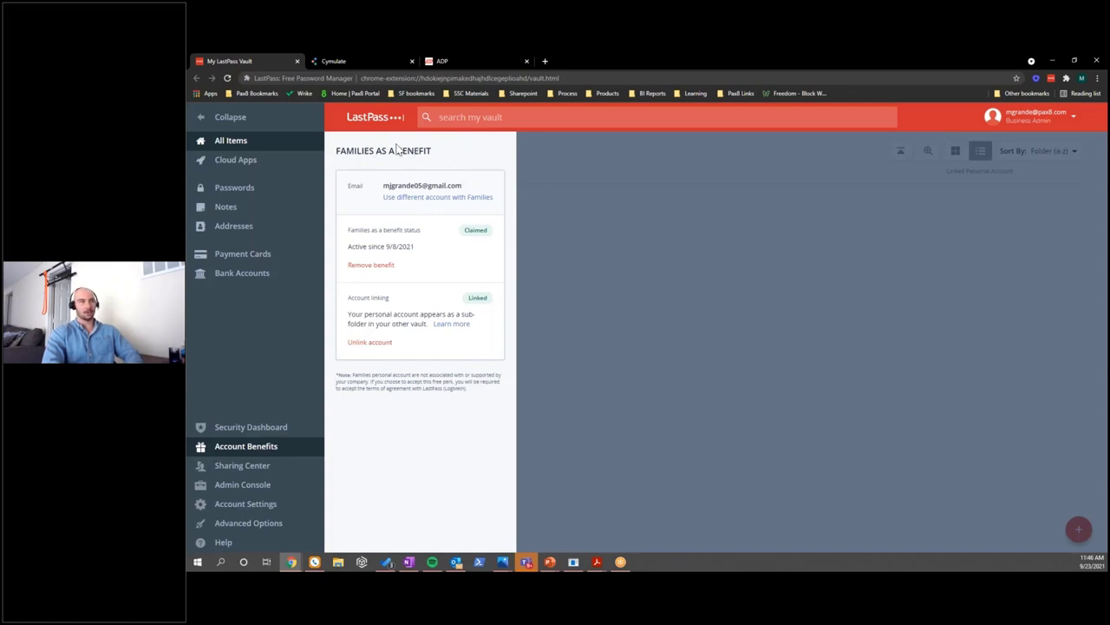
mouse_move(399, 170)
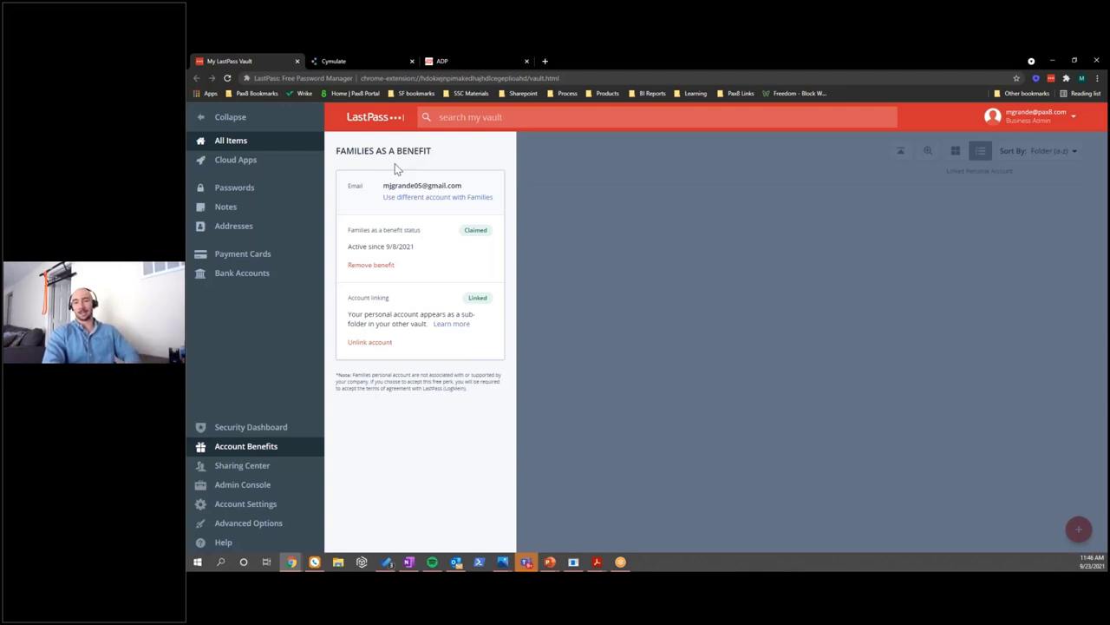
mouse_move(678, 224)
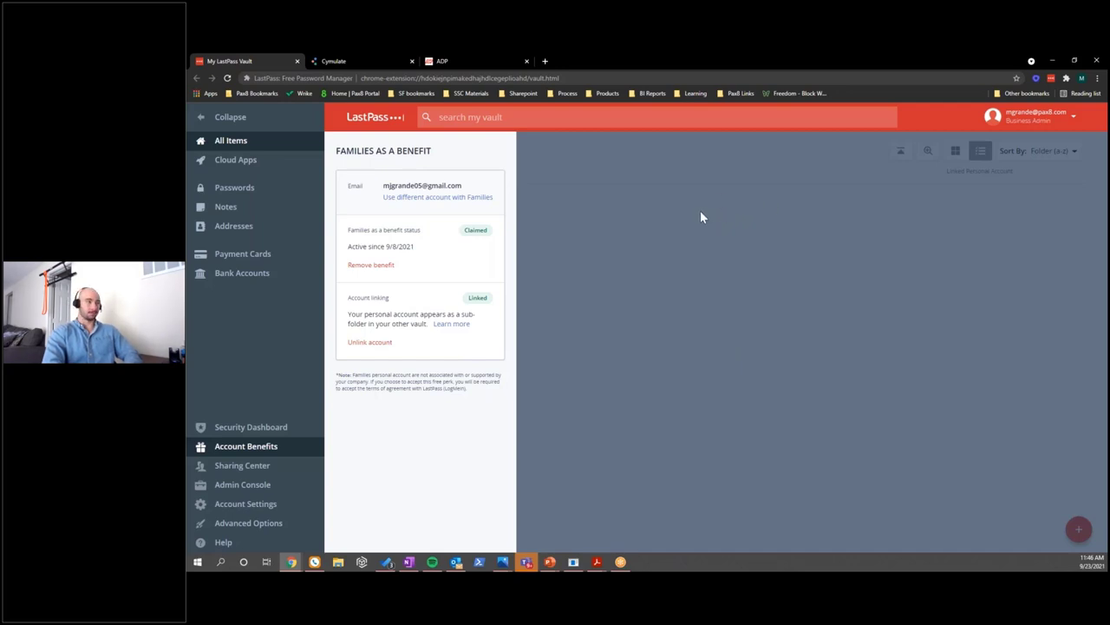
mouse_move(276, 469)
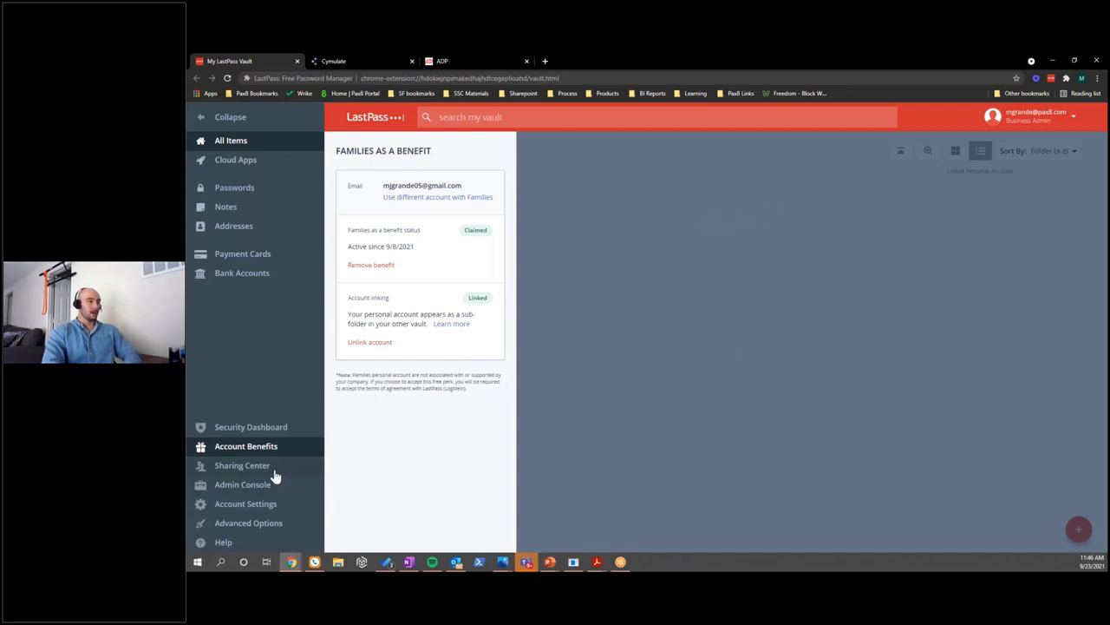
Step: Open the Sharing Center showing the empty Shared Folders list
click(243, 465)
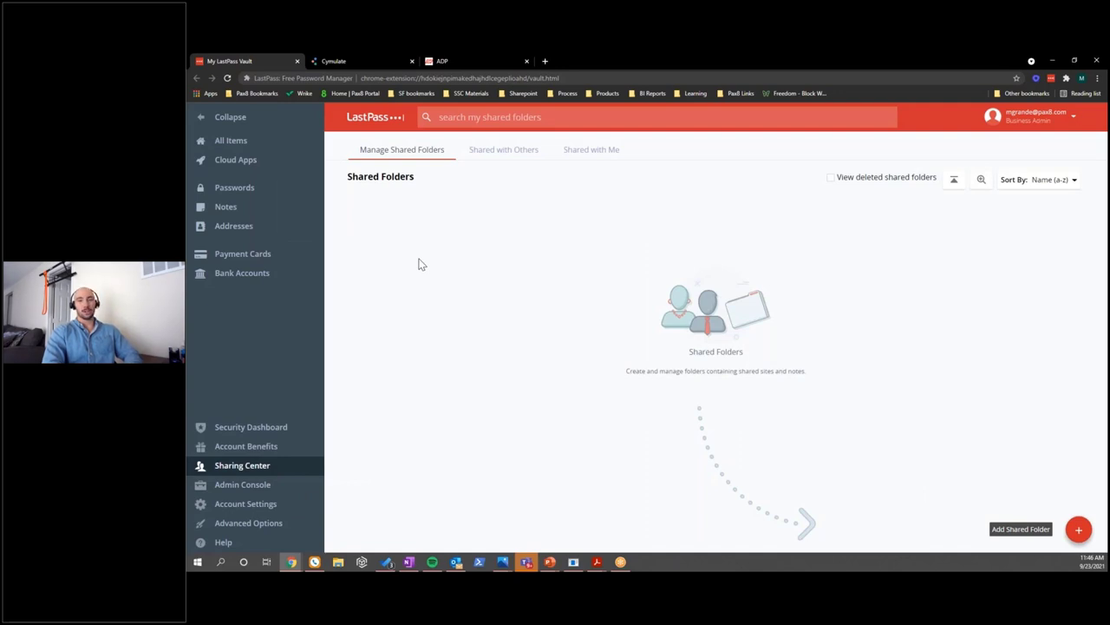
mouse_move(433, 232)
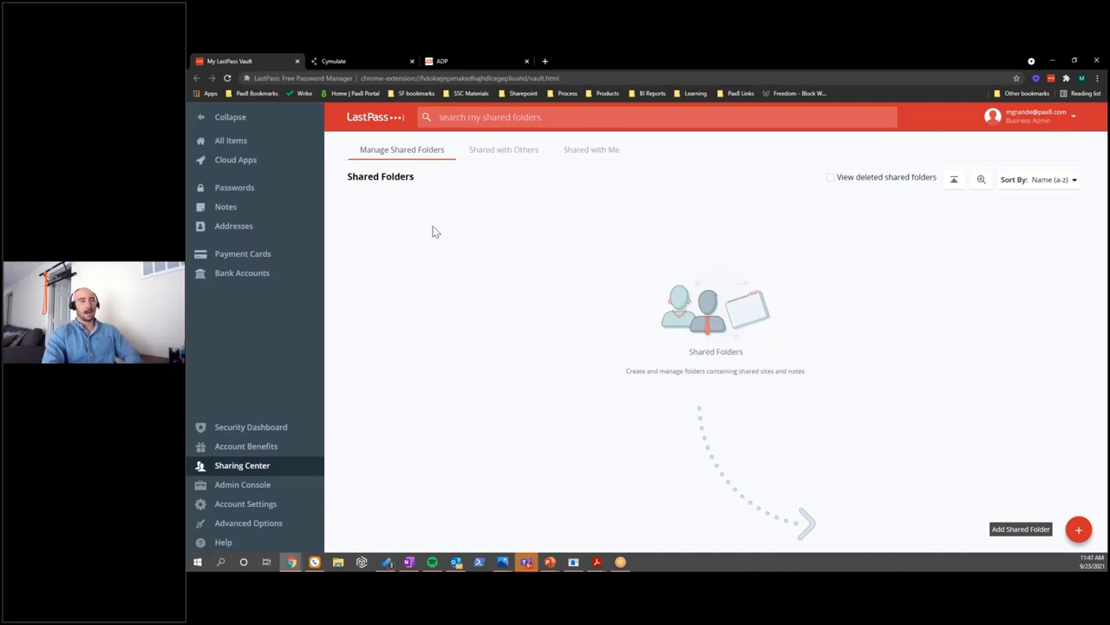
mouse_move(500, 270)
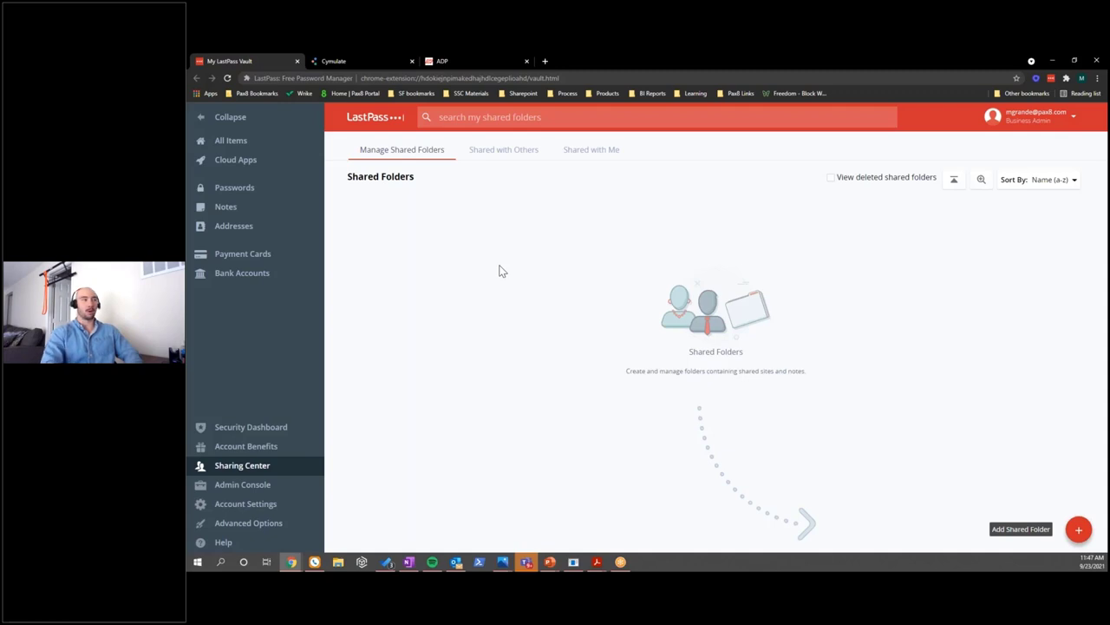
Step: Create a new shared folder named 'sfdgs' in the vault
click(1079, 529)
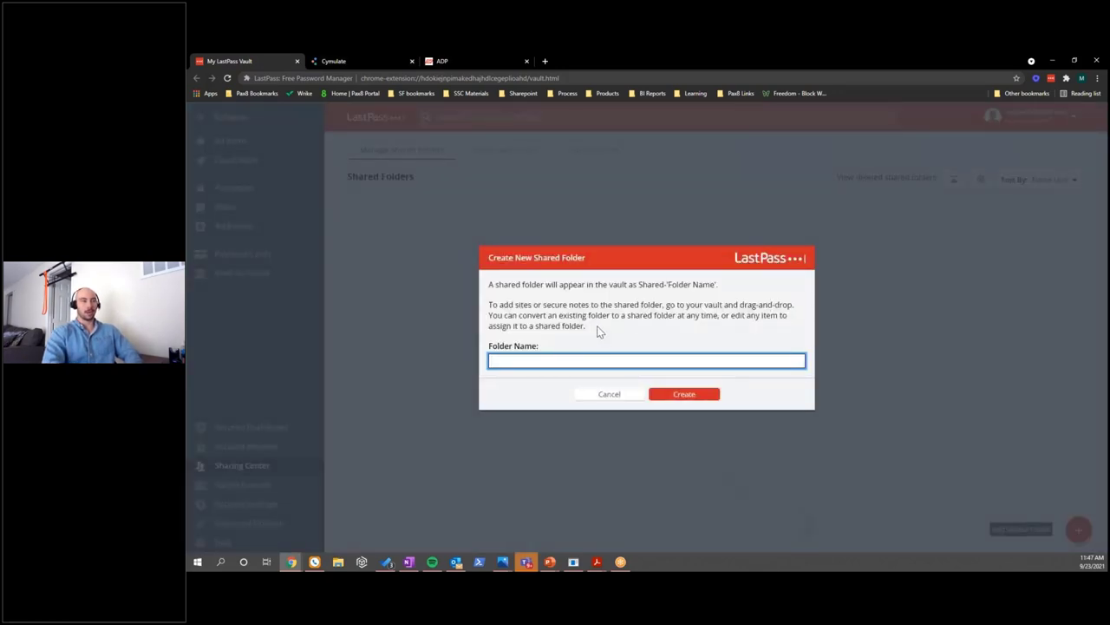
text(sfdgs)
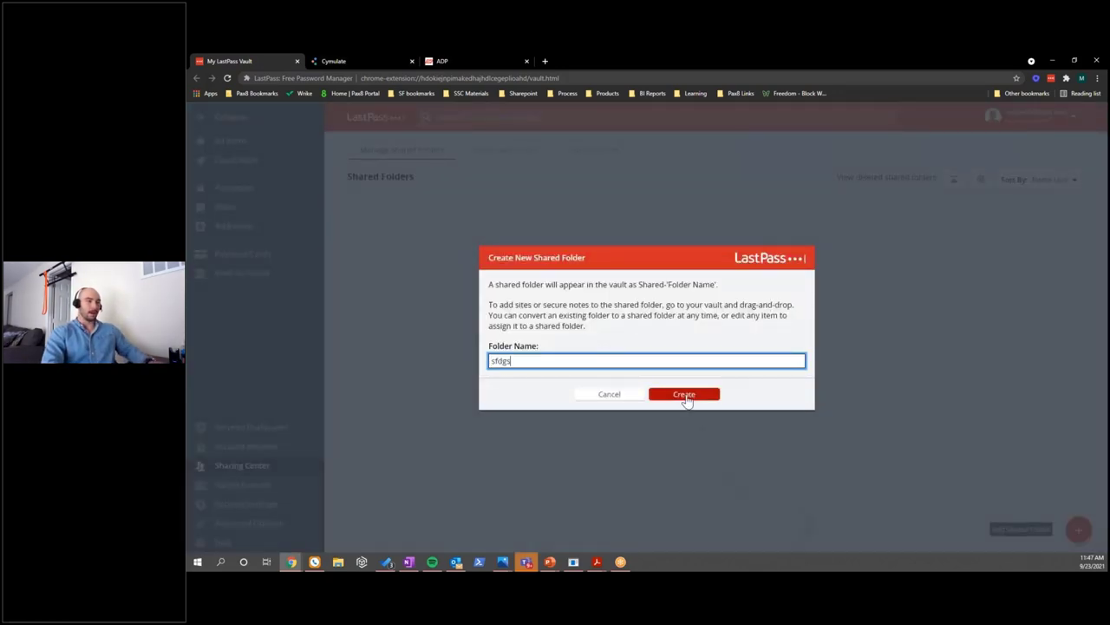
click(684, 394)
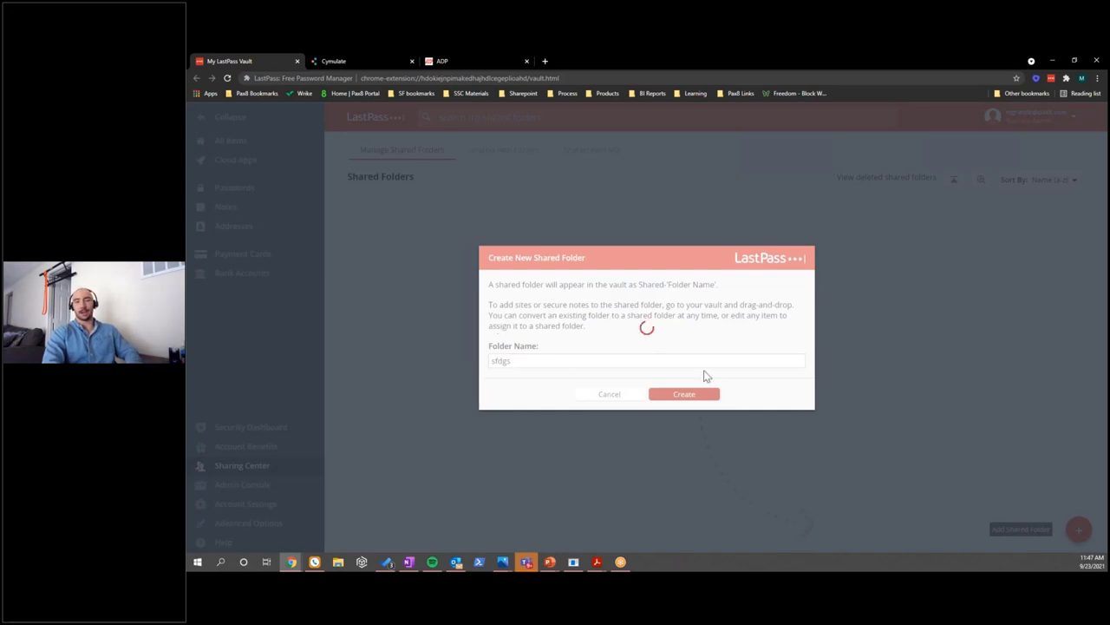
click(684, 394)
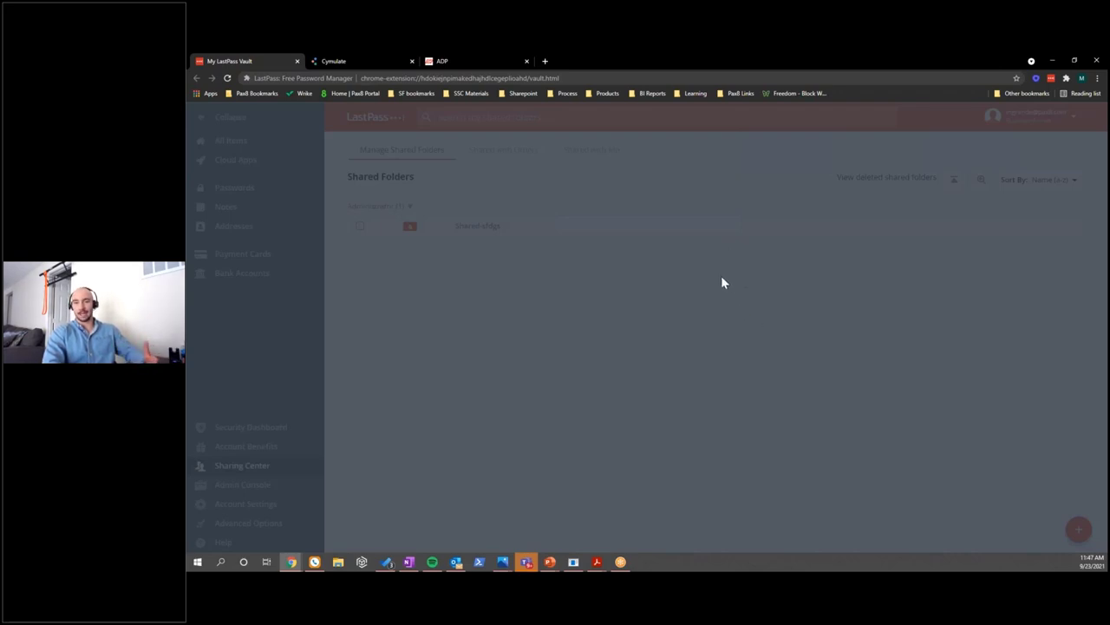
mouse_move(685, 209)
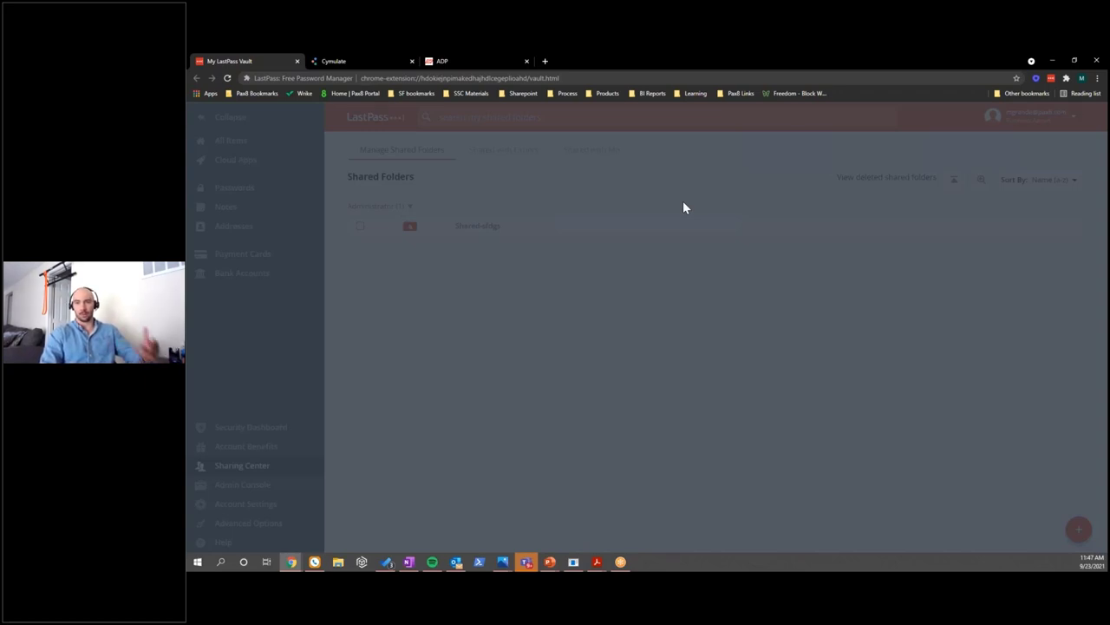
mouse_move(675, 201)
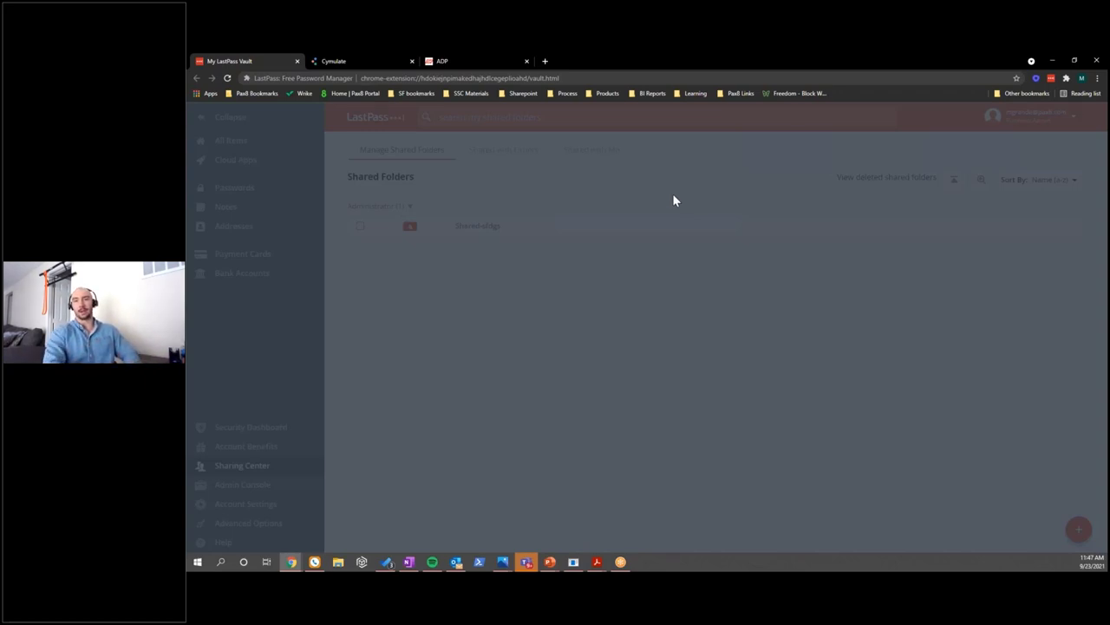
mouse_move(883, 402)
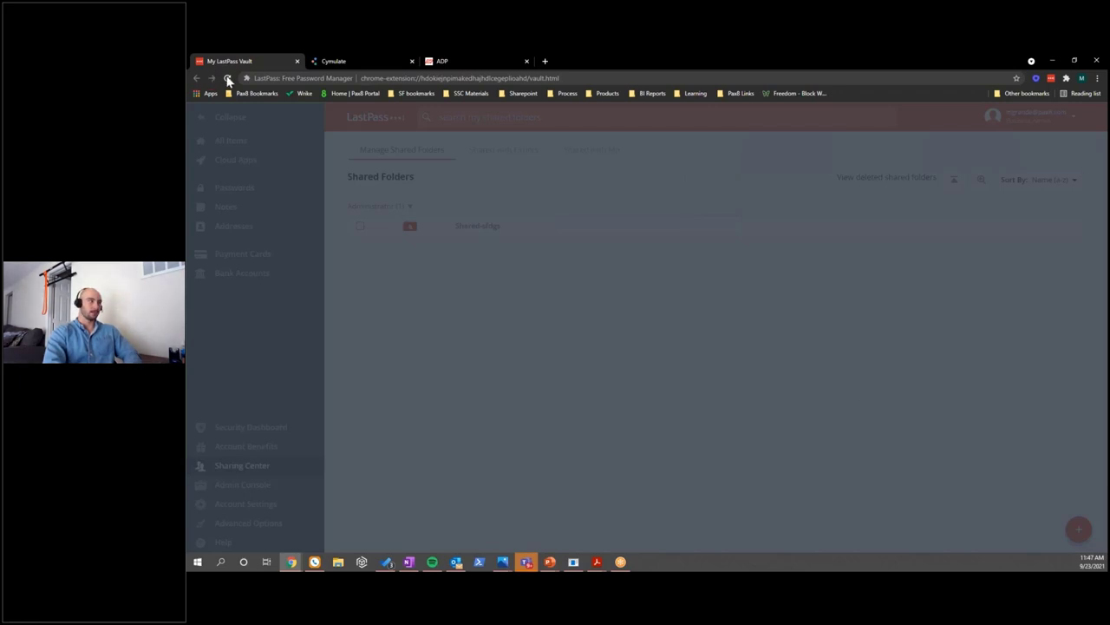
Step: Reload the vault so the new folder appears, then go to the SSO apps page
click(227, 78)
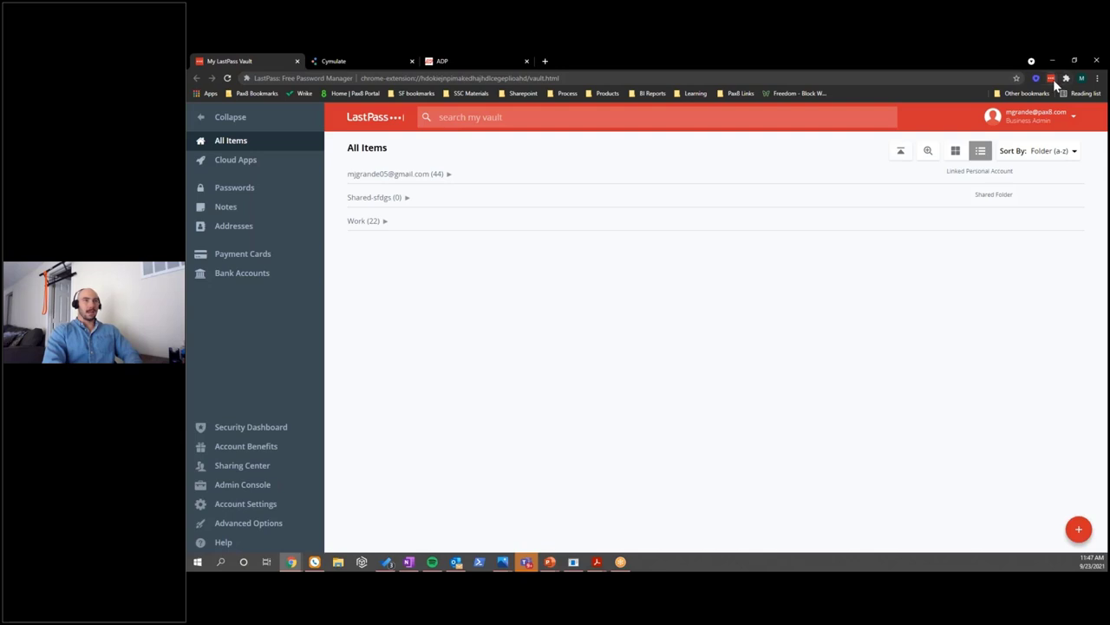
click(1052, 78)
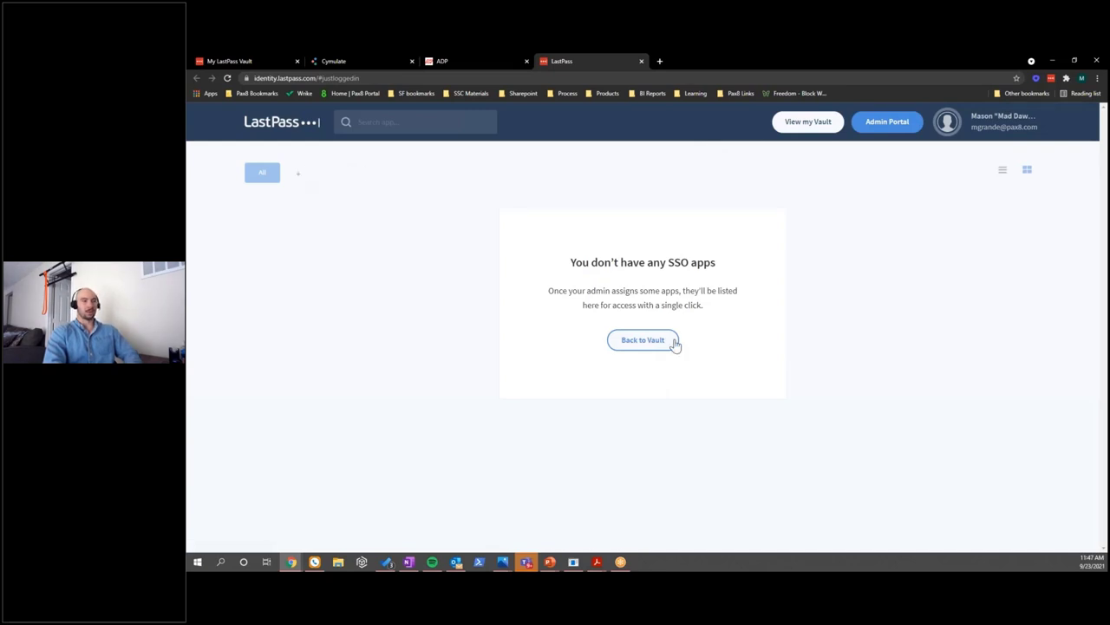
mouse_move(660, 287)
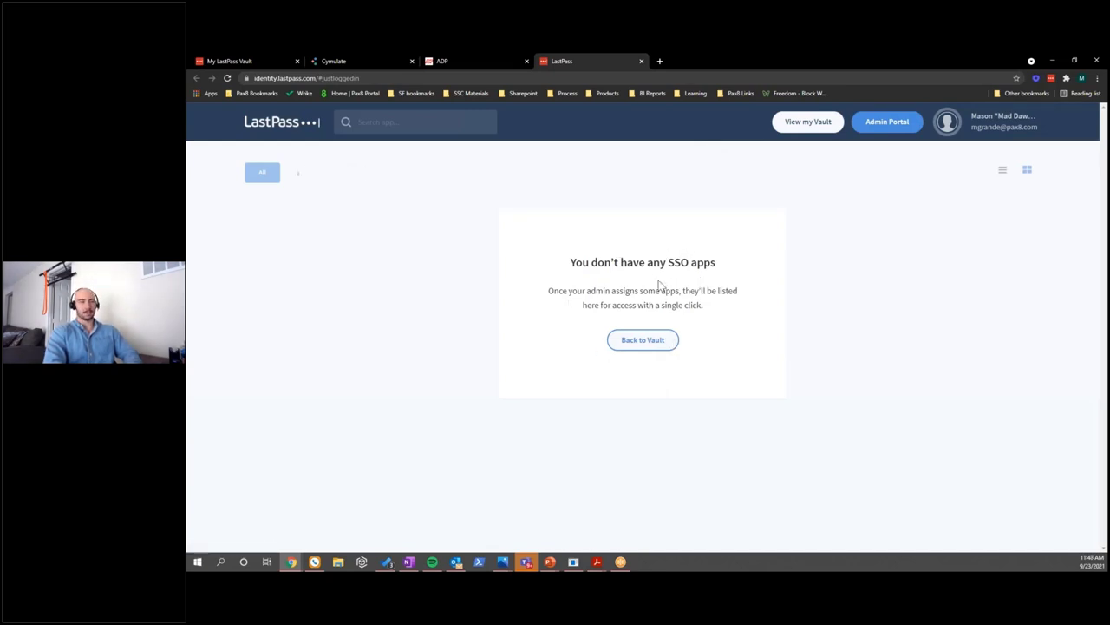
mouse_move(299, 212)
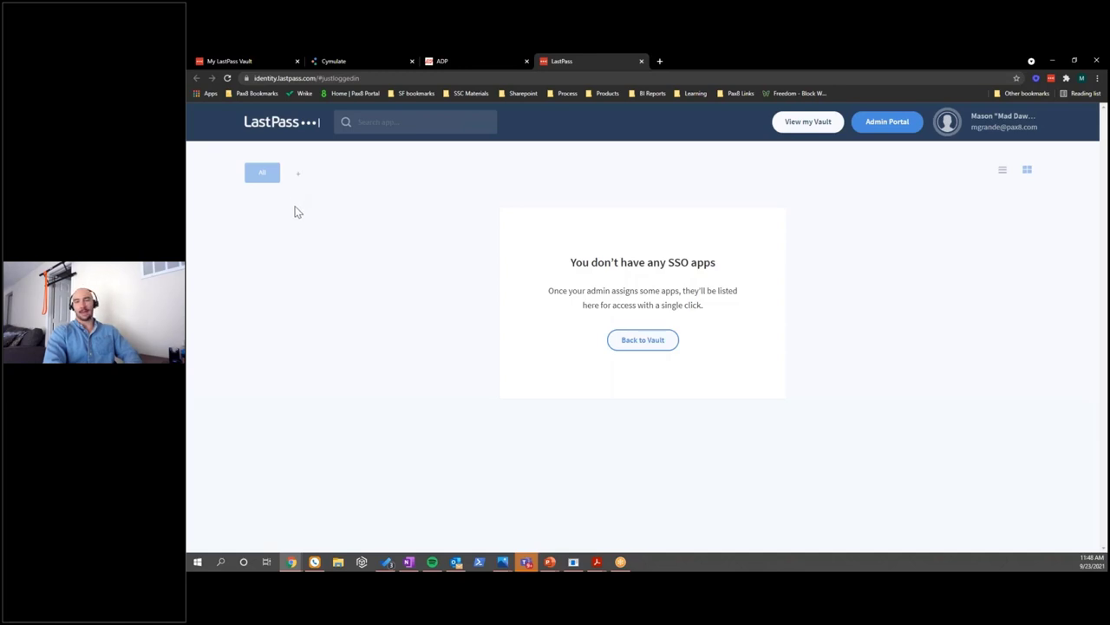
mouse_move(954, 237)
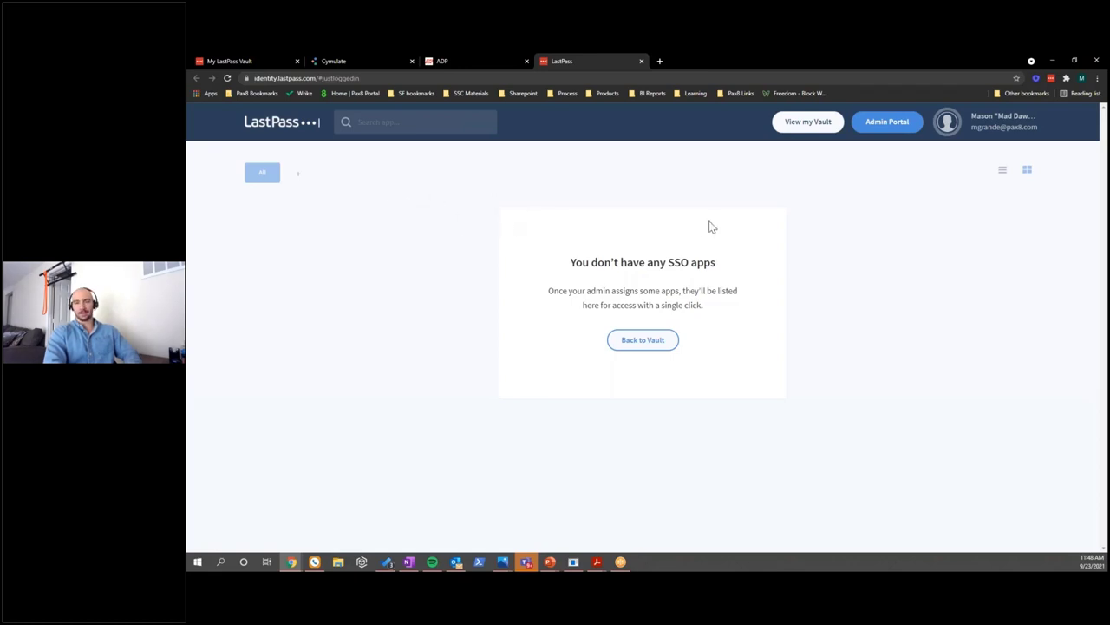
mouse_move(813, 224)
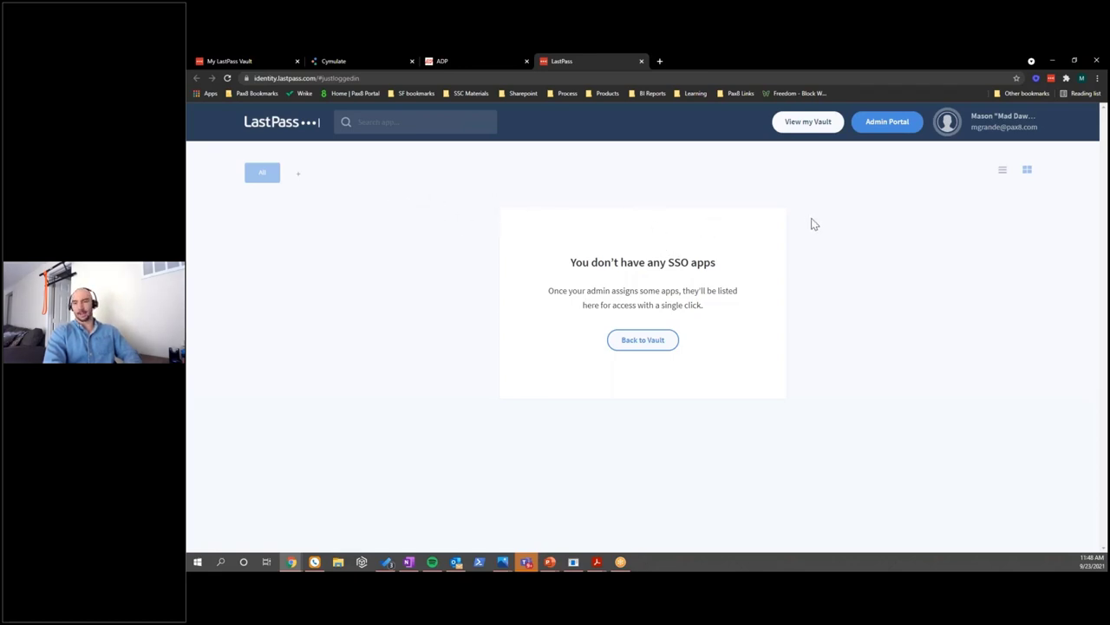
mouse_move(571, 335)
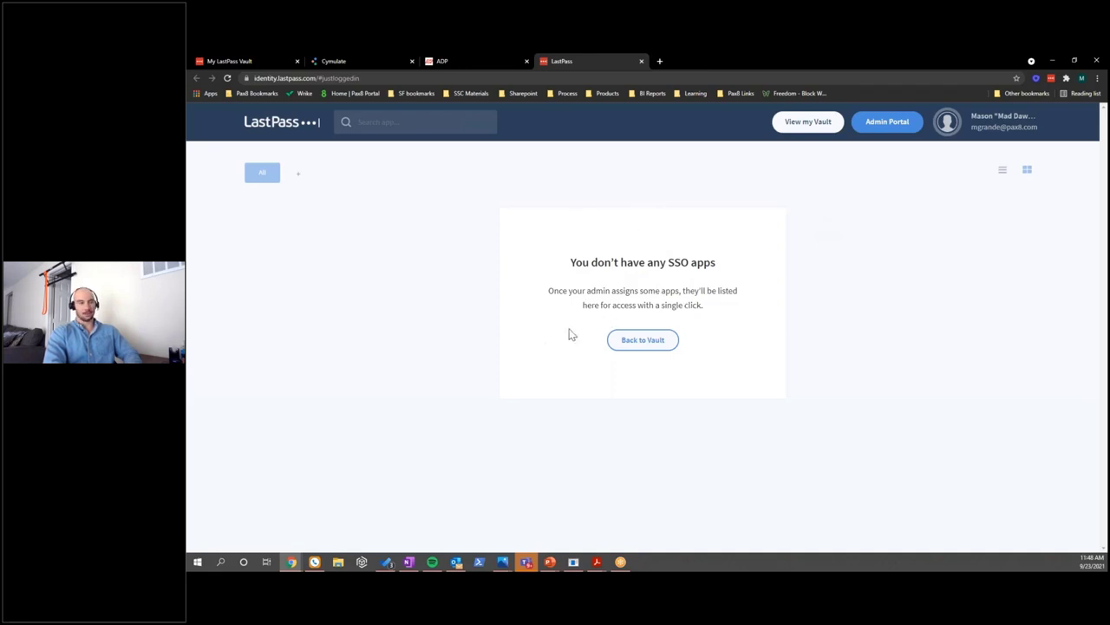
mouse_move(583, 261)
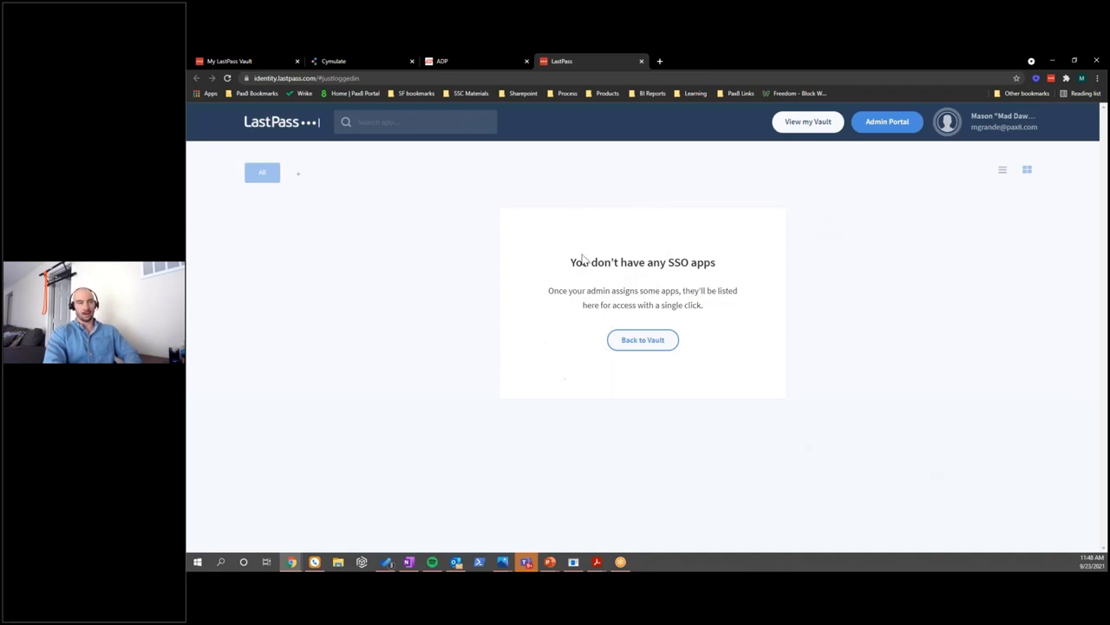
mouse_move(476, 215)
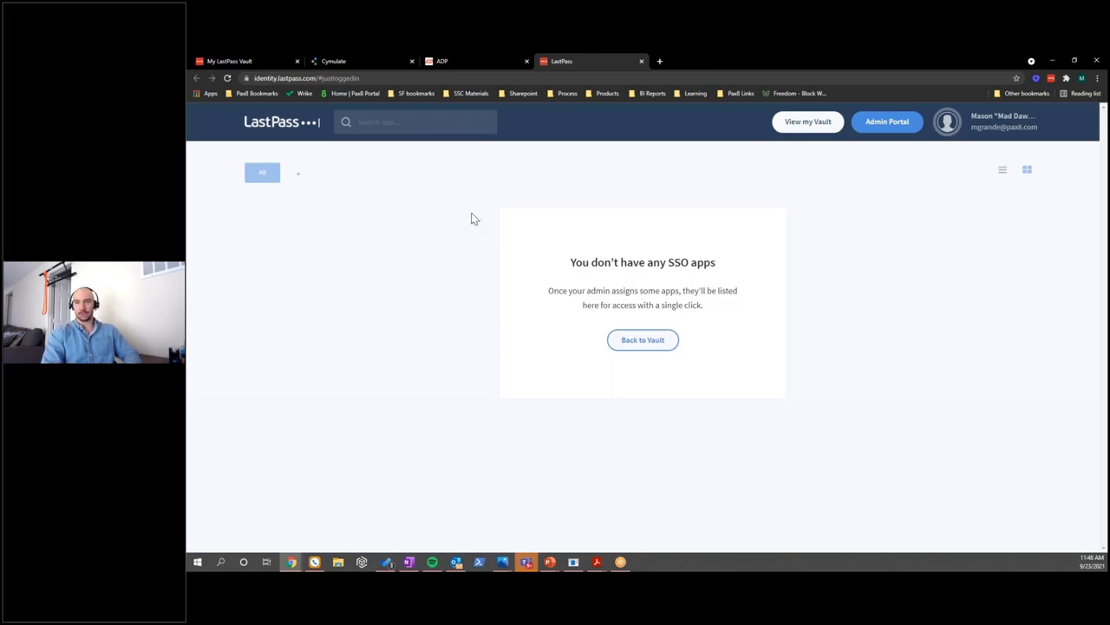
mouse_move(472, 227)
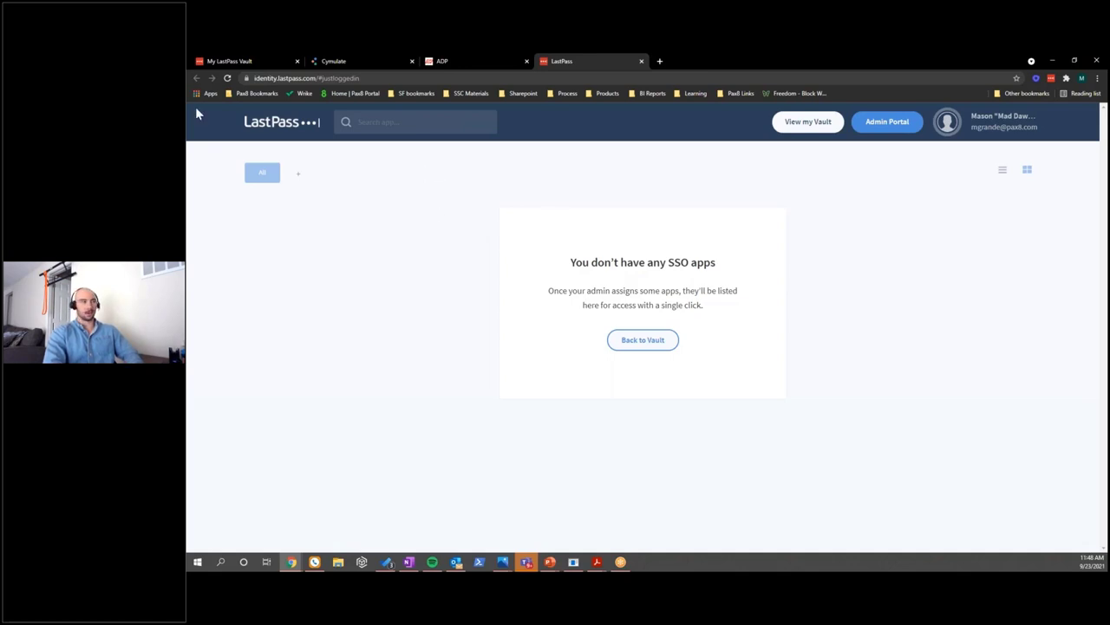
mouse_move(573, 316)
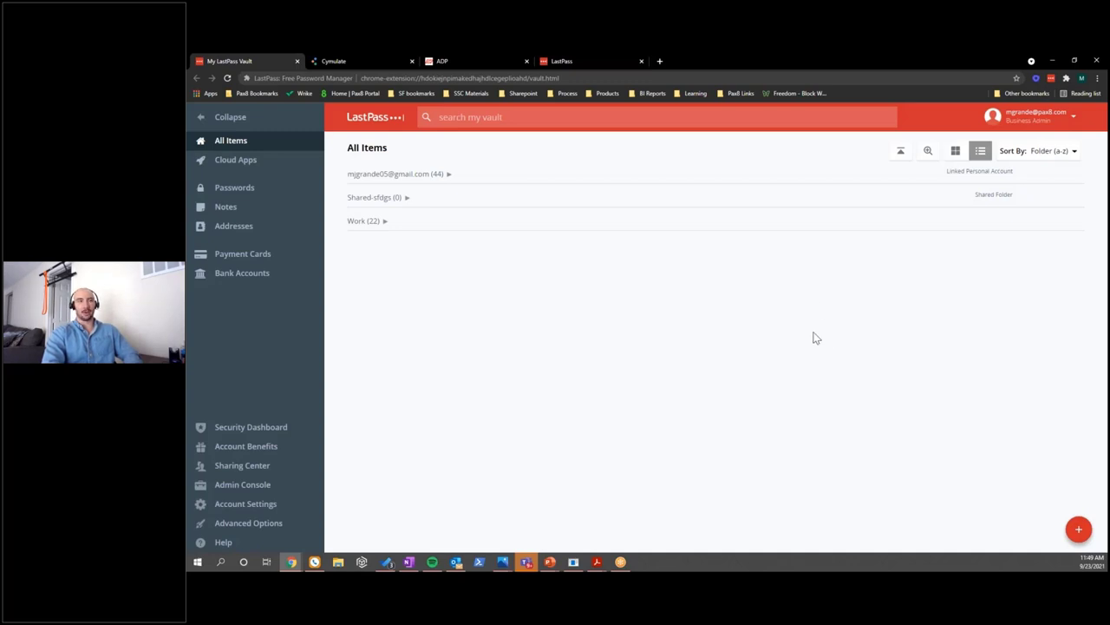
mouse_move(729, 333)
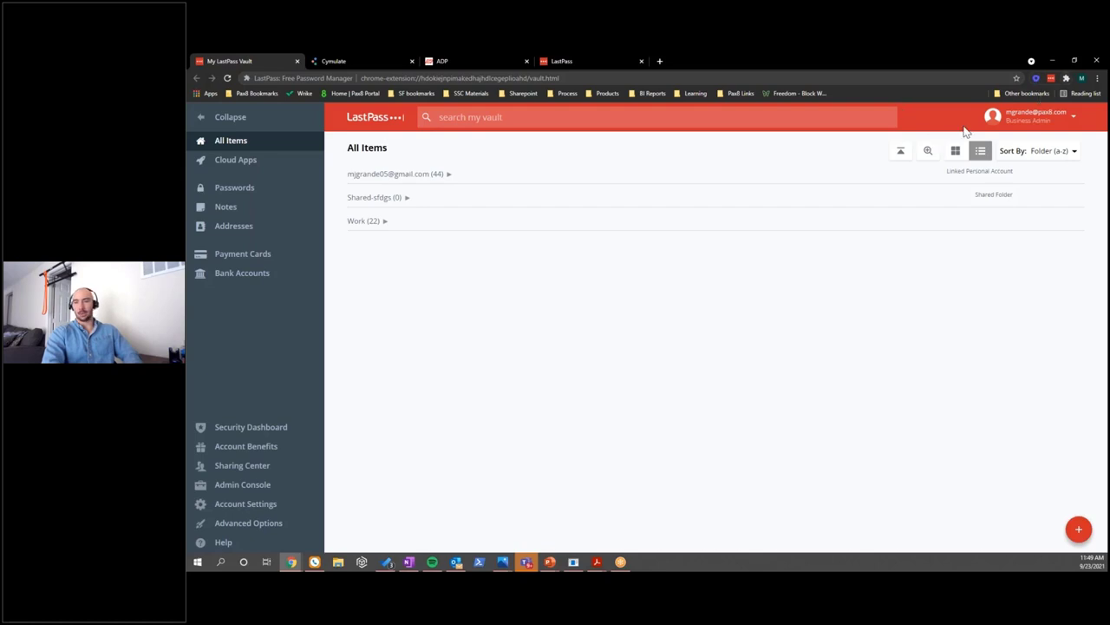
mouse_move(927, 379)
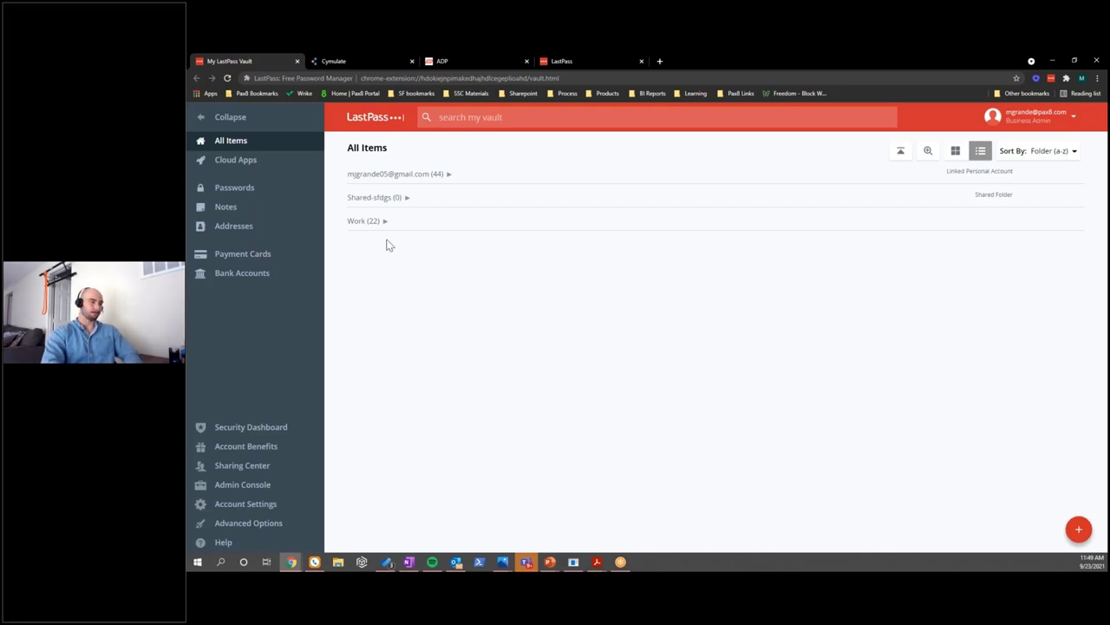
mouse_move(634, 207)
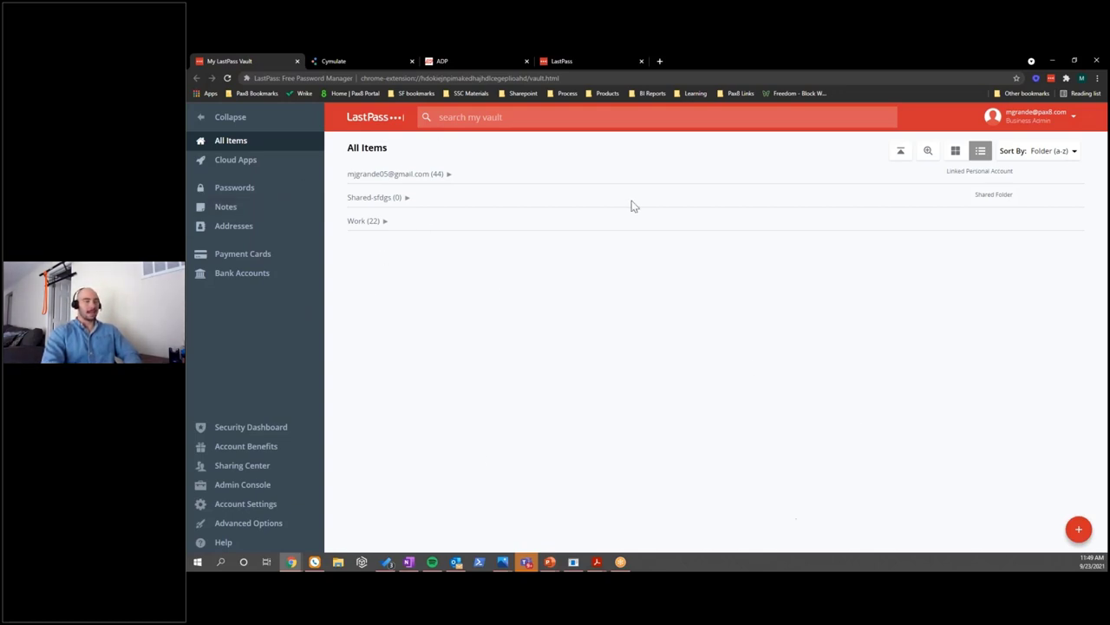
mouse_move(274, 503)
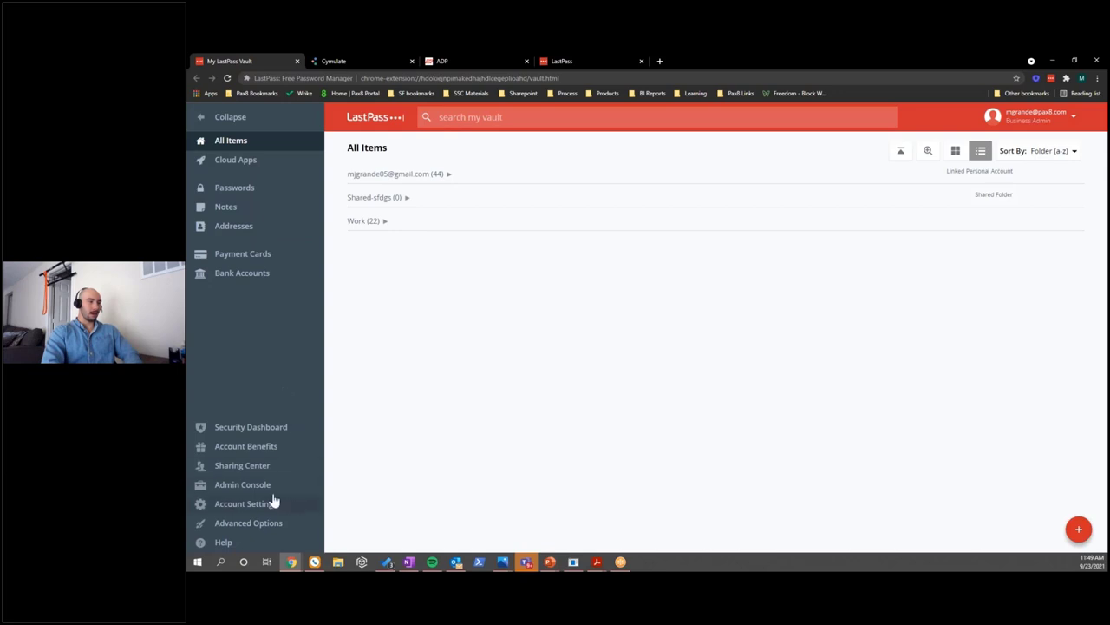
Step: Go to the Admin Console from the vault sidebar
click(243, 484)
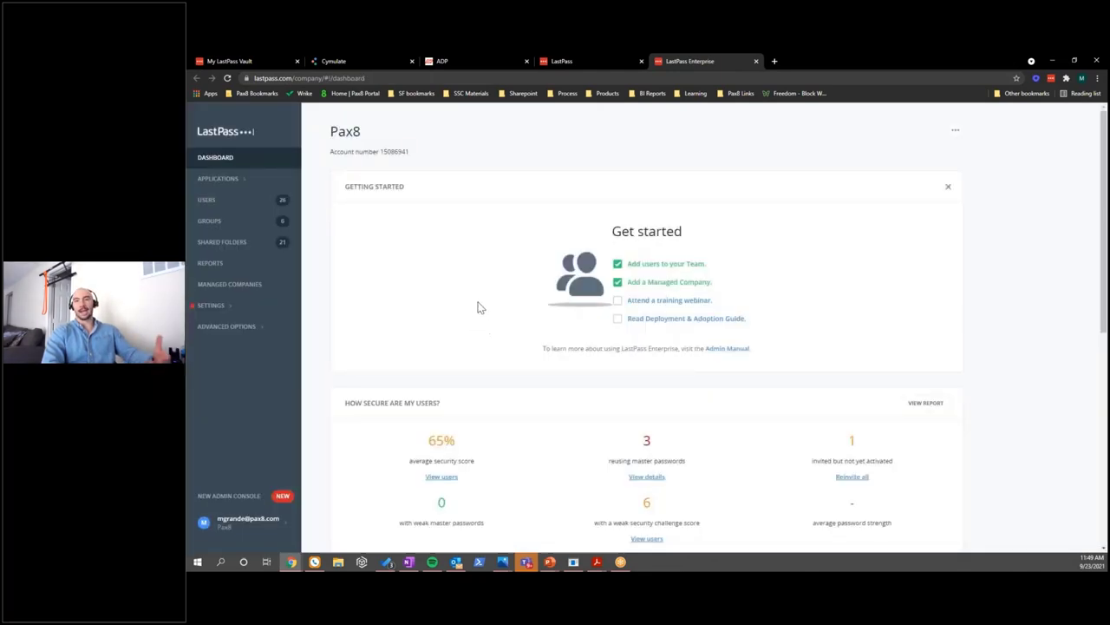
mouse_move(390, 292)
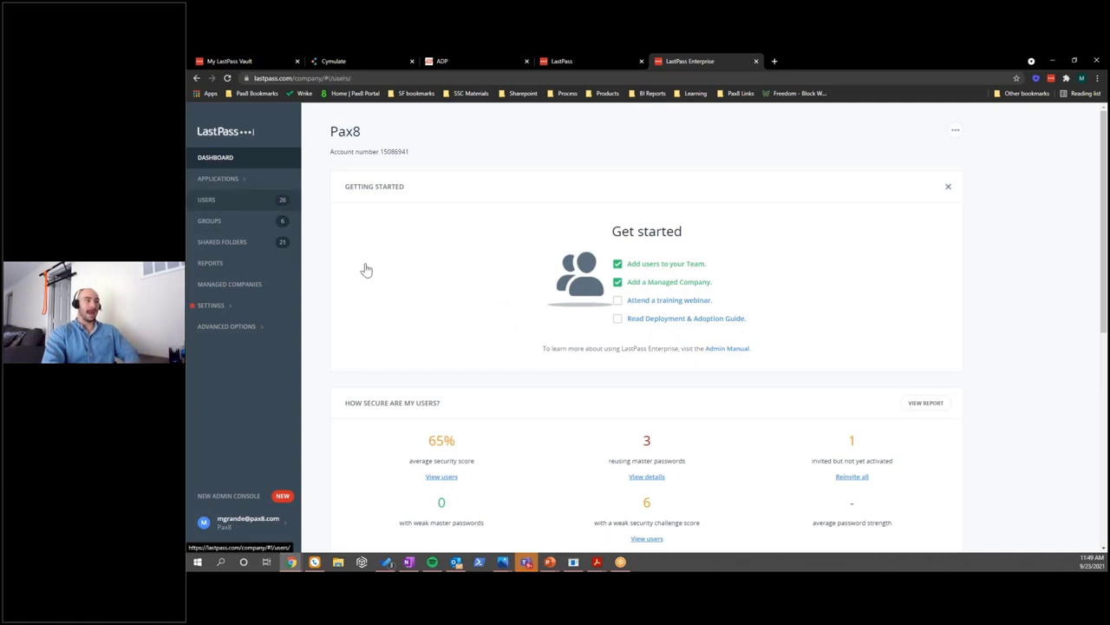
Step: Show the admin console's Users page listing the company's active users
click(207, 200)
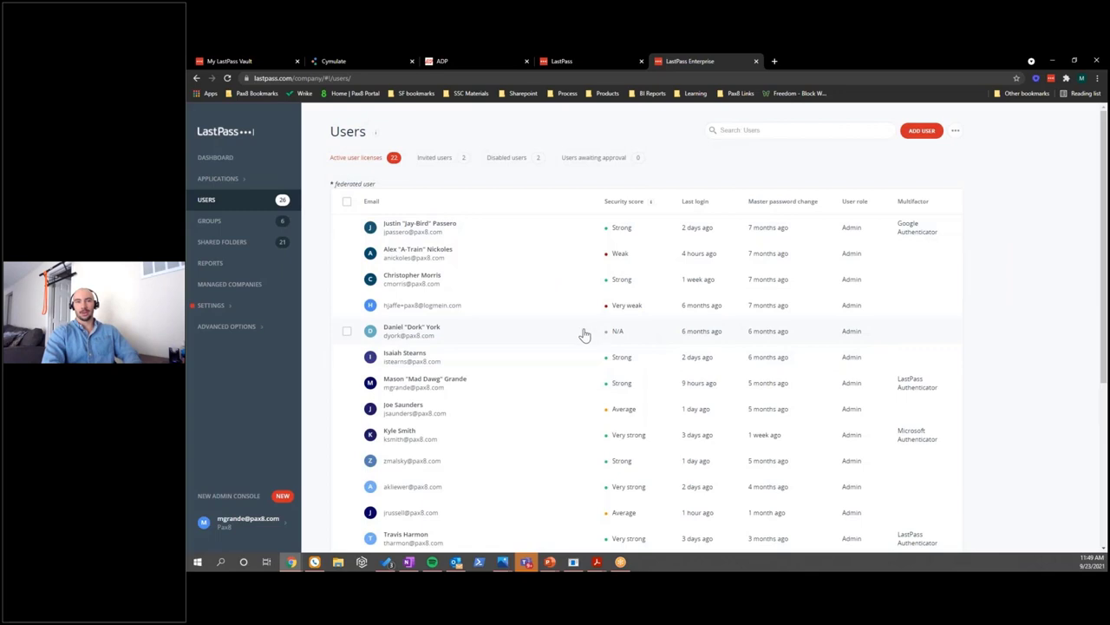
mouse_move(558, 344)
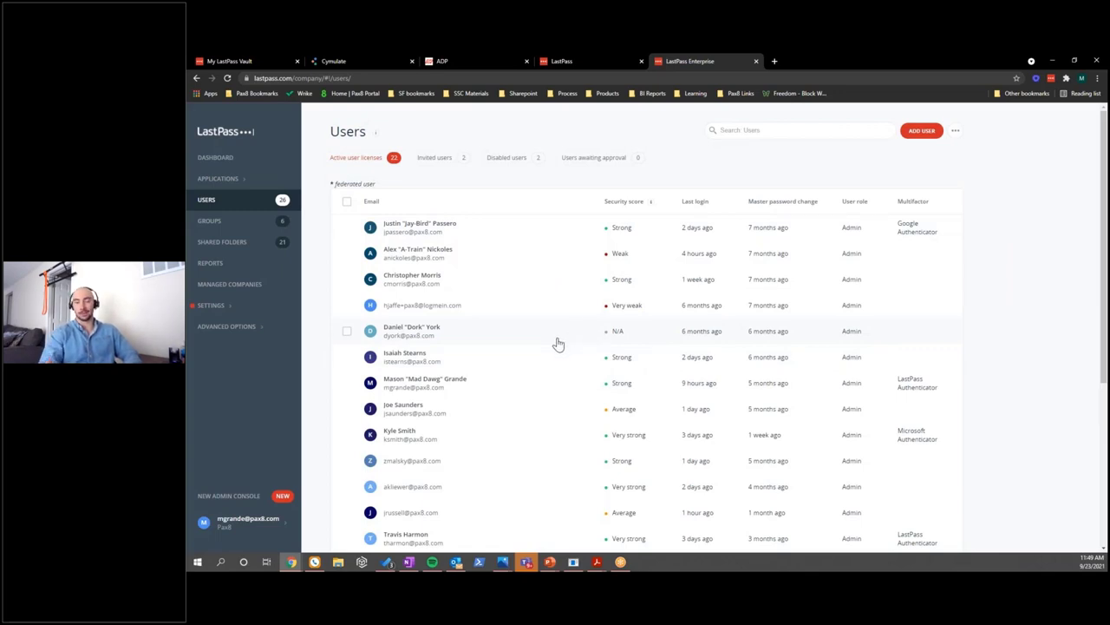
mouse_move(542, 347)
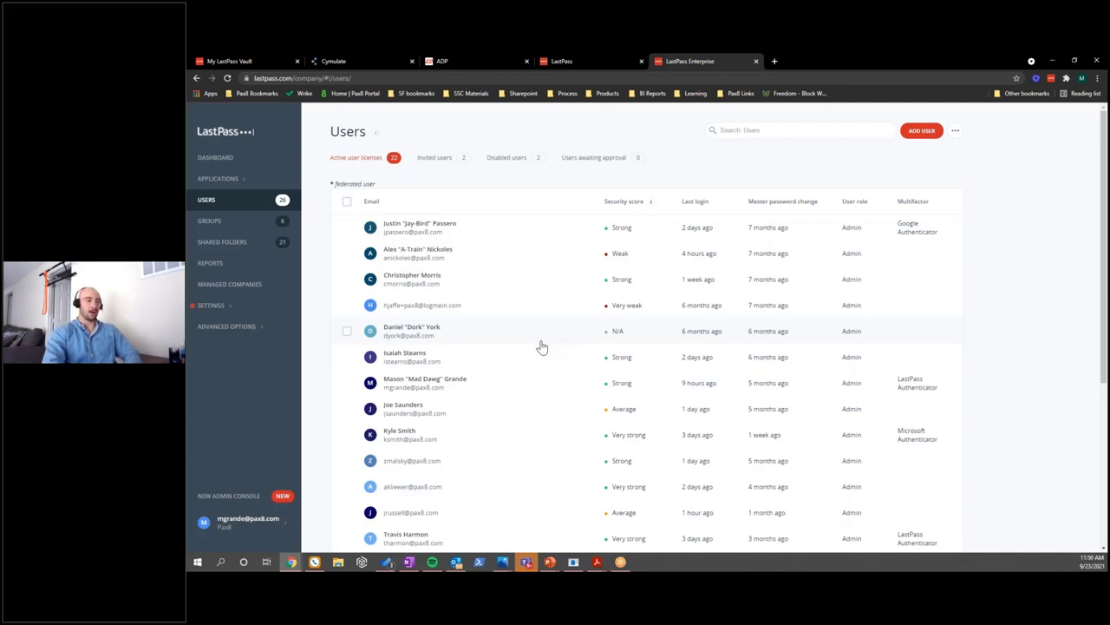
Step: Review the company's Groups, then show the Shared Folders list
click(208, 220)
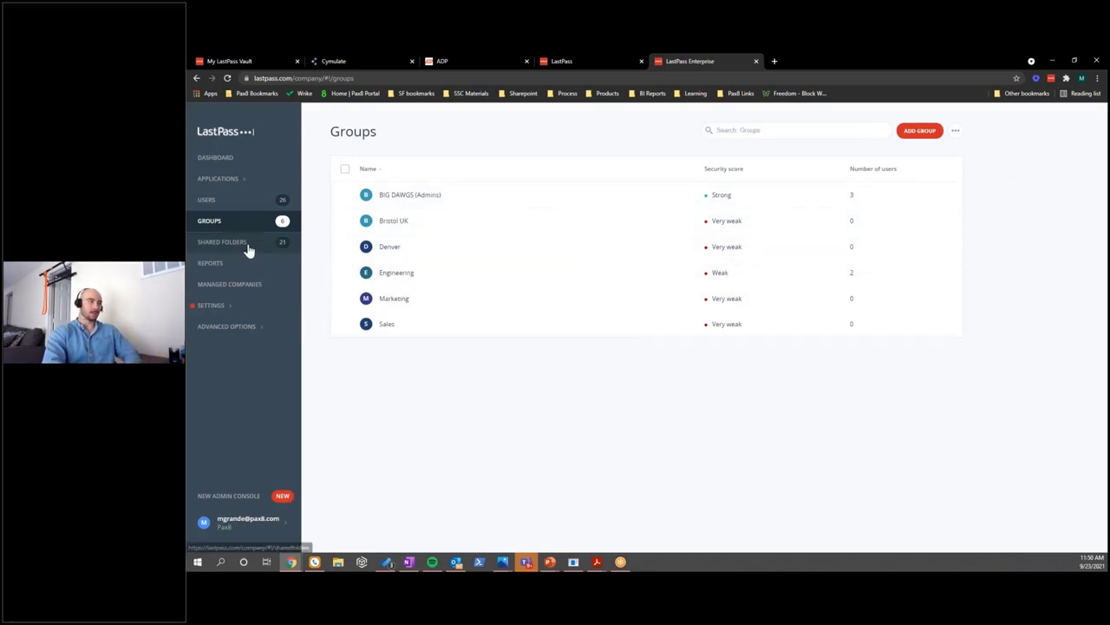
click(222, 241)
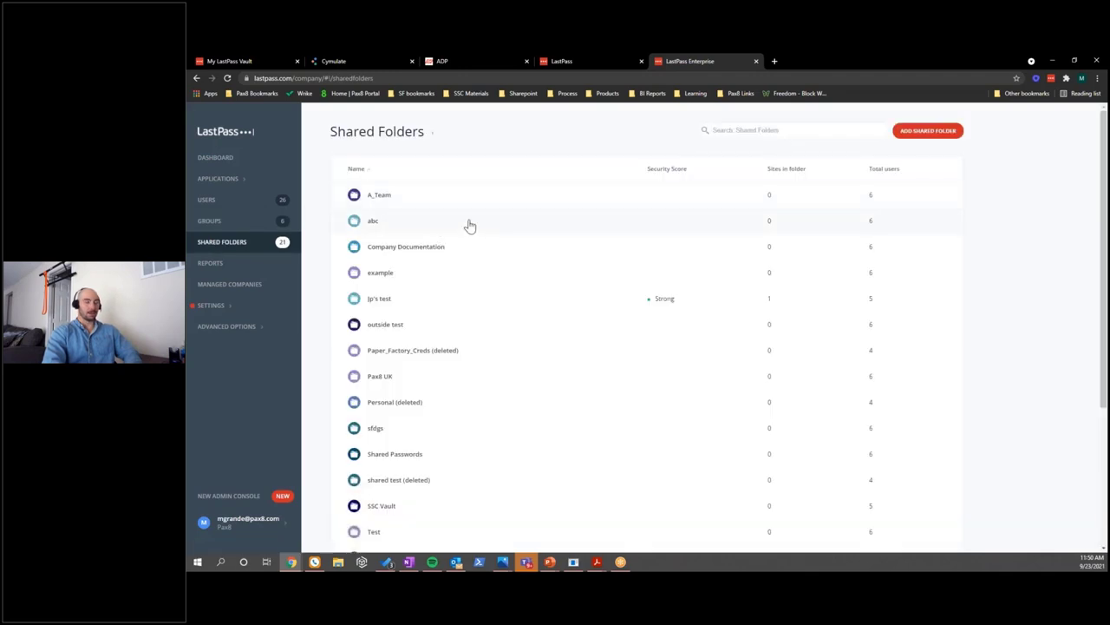
mouse_move(503, 222)
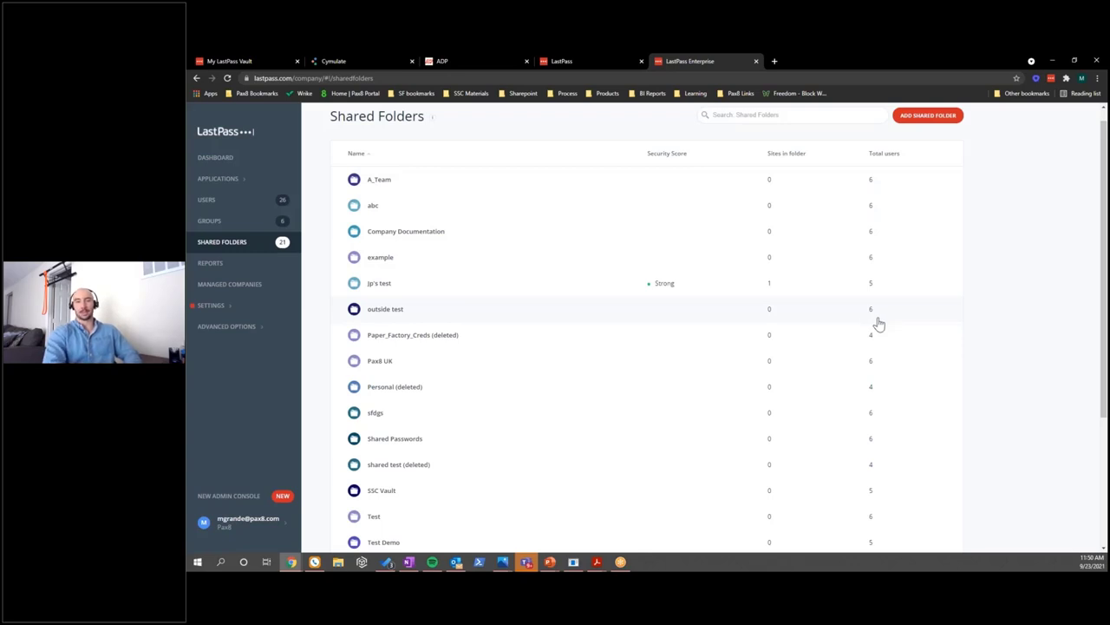
mouse_move(241, 264)
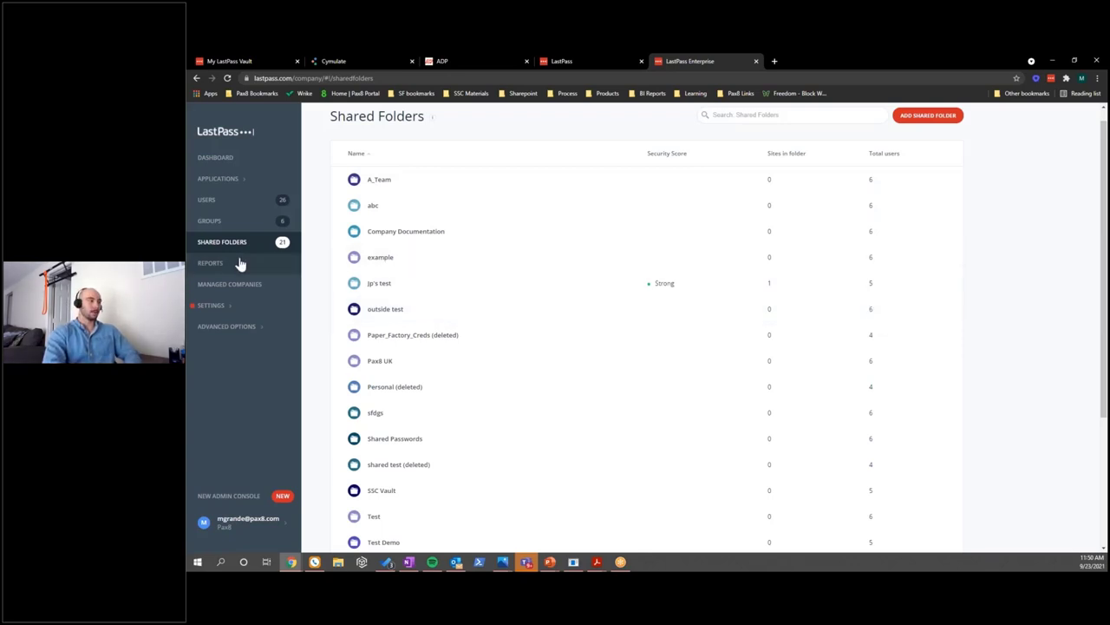
Step: Show the Reports page with the company's user activity events
click(210, 263)
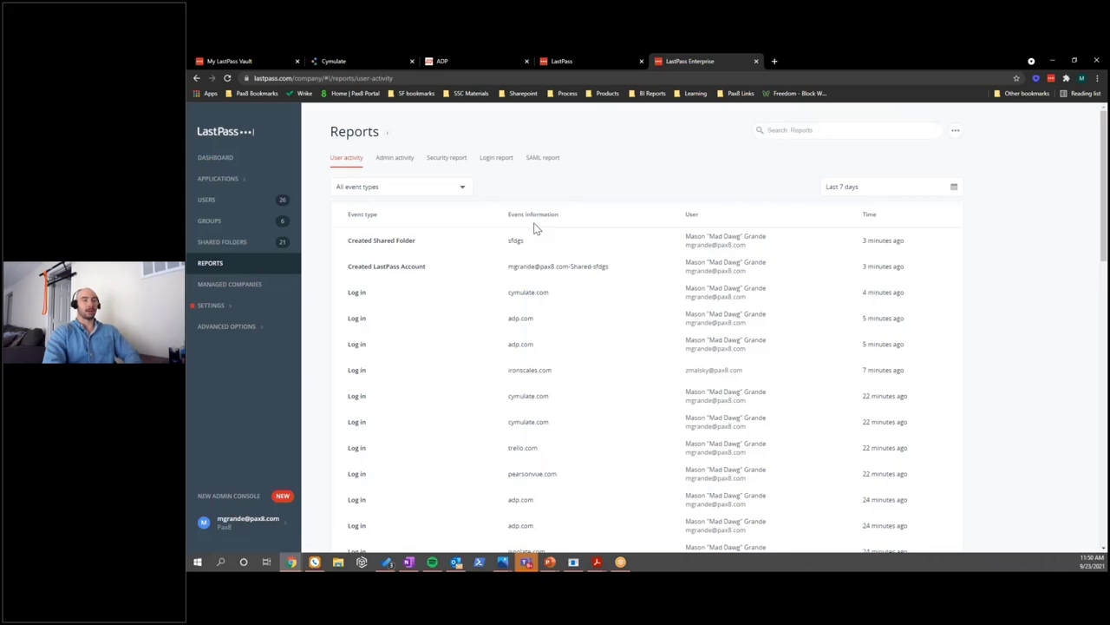
mouse_move(576, 331)
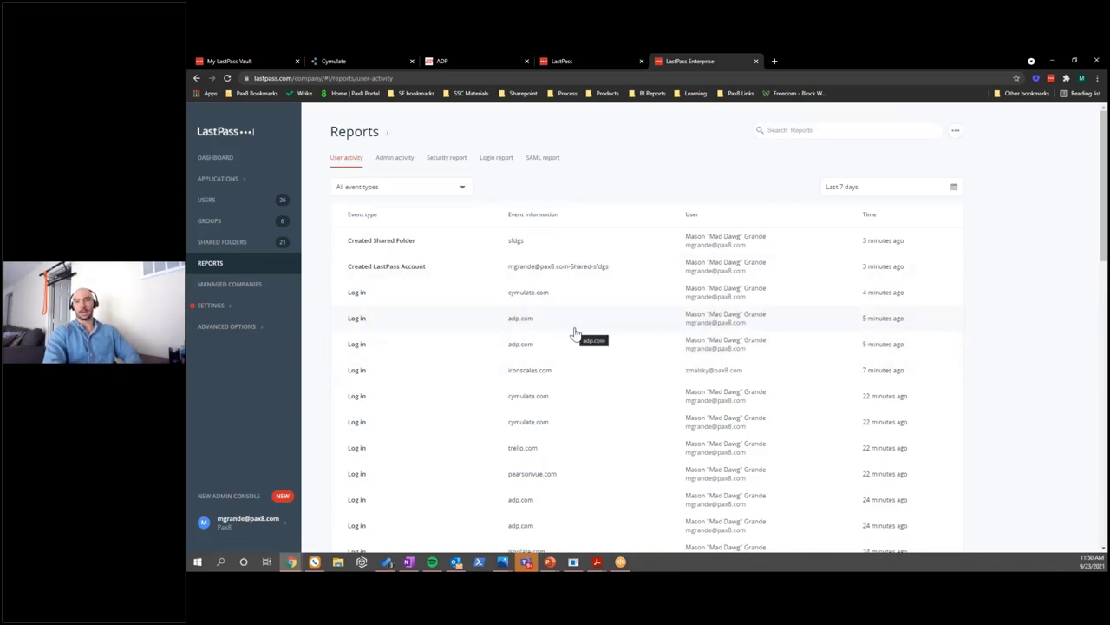
mouse_move(569, 279)
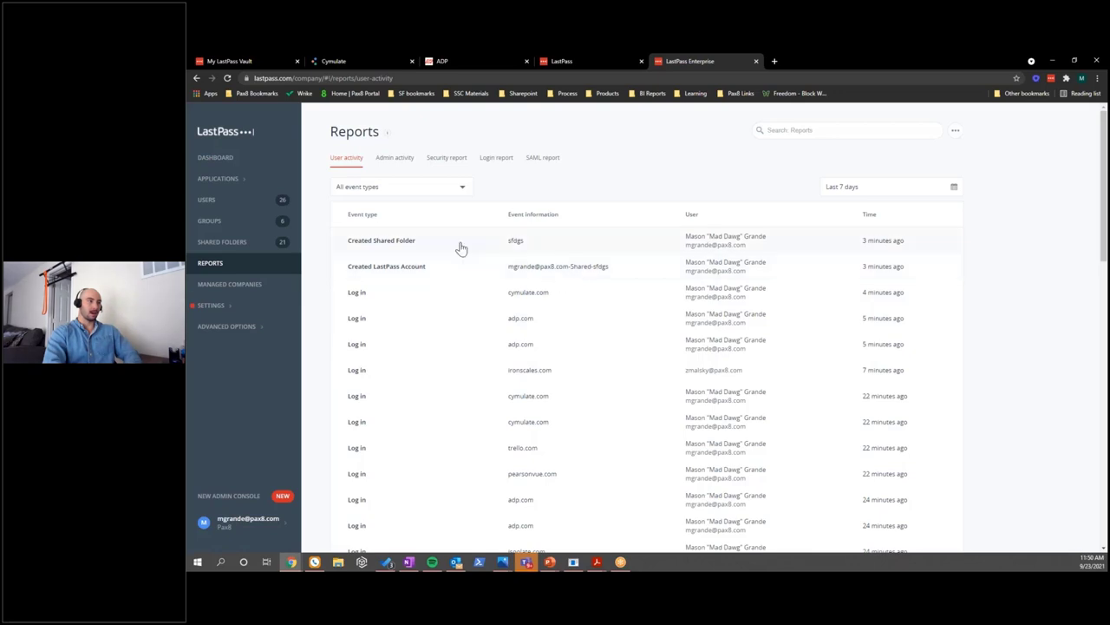
mouse_move(424, 267)
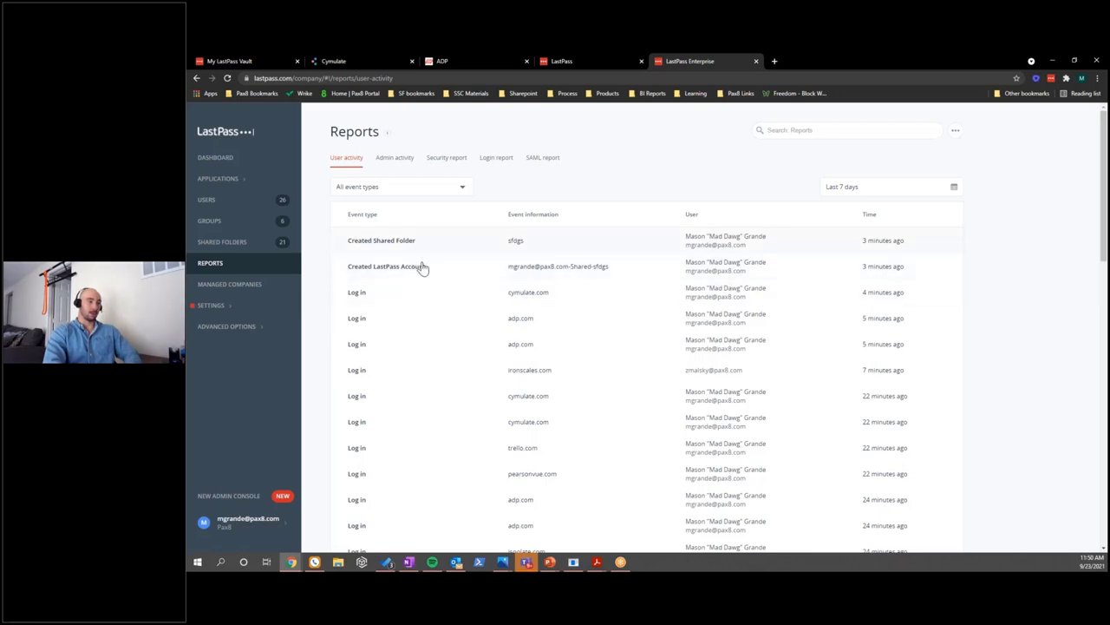
mouse_move(552, 325)
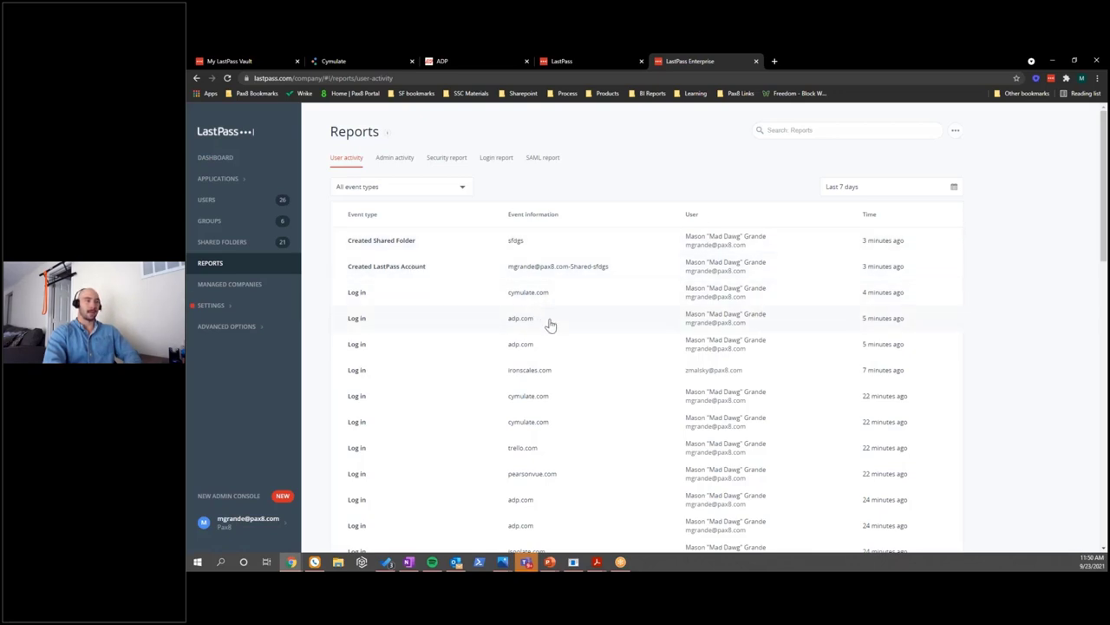
mouse_move(607, 422)
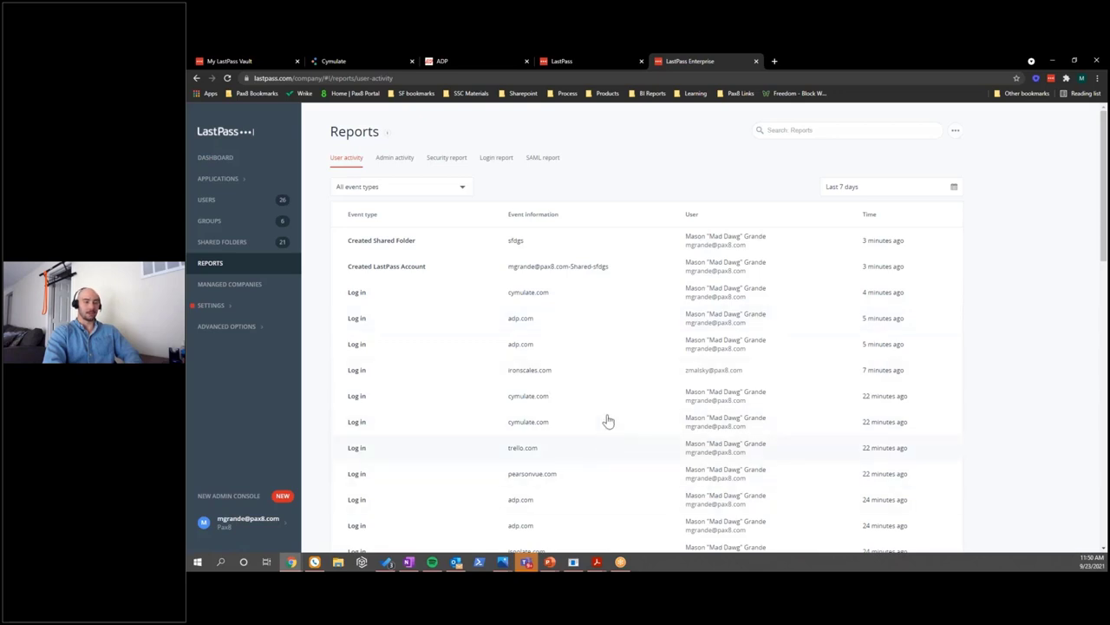
mouse_move(632, 443)
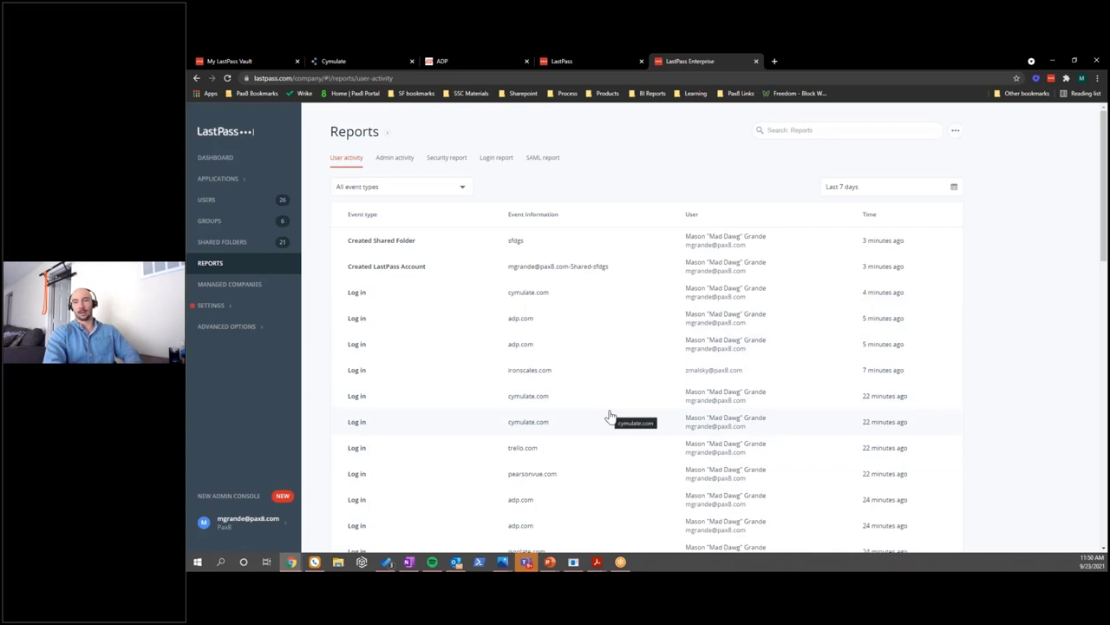
mouse_move(670, 453)
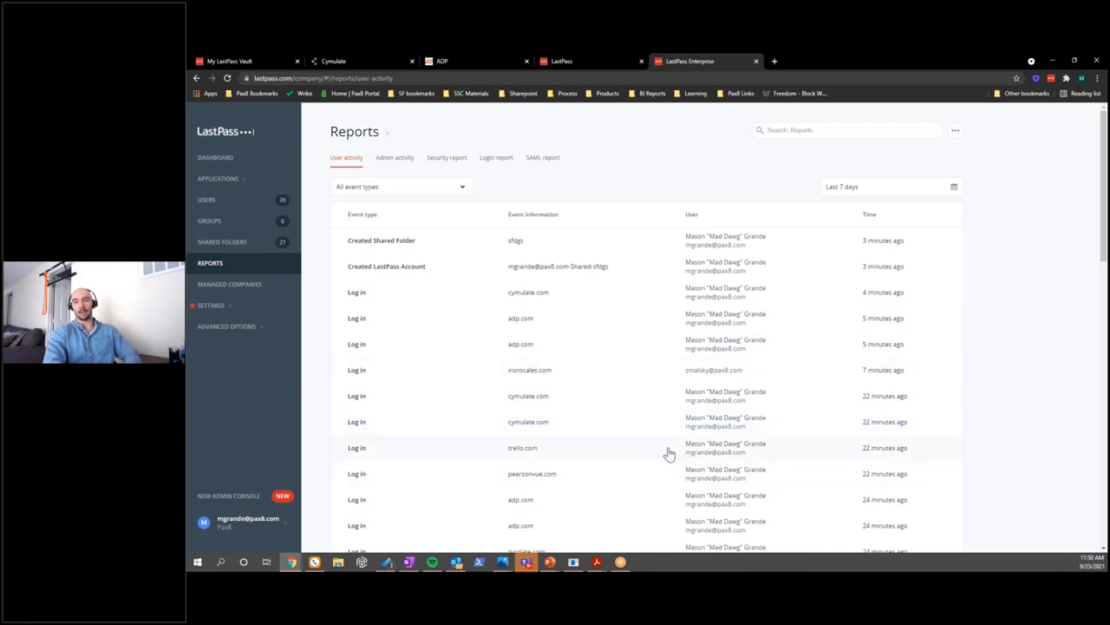
mouse_move(441, 186)
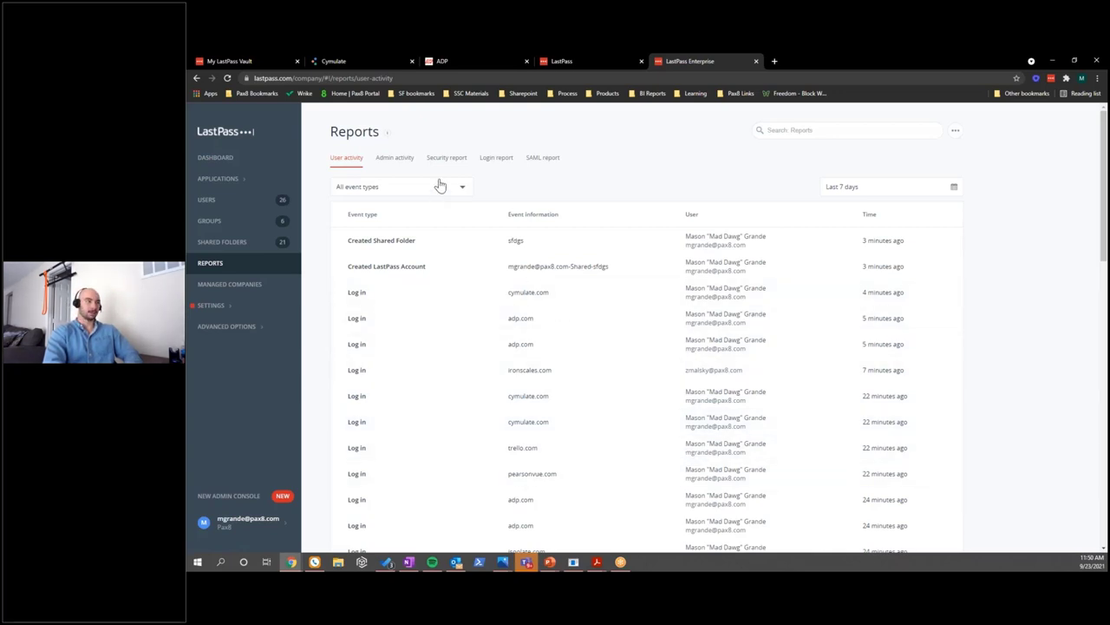
Step: Switch from the User activity report to the Security report
click(448, 156)
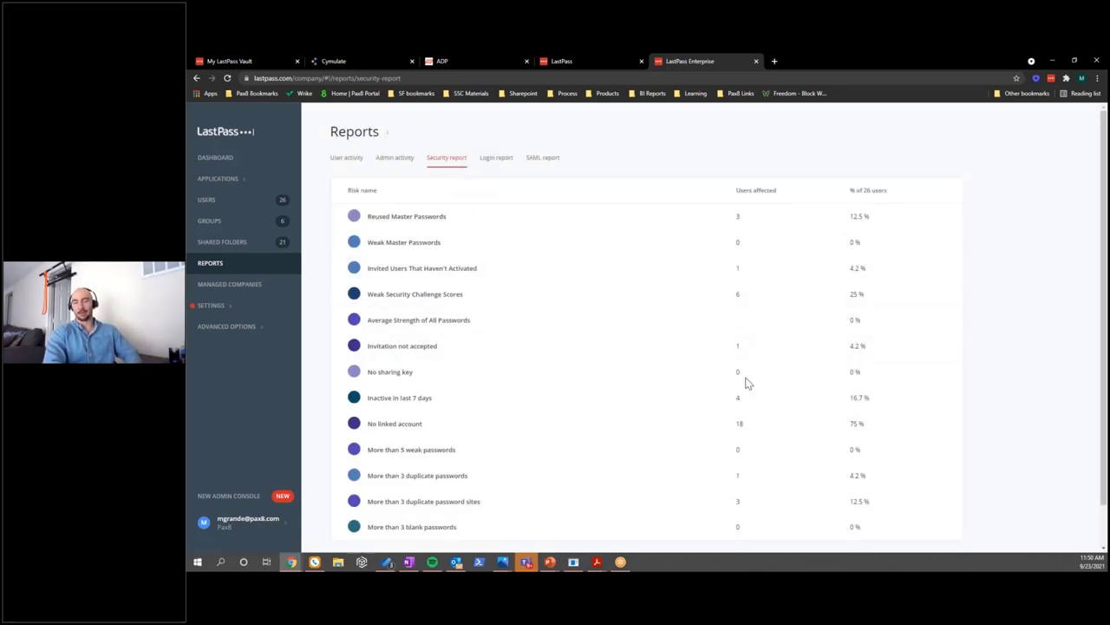
mouse_move(807, 332)
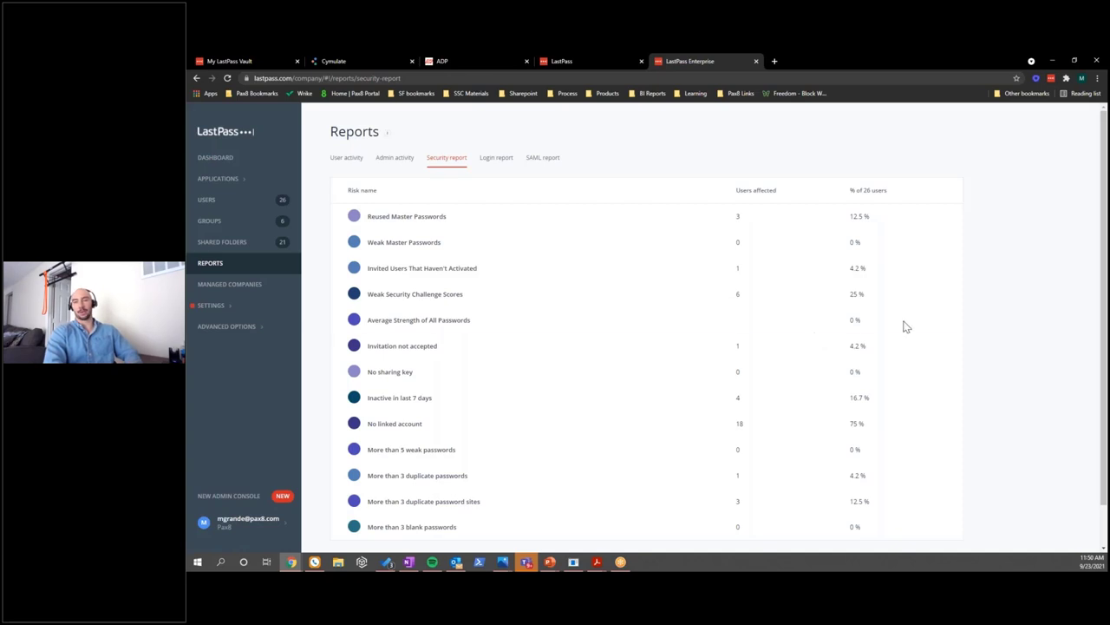
Step: Scroll through the security risk list, then switch to the Login report
scroll(down, 3)
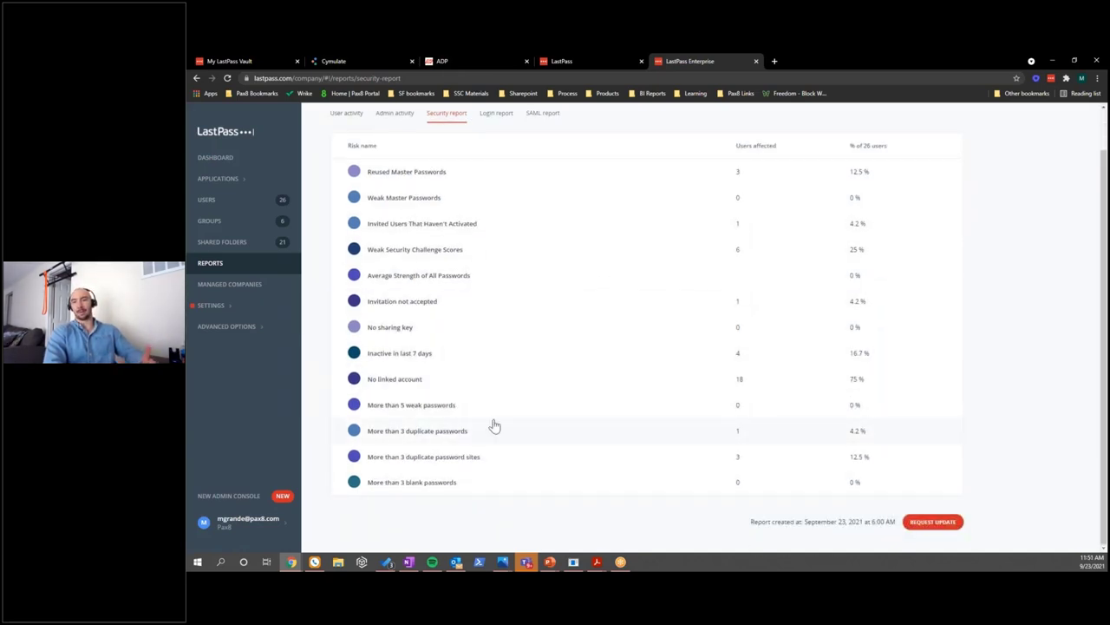
mouse_move(583, 318)
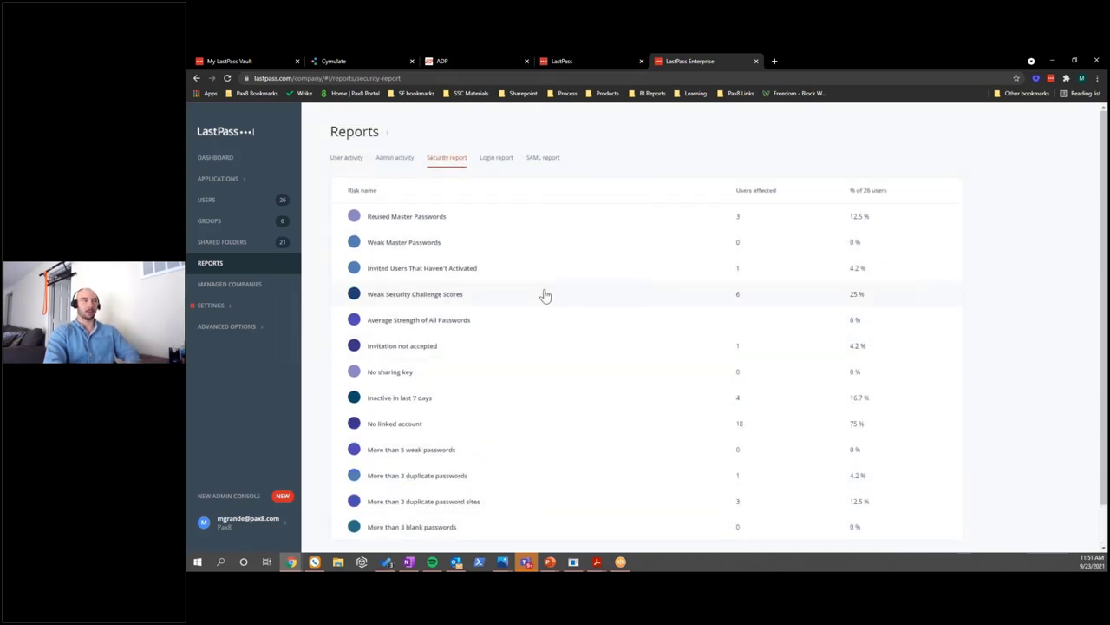
click(496, 156)
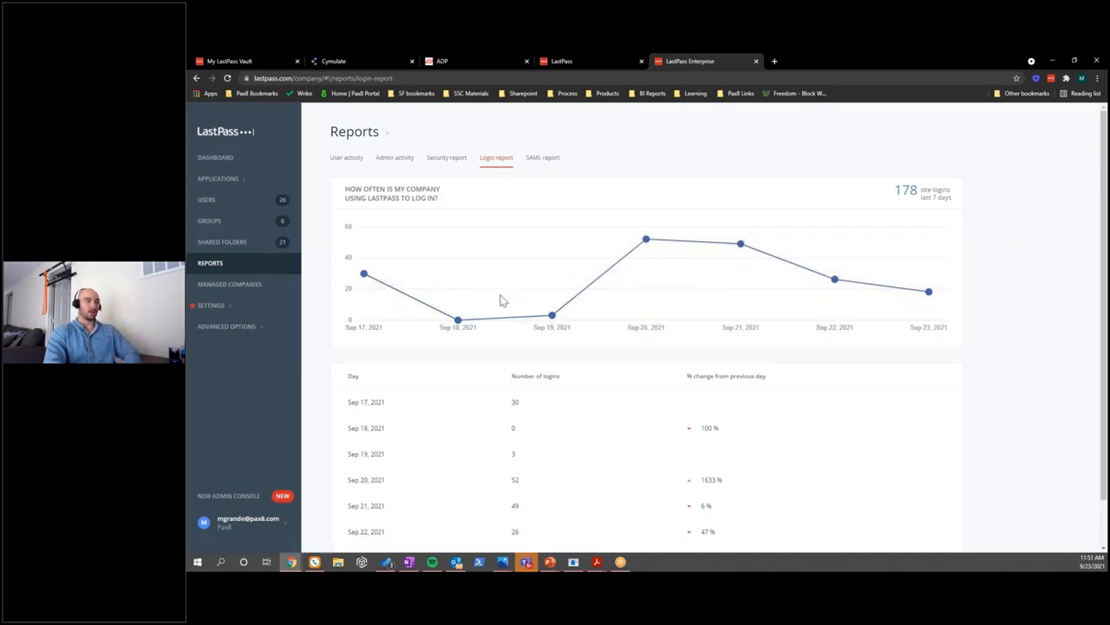
mouse_move(892, 329)
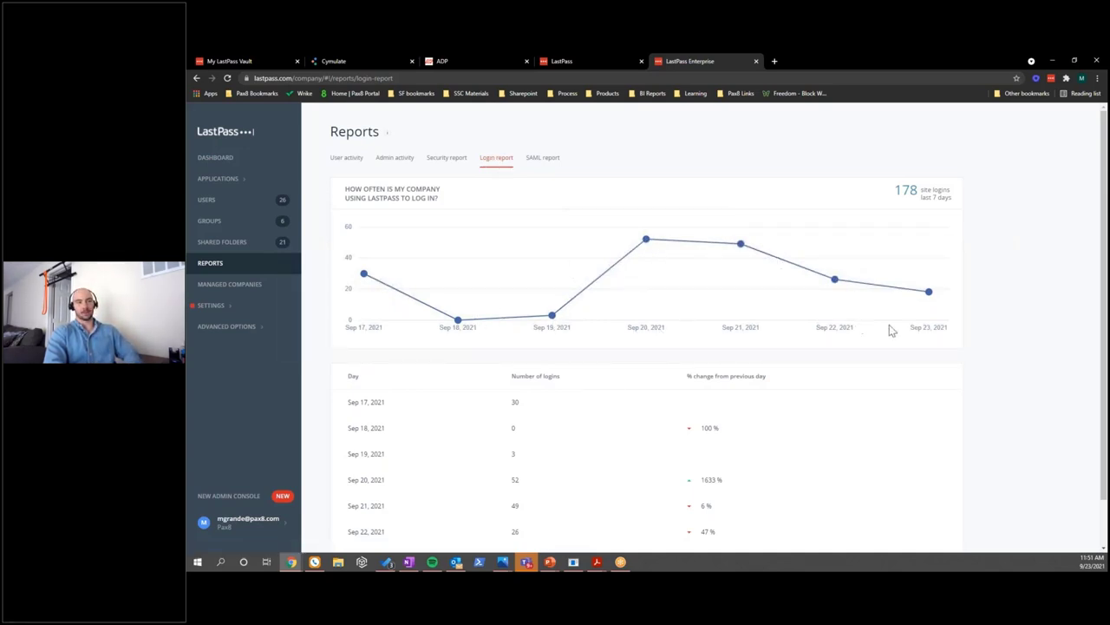
mouse_move(546, 206)
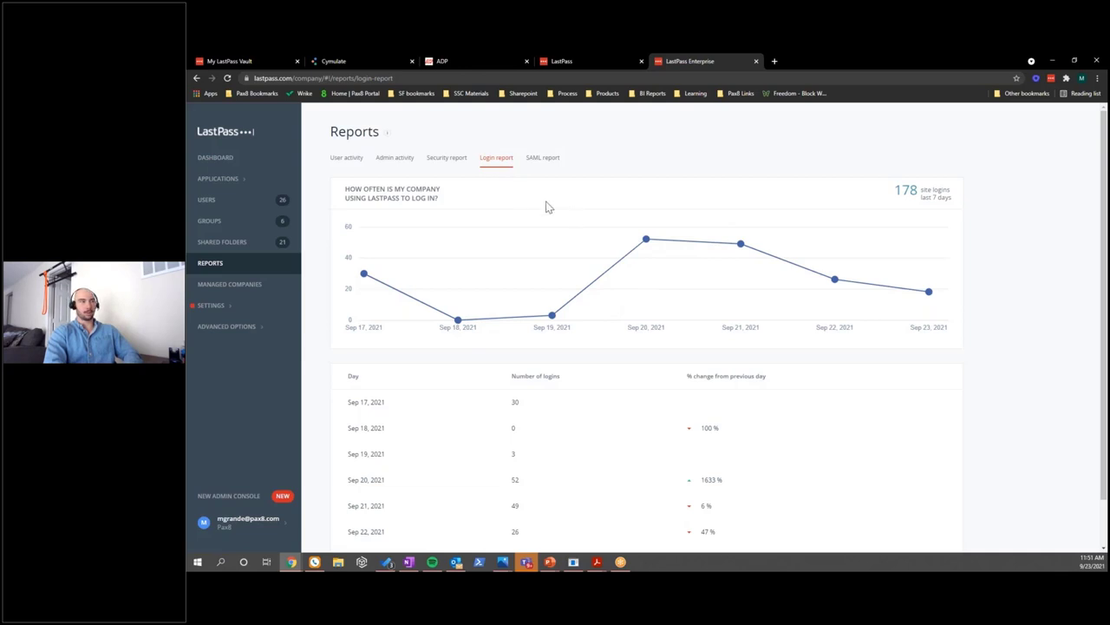
Step: Expand the admin Settings section in the sidebar
click(211, 306)
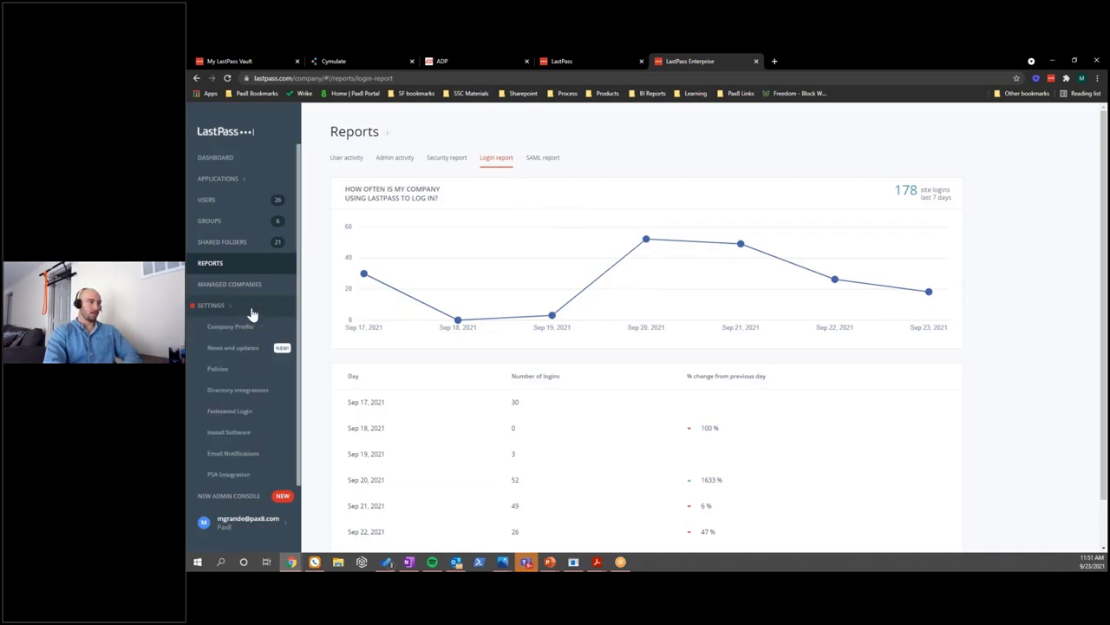
Step: Show the Policies overview of enabled company policies under Settings
click(219, 368)
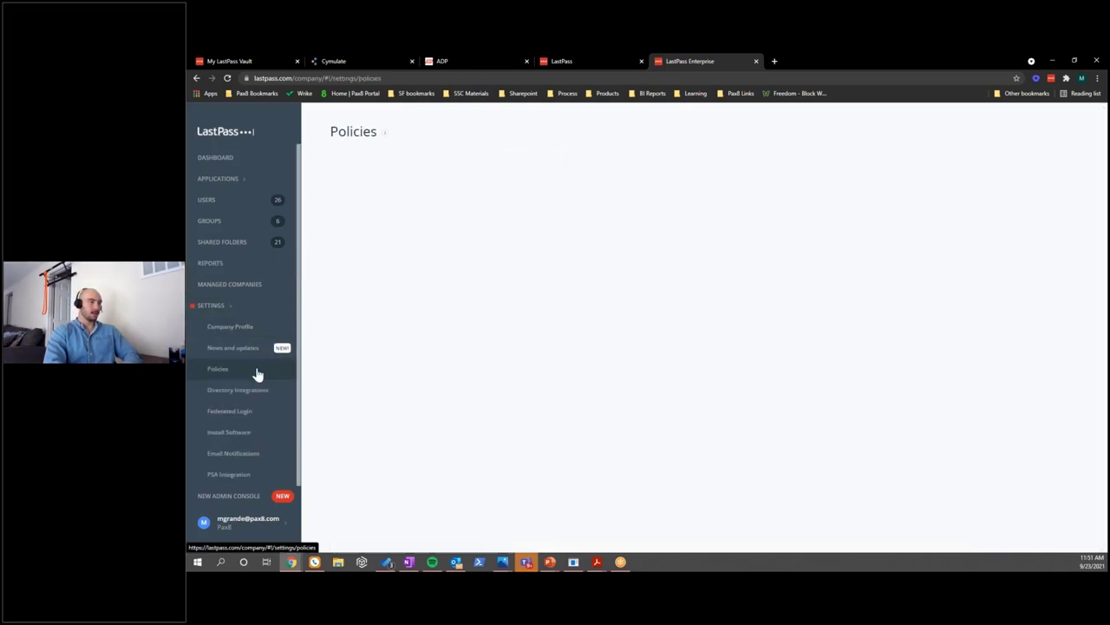
click(219, 368)
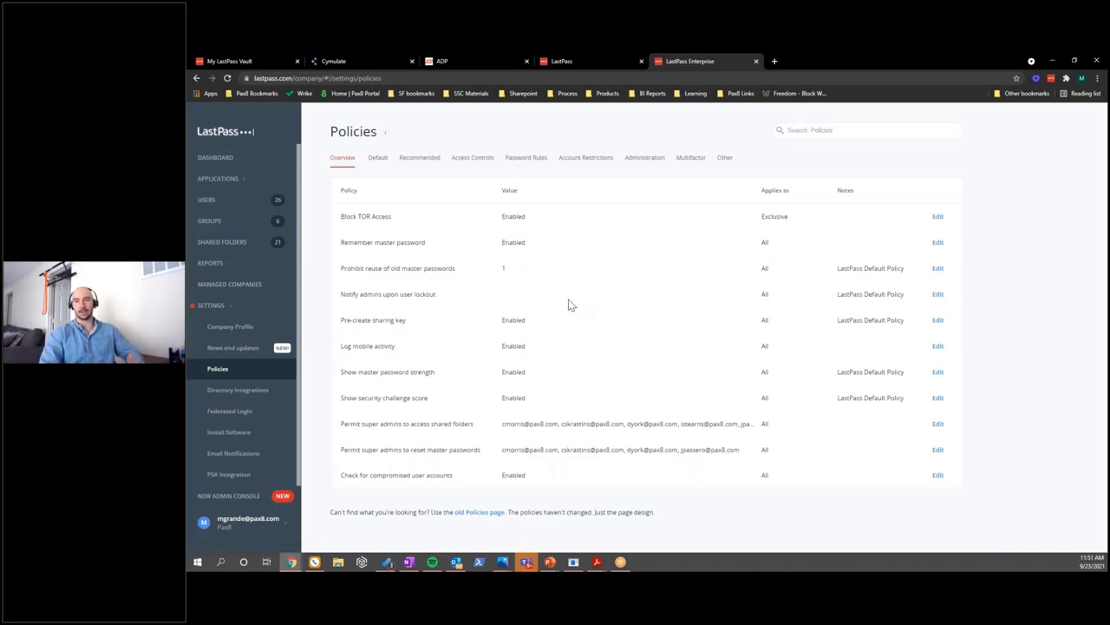
mouse_move(562, 303)
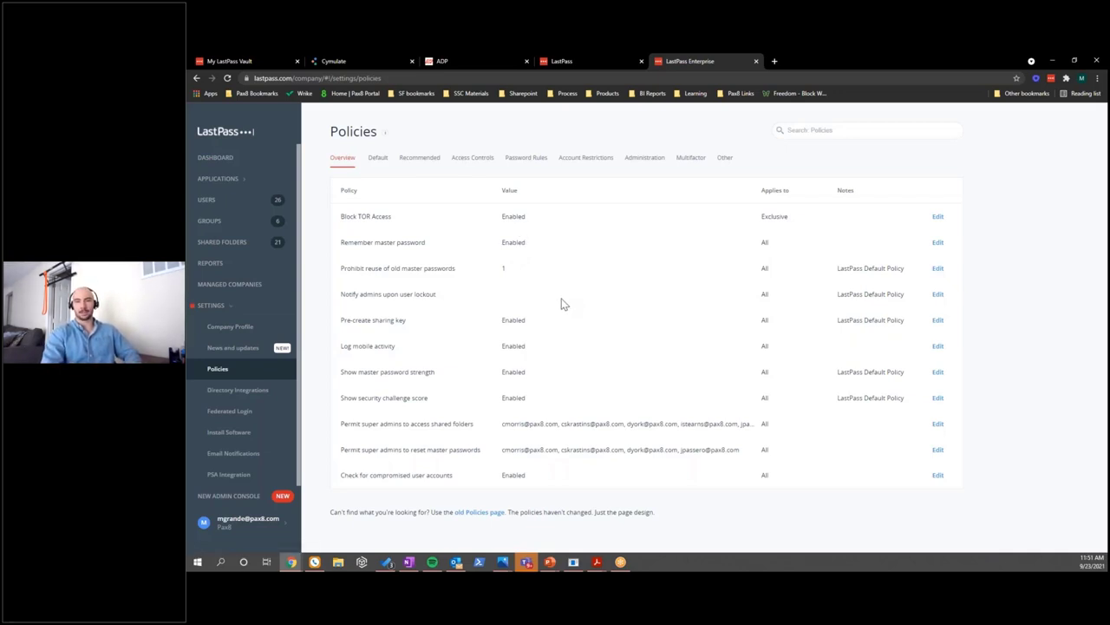
mouse_move(556, 304)
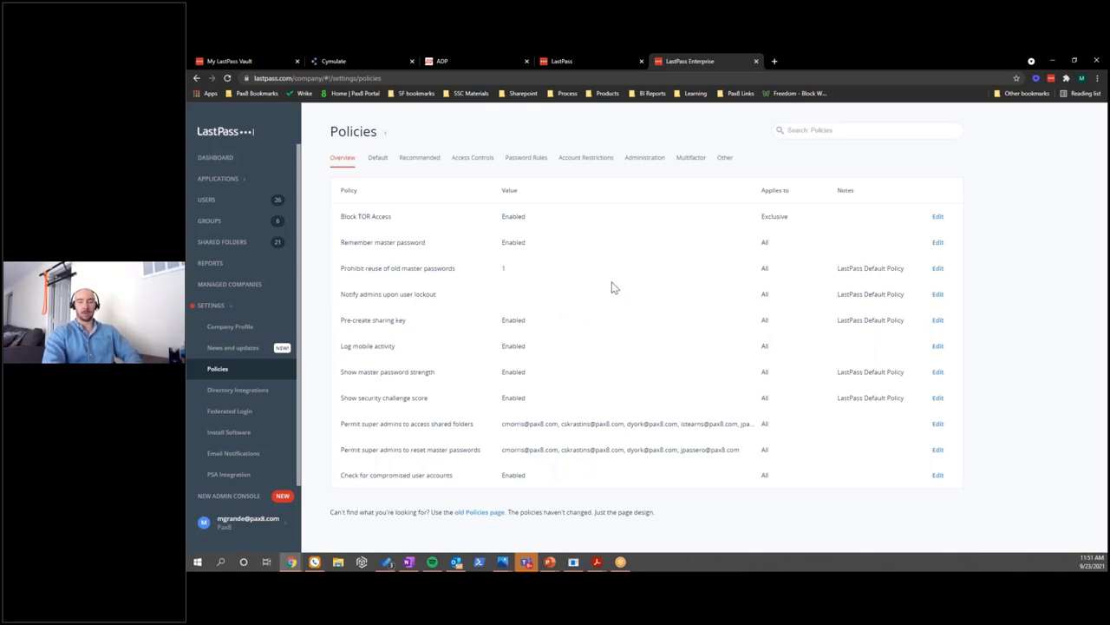
mouse_move(413, 232)
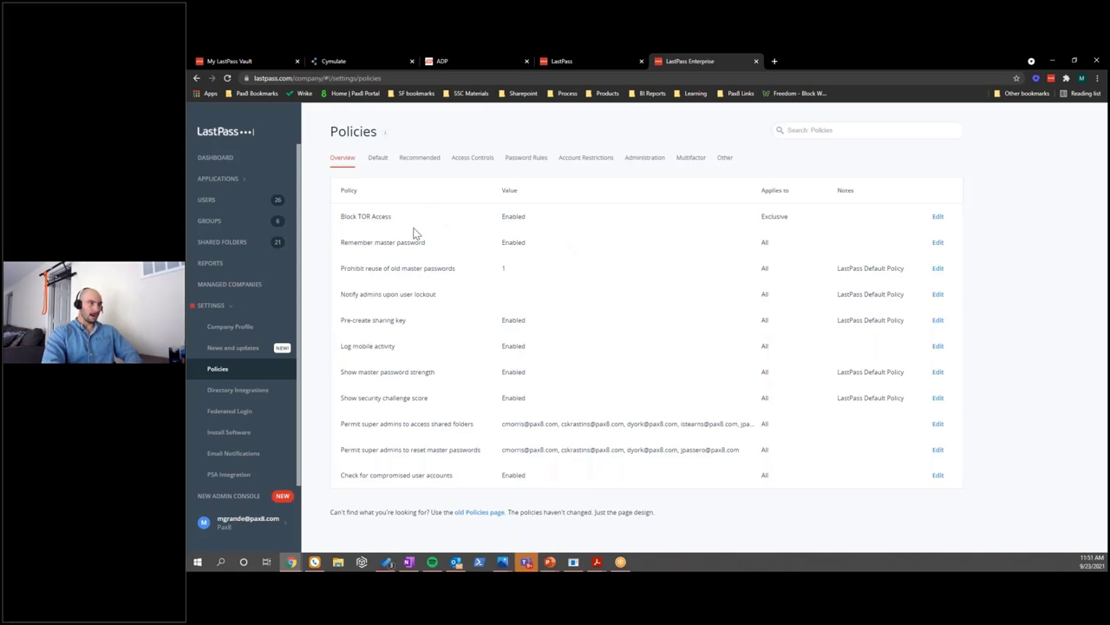
mouse_move(379, 163)
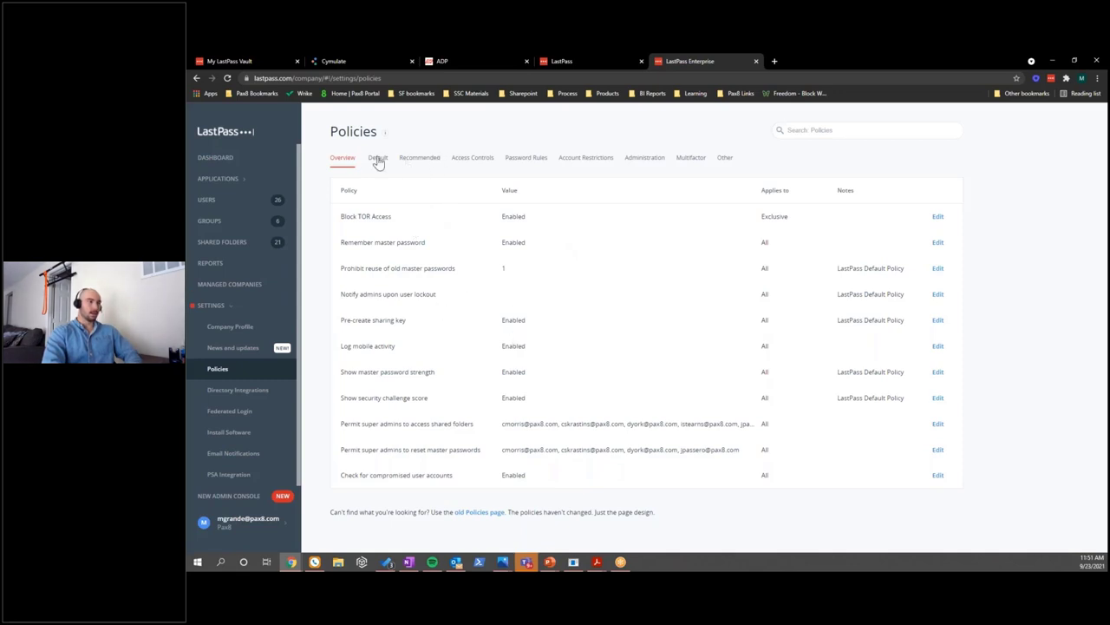
Step: Review the Default policies, then show the Recommended policies with their settings
click(378, 157)
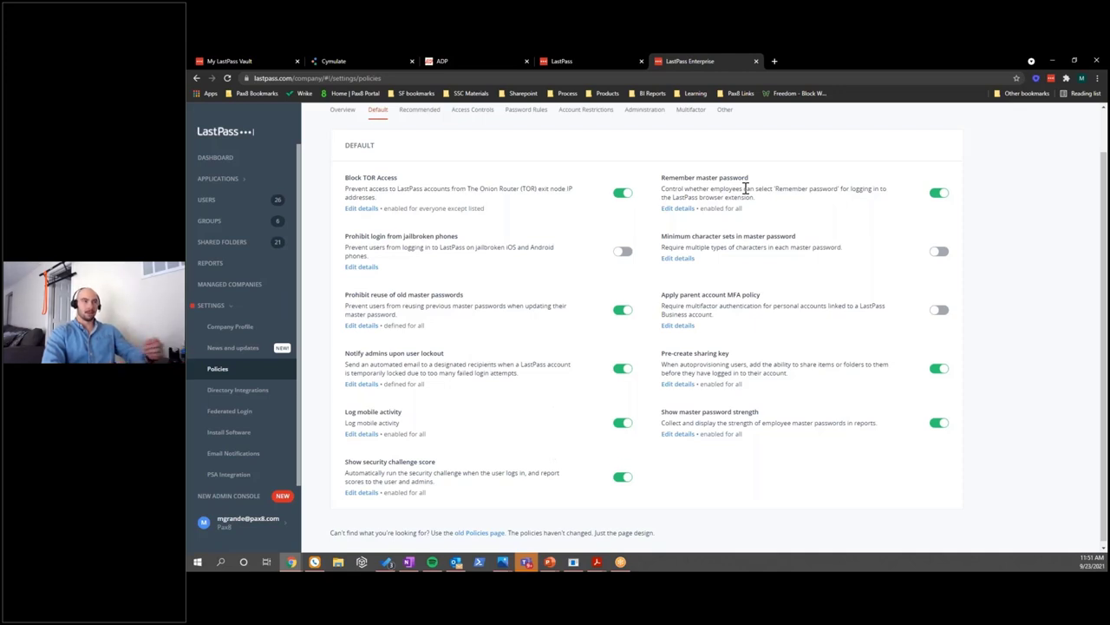
mouse_move(760, 269)
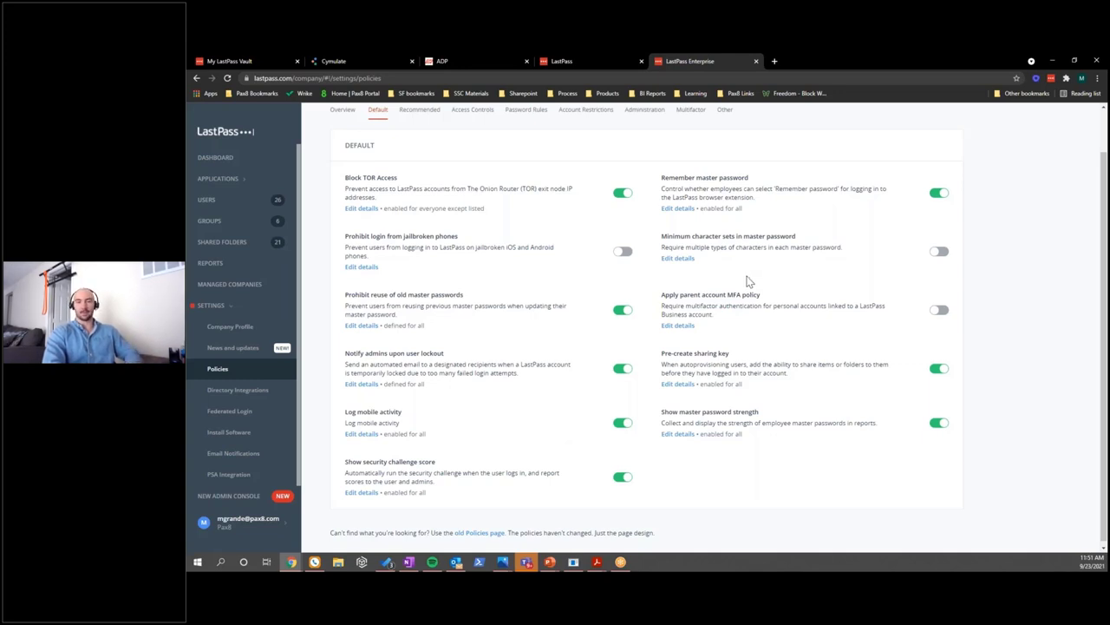
click(420, 109)
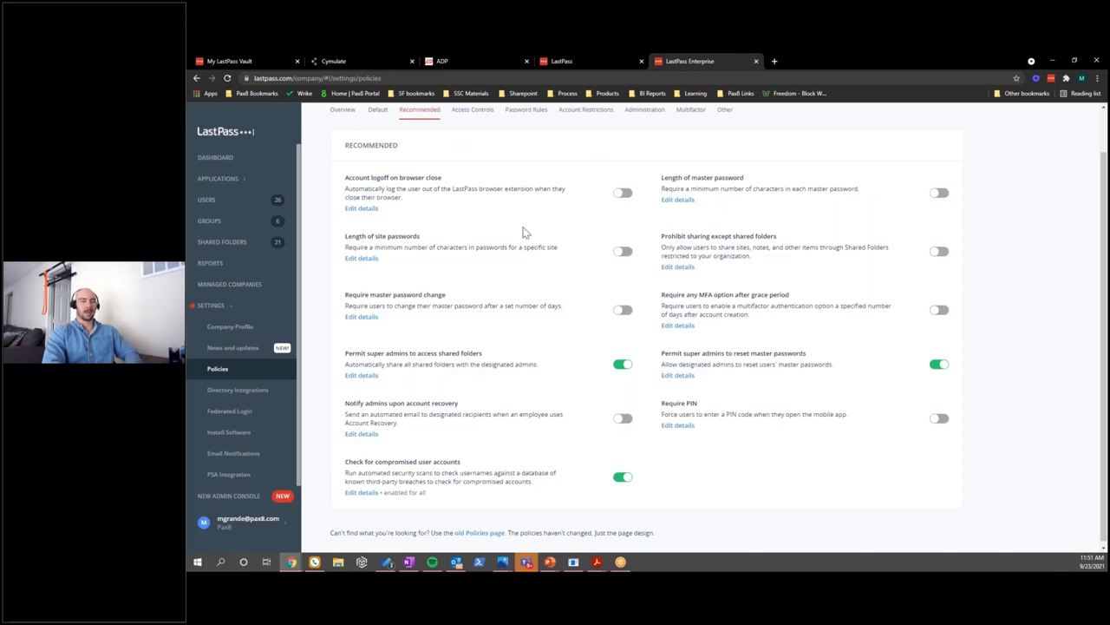
mouse_move(493, 253)
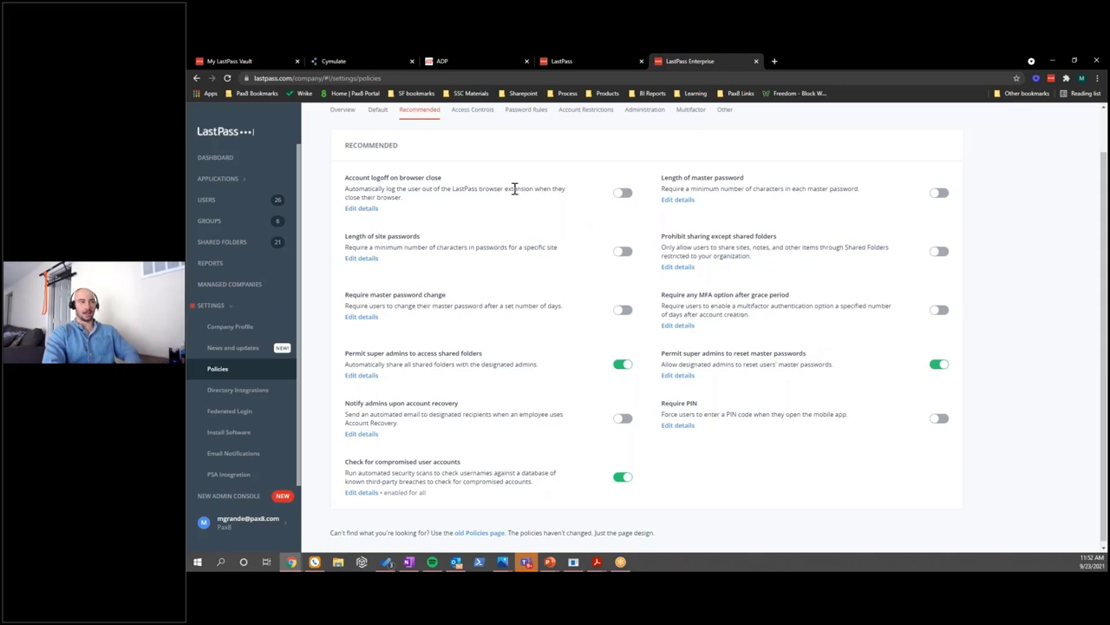
Step: Review the Access Controls and Password Rules policies, then return to the enabled-policies Overview
click(472, 109)
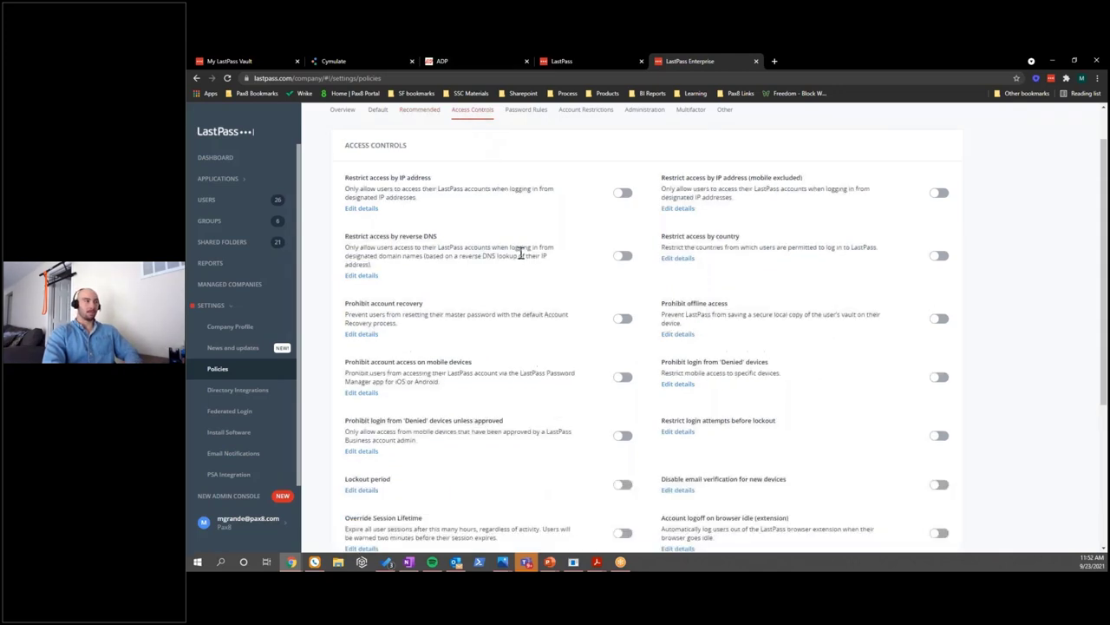
scroll(down, 3)
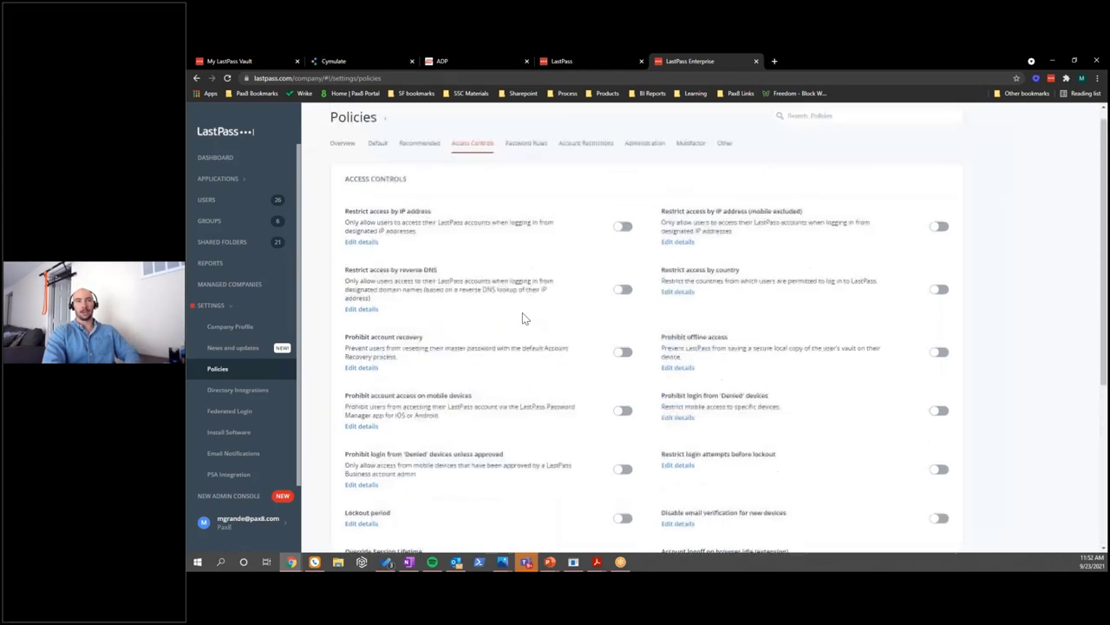
click(526, 156)
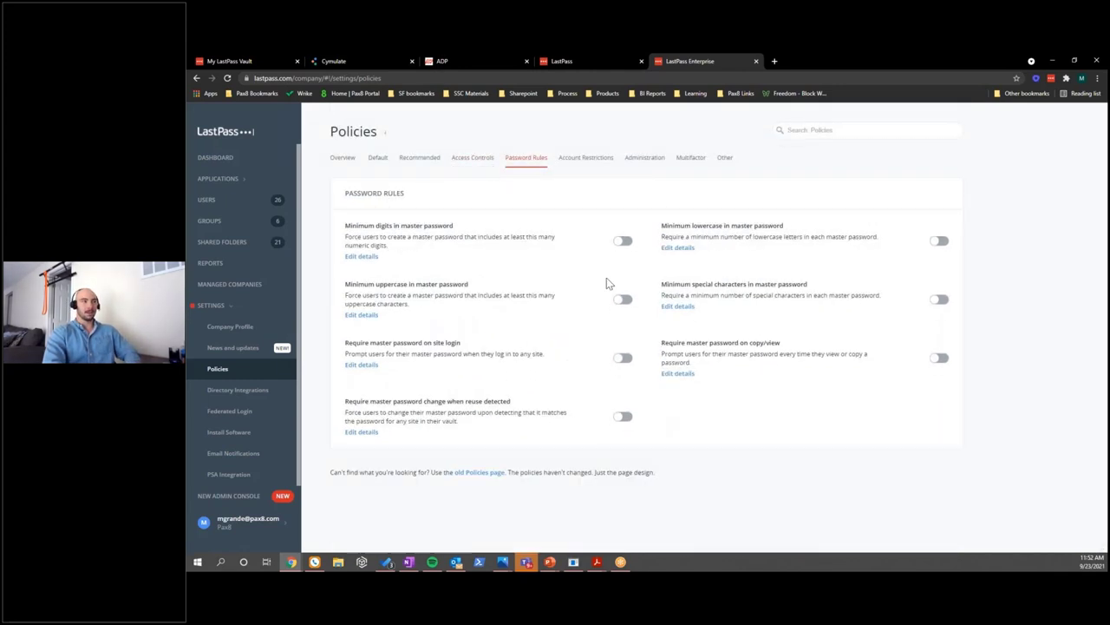
mouse_move(576, 165)
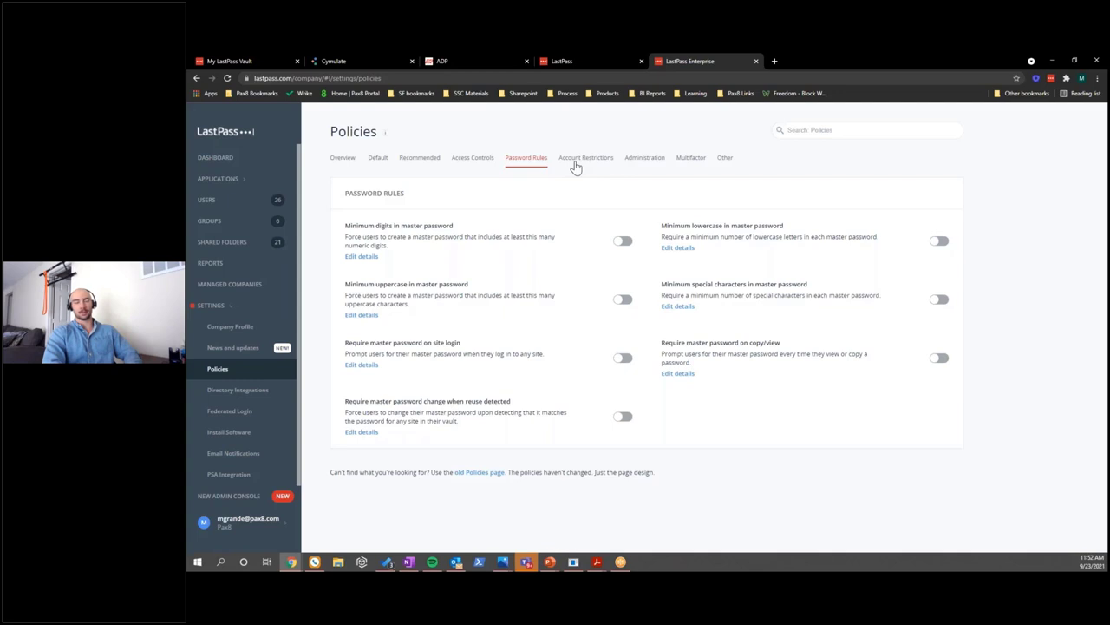
mouse_move(378, 146)
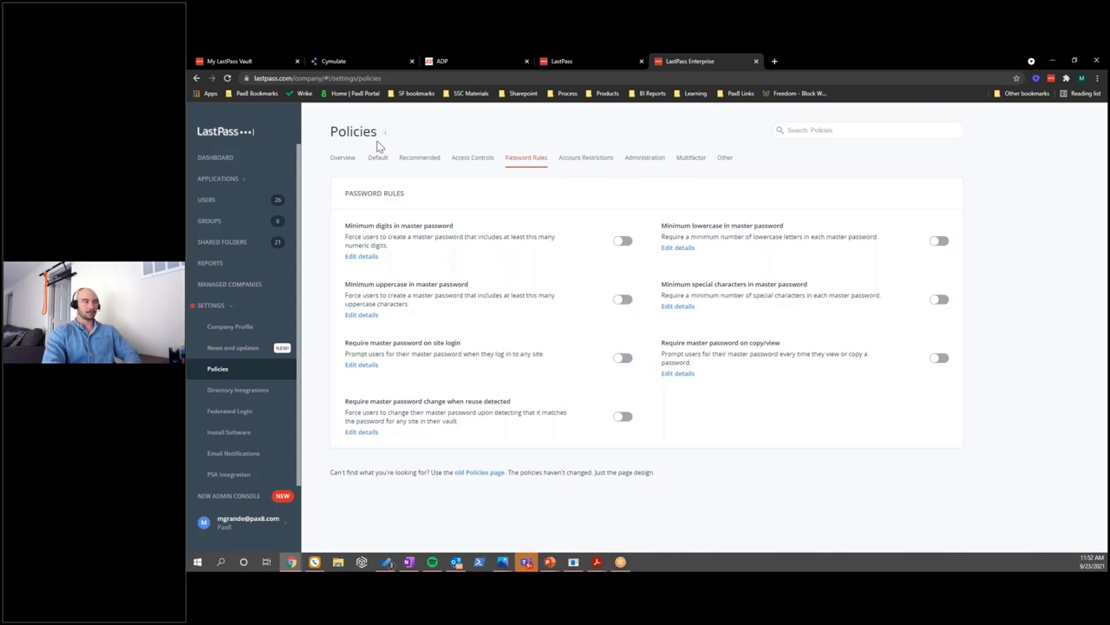
mouse_move(340, 168)
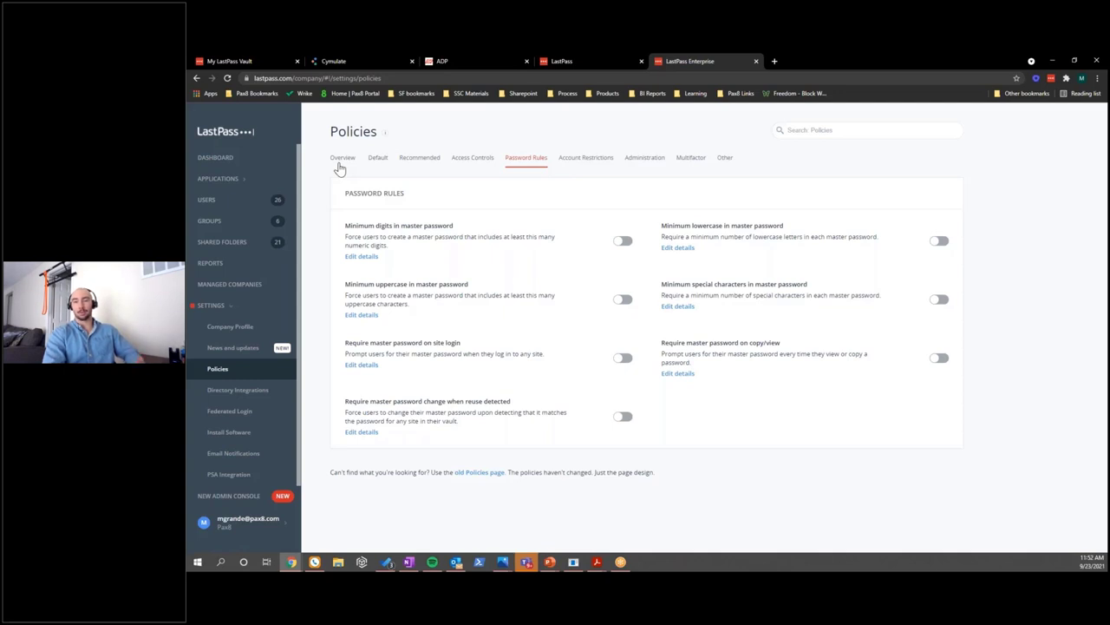
mouse_move(342, 172)
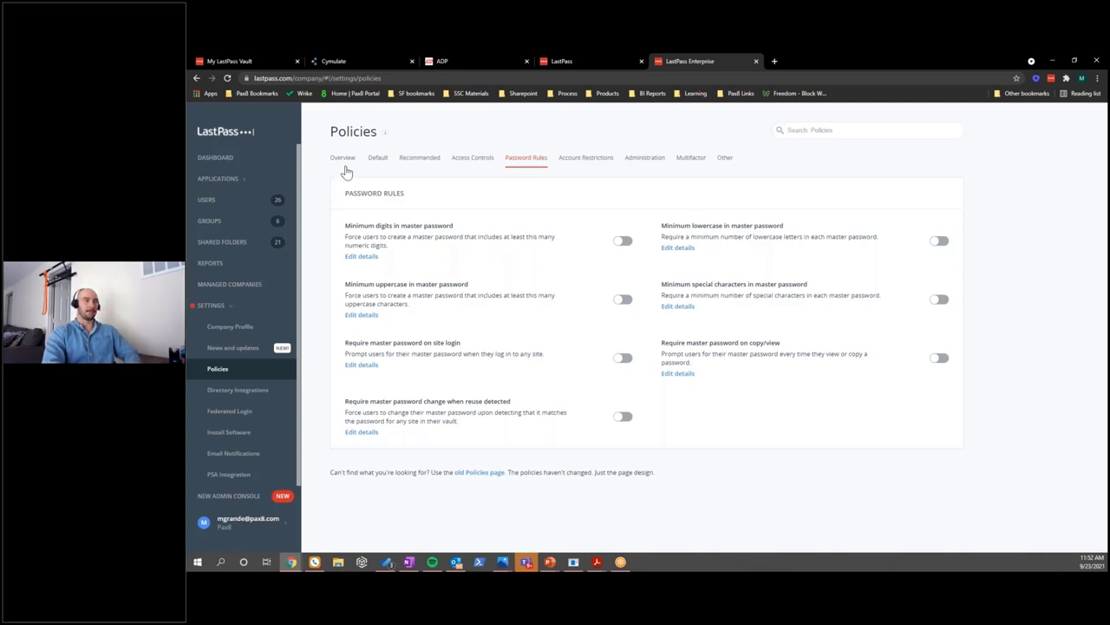
click(342, 156)
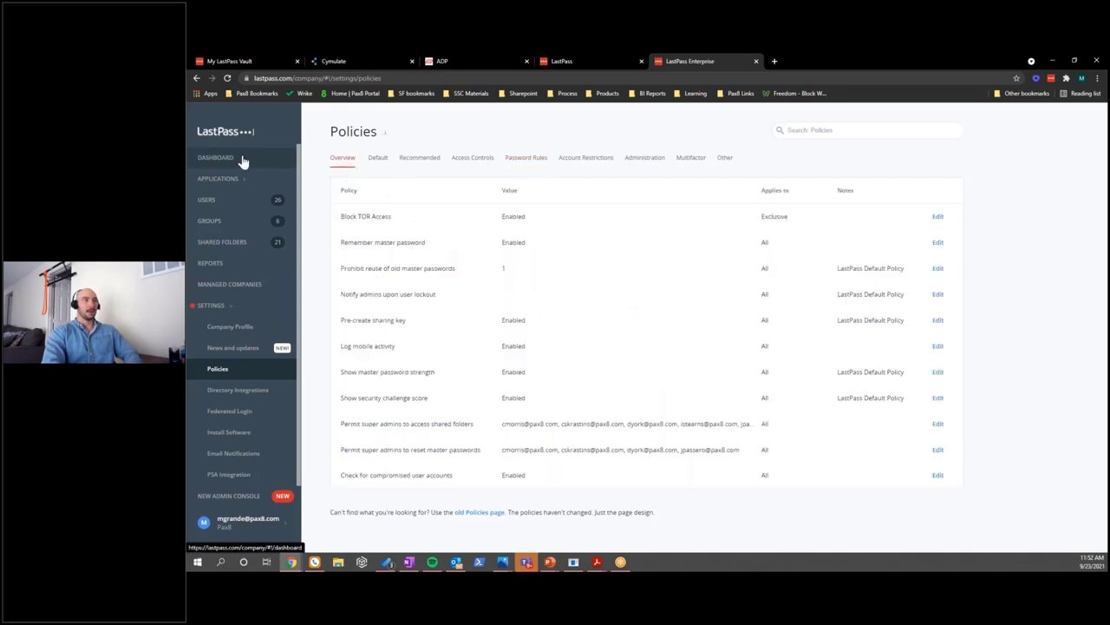
Step: Show the Pax8 admin dashboard and collapse the Settings section in the sidebar
click(215, 156)
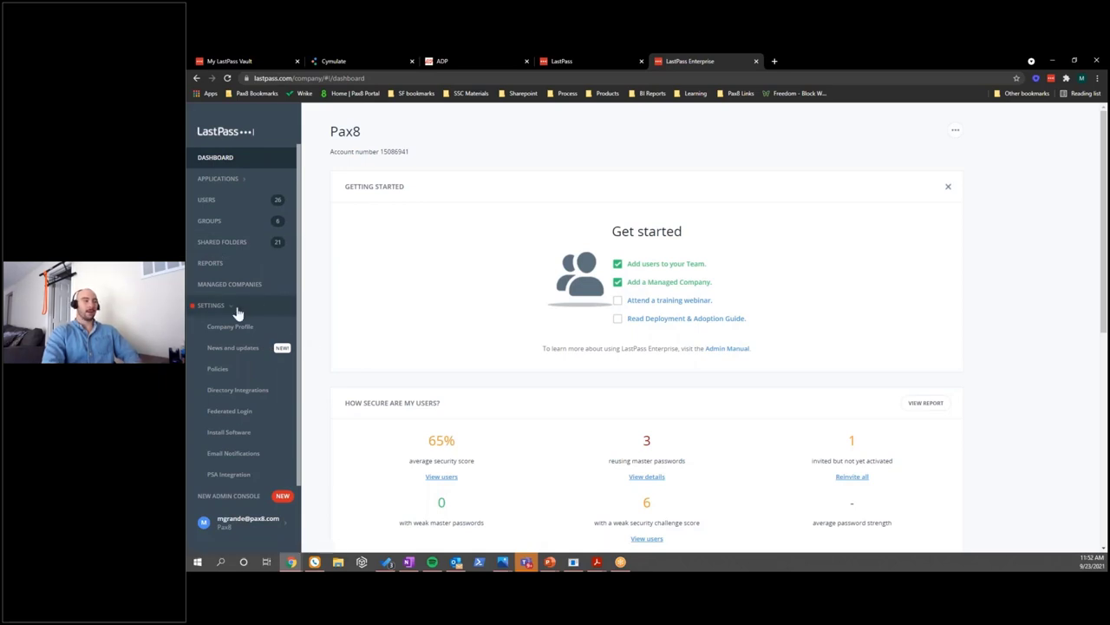
click(211, 305)
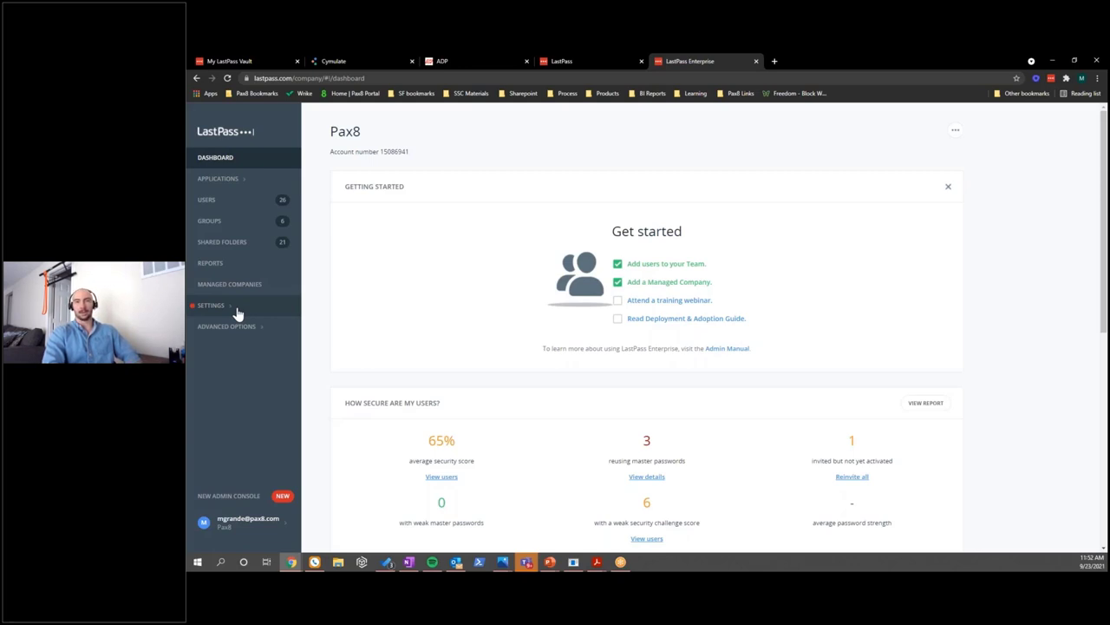
mouse_move(271, 274)
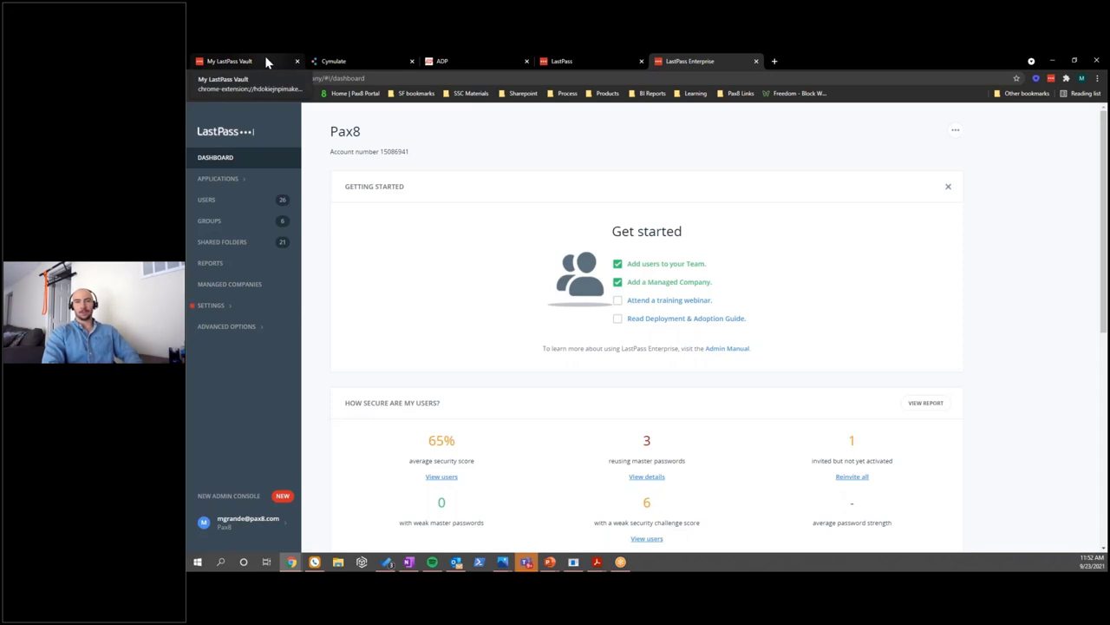
click(224, 61)
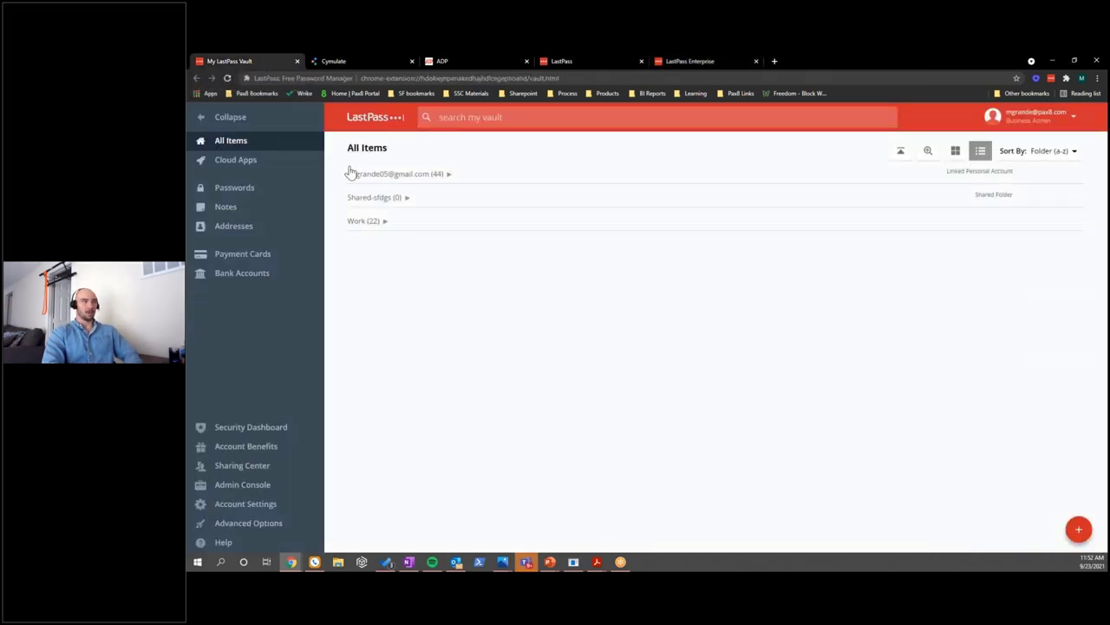
mouse_move(652, 375)
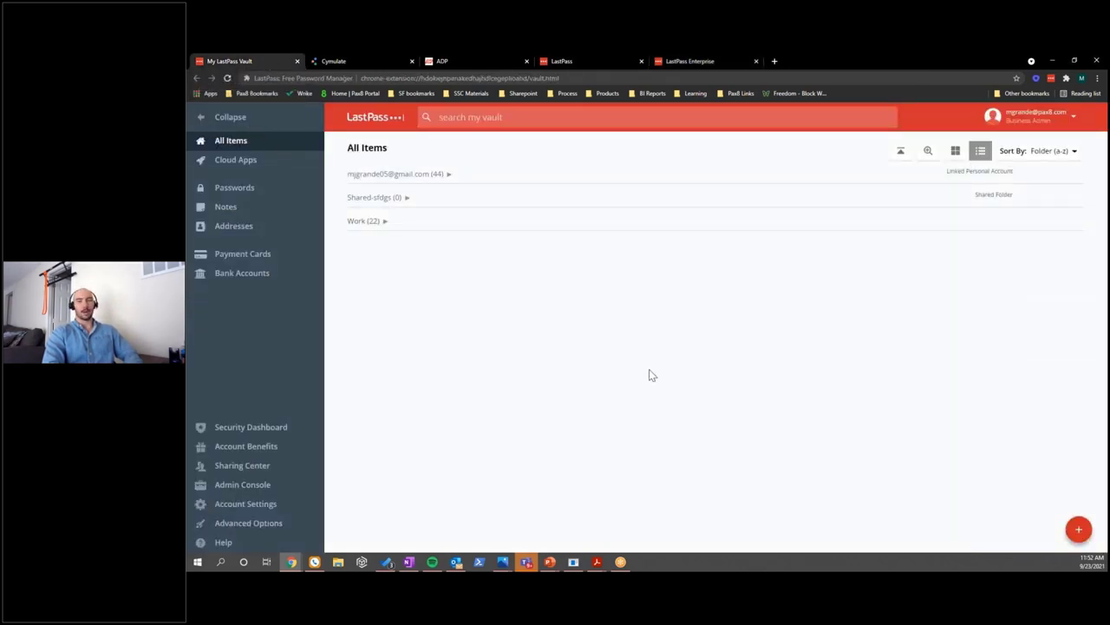
mouse_move(666, 356)
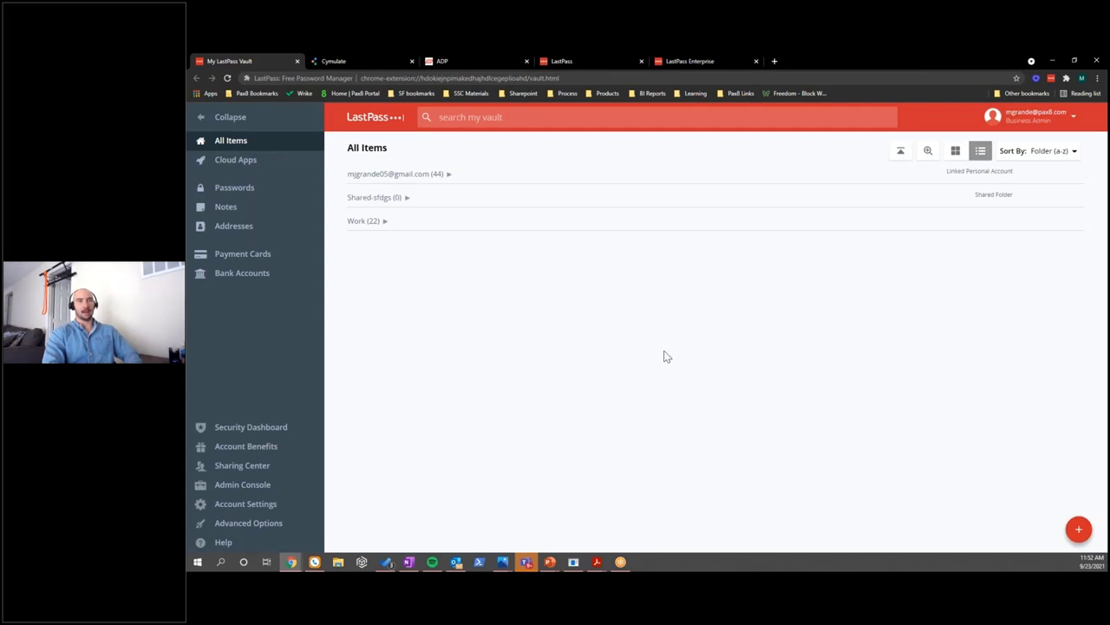
mouse_move(652, 337)
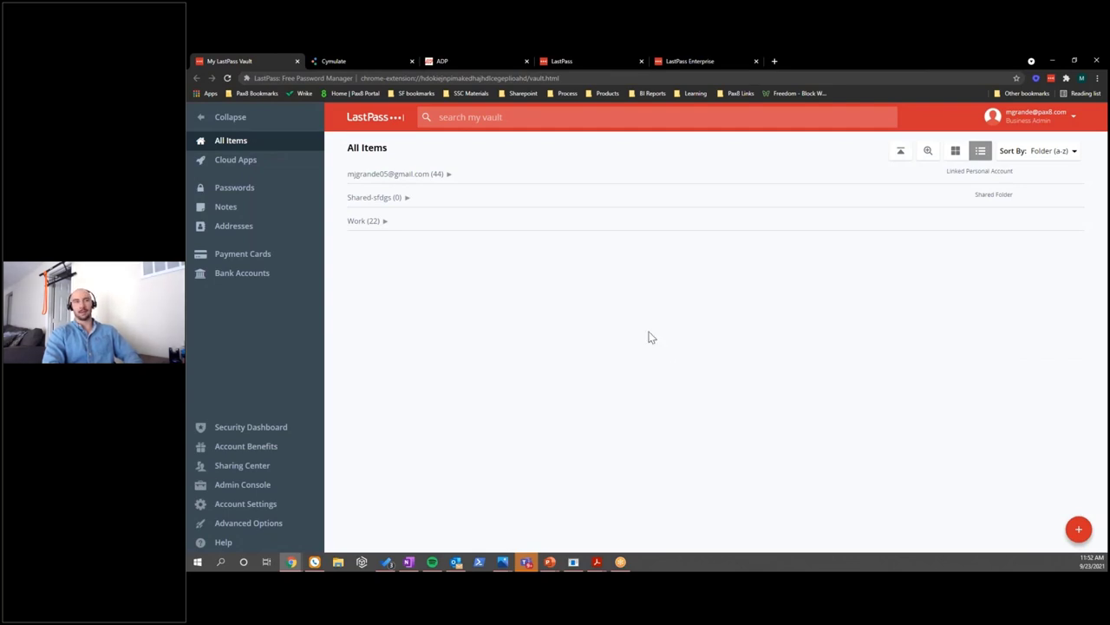
mouse_move(766, 316)
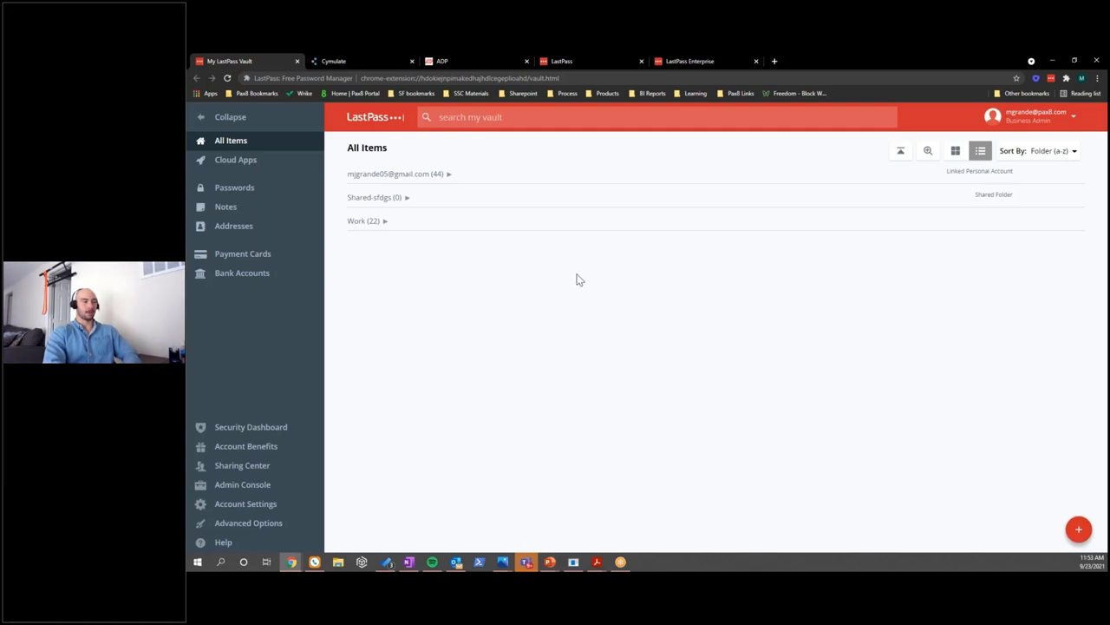
mouse_move(257, 138)
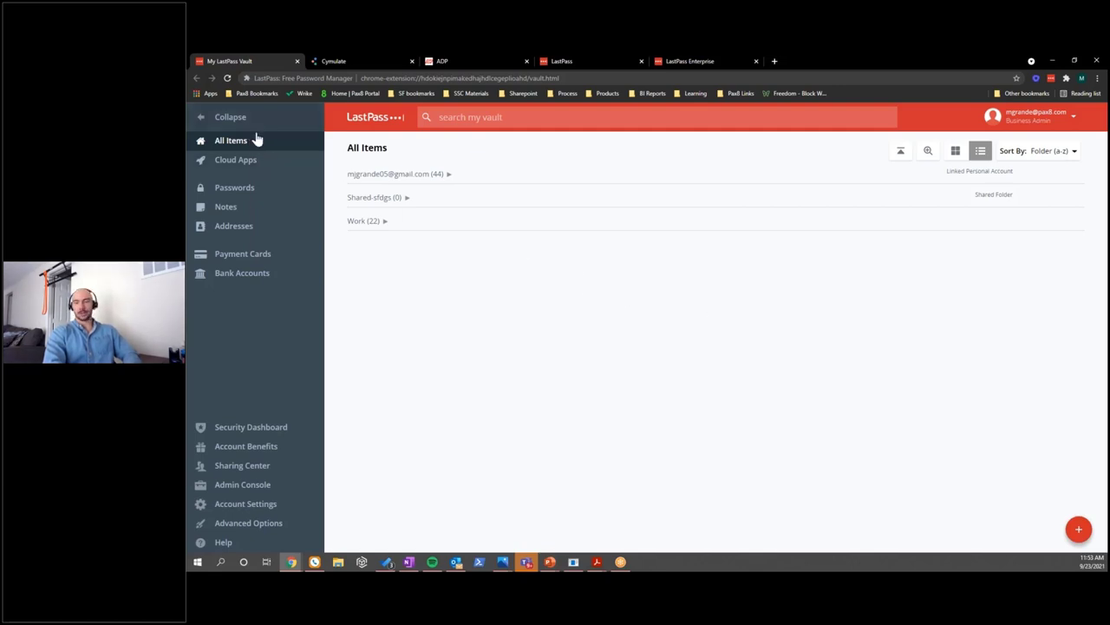
mouse_move(287, 153)
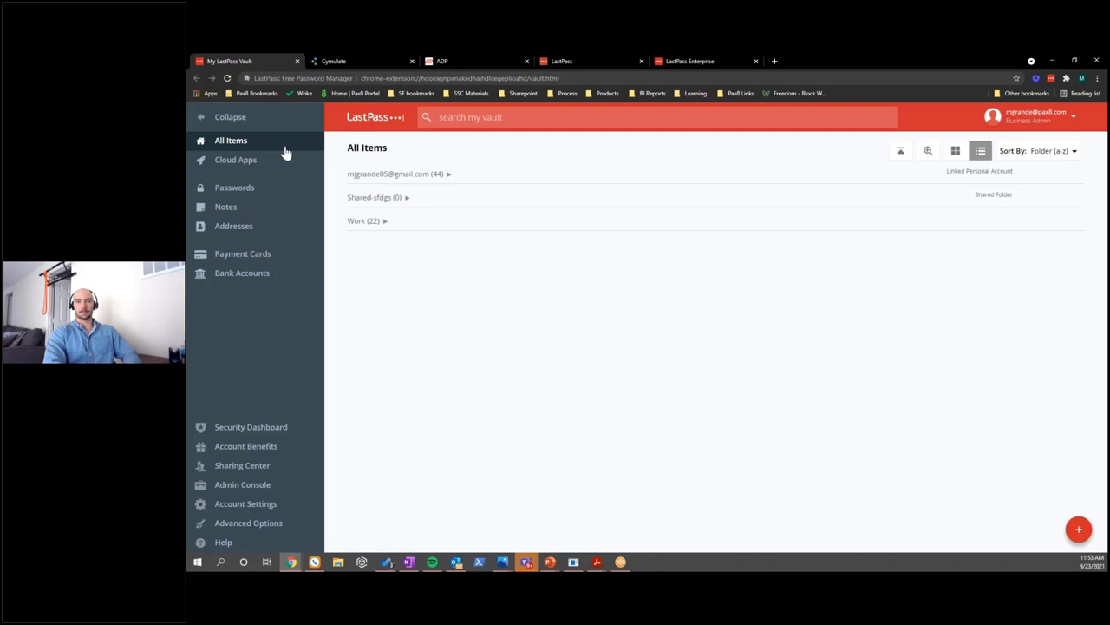
mouse_move(475, 252)
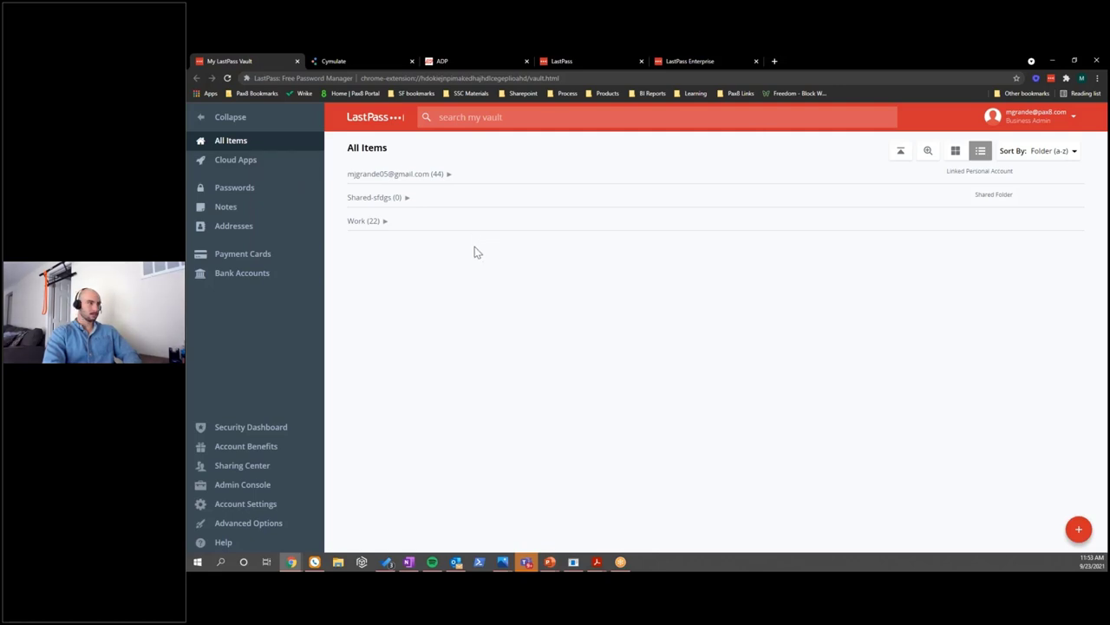
mouse_move(489, 357)
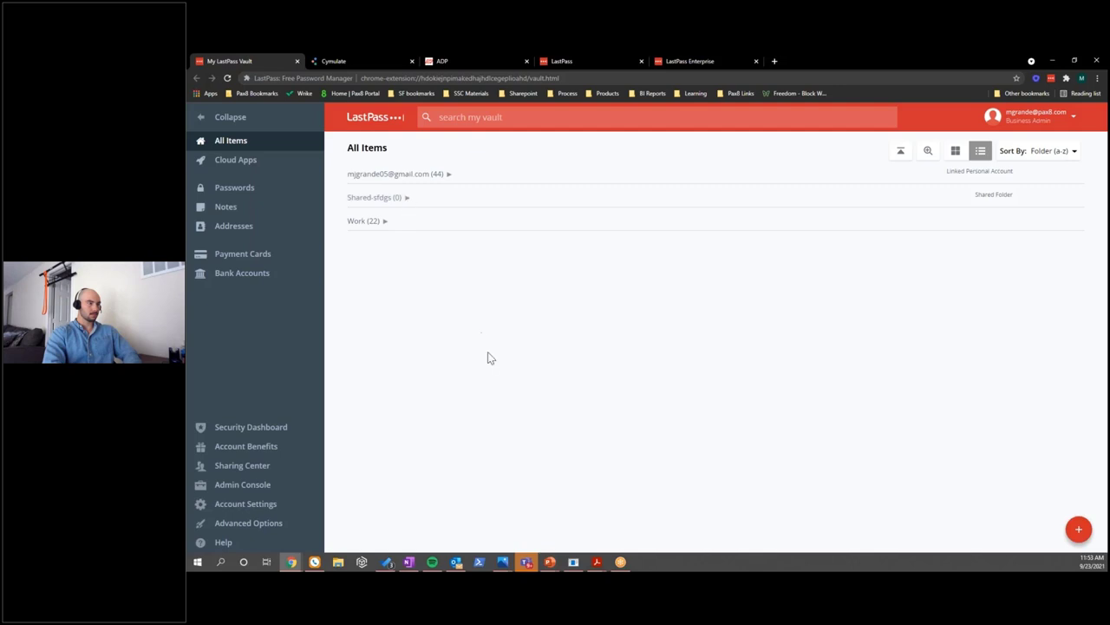
mouse_move(416, 137)
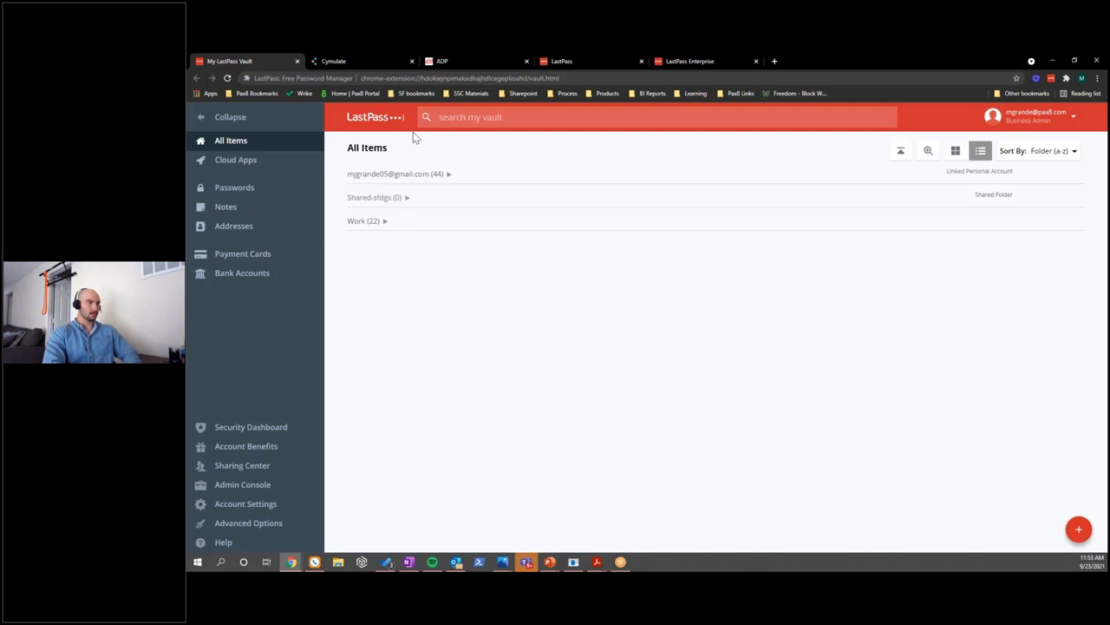
mouse_move(363, 61)
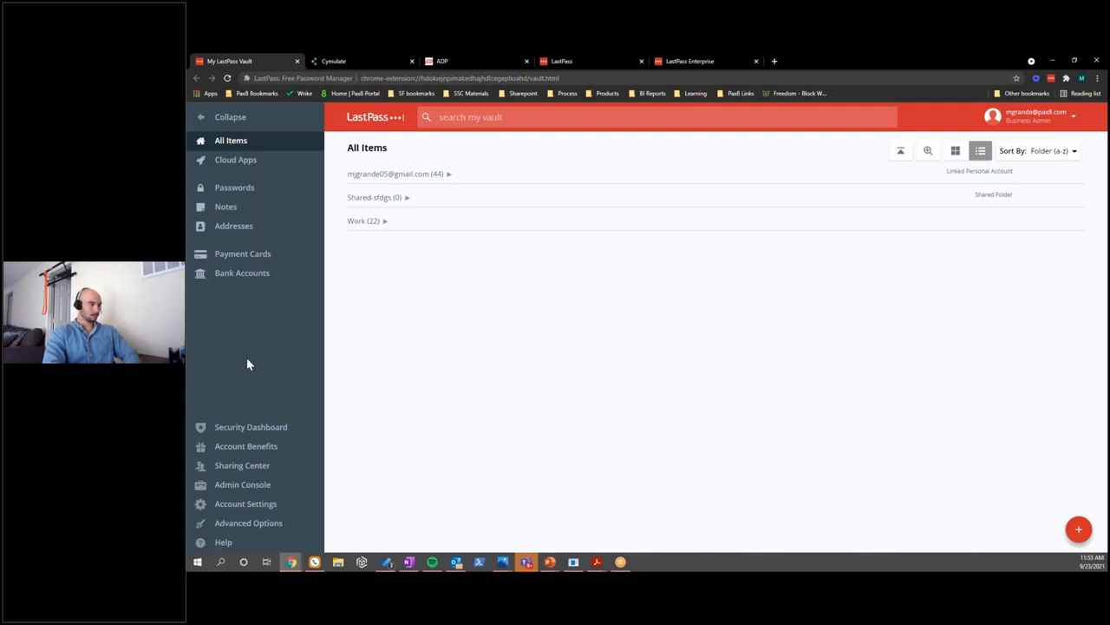
mouse_move(425, 68)
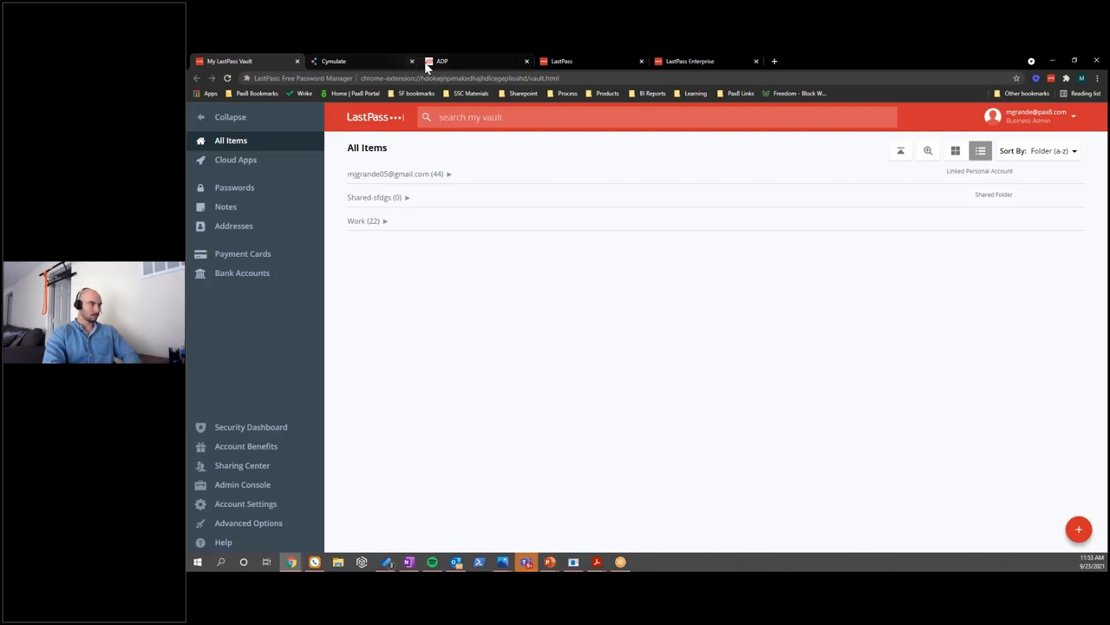
mouse_move(340, 416)
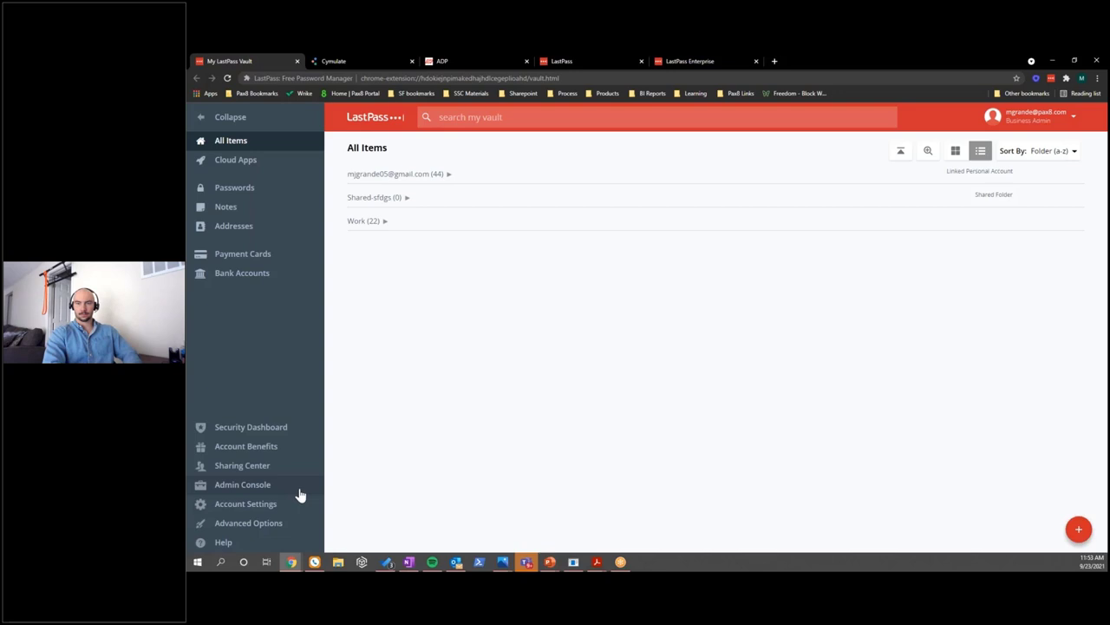
mouse_move(292, 496)
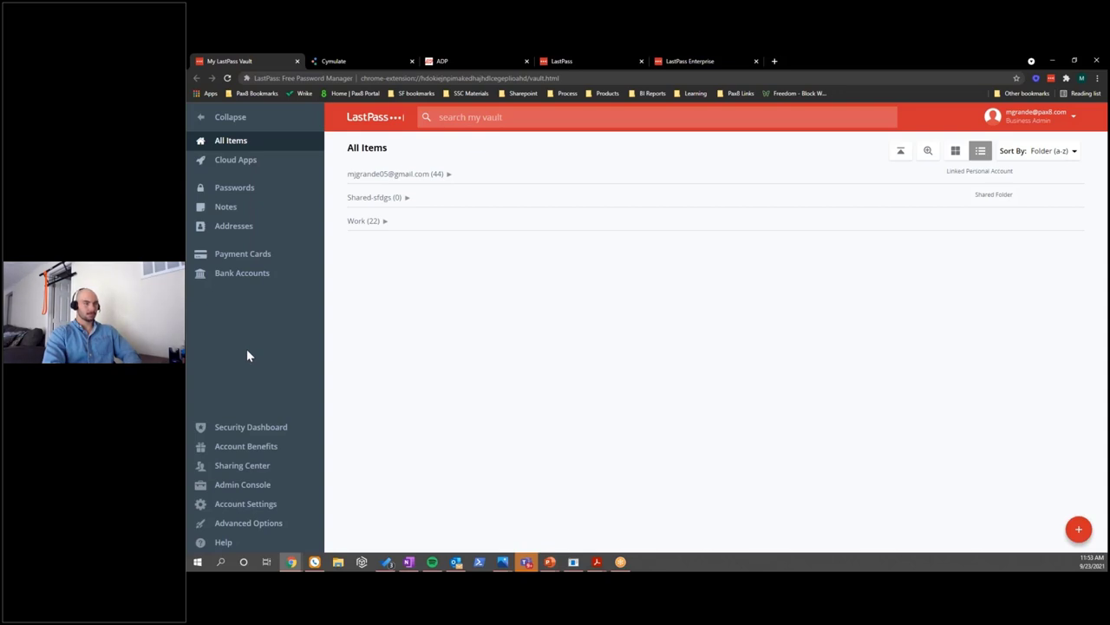
mouse_move(299, 489)
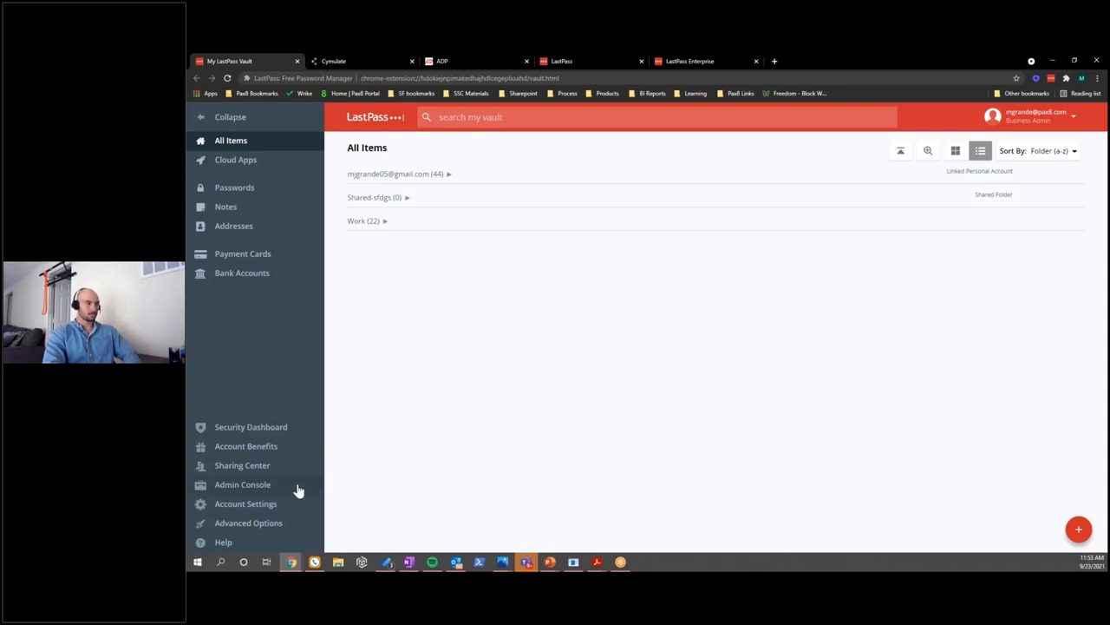
click(243, 484)
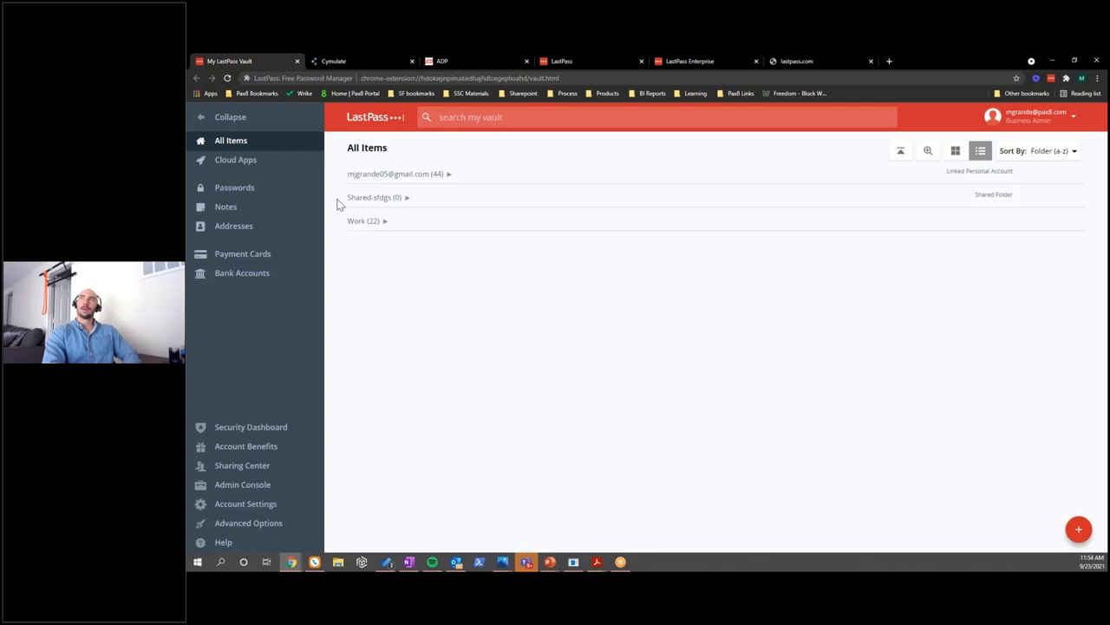
mouse_move(351, 206)
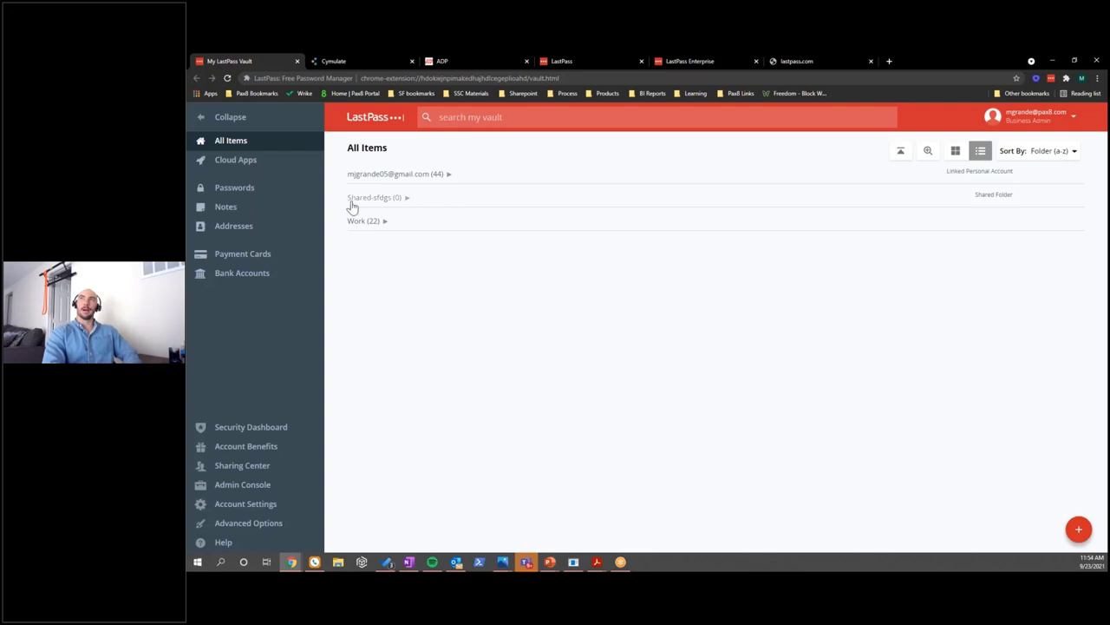
mouse_move(826, 373)
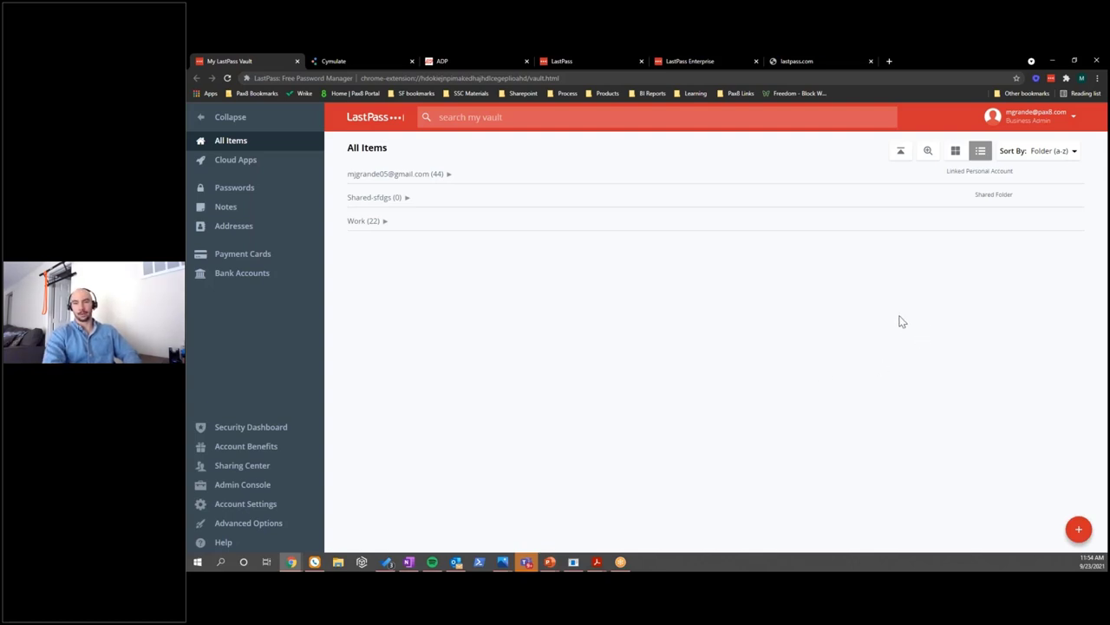
mouse_move(656, 314)
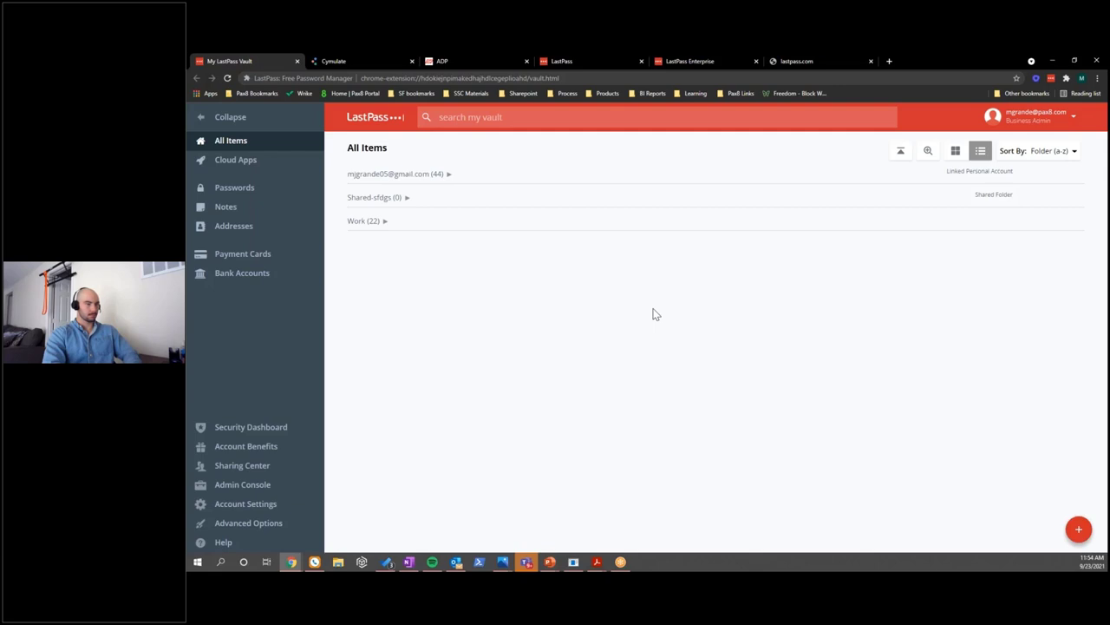
mouse_move(378, 354)
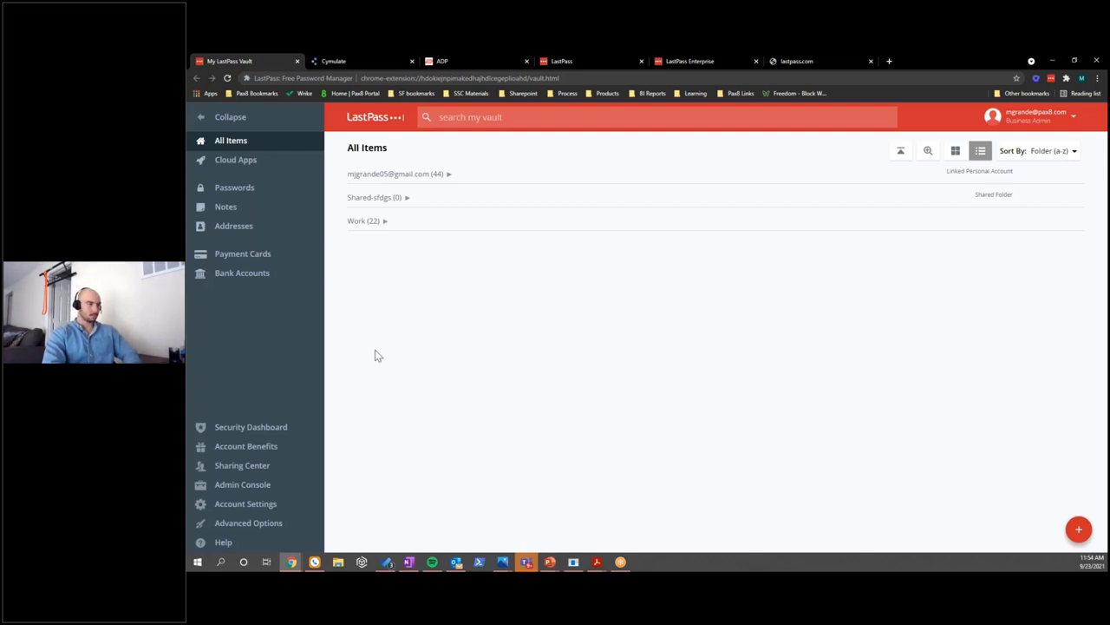
mouse_move(339, 449)
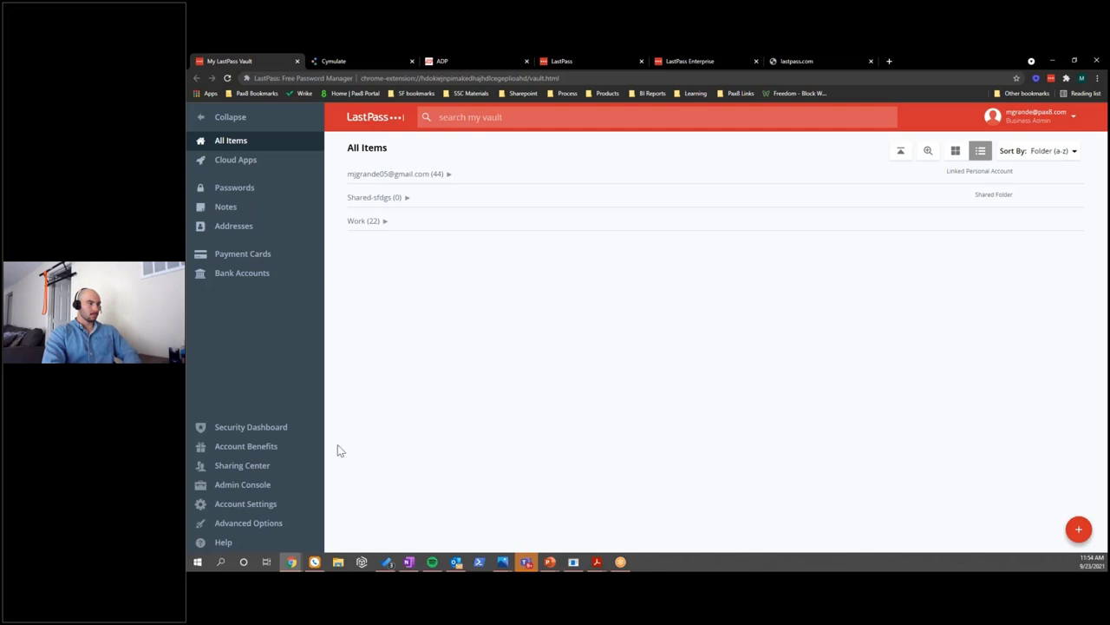
mouse_move(248, 522)
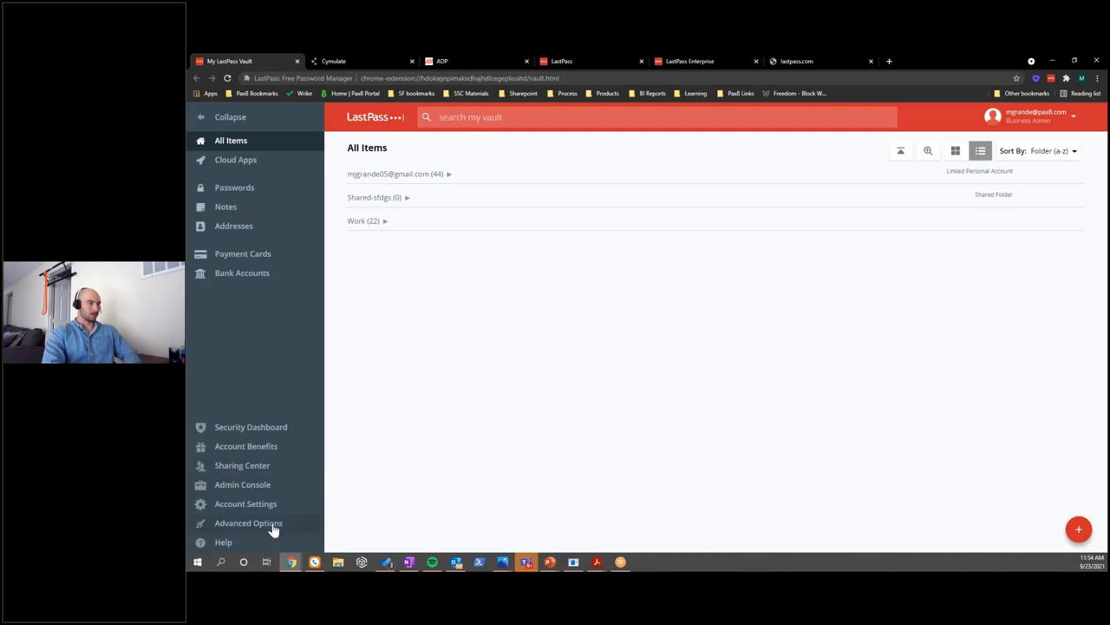
Step: From the vault's Advanced Options, start an import with Generic CSV File as the source
click(248, 522)
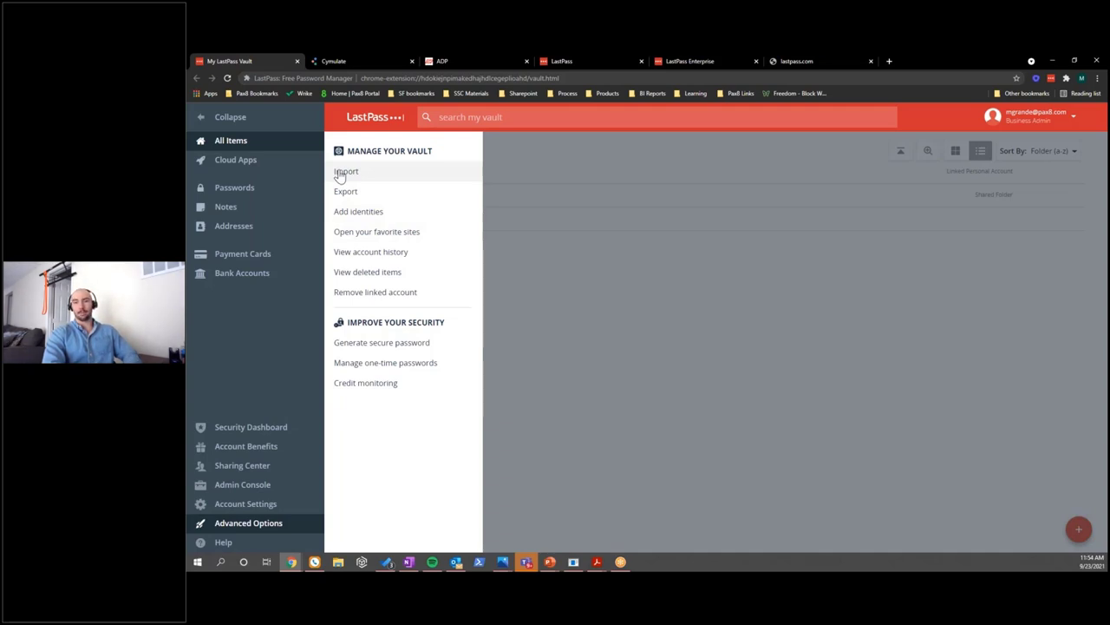
click(345, 172)
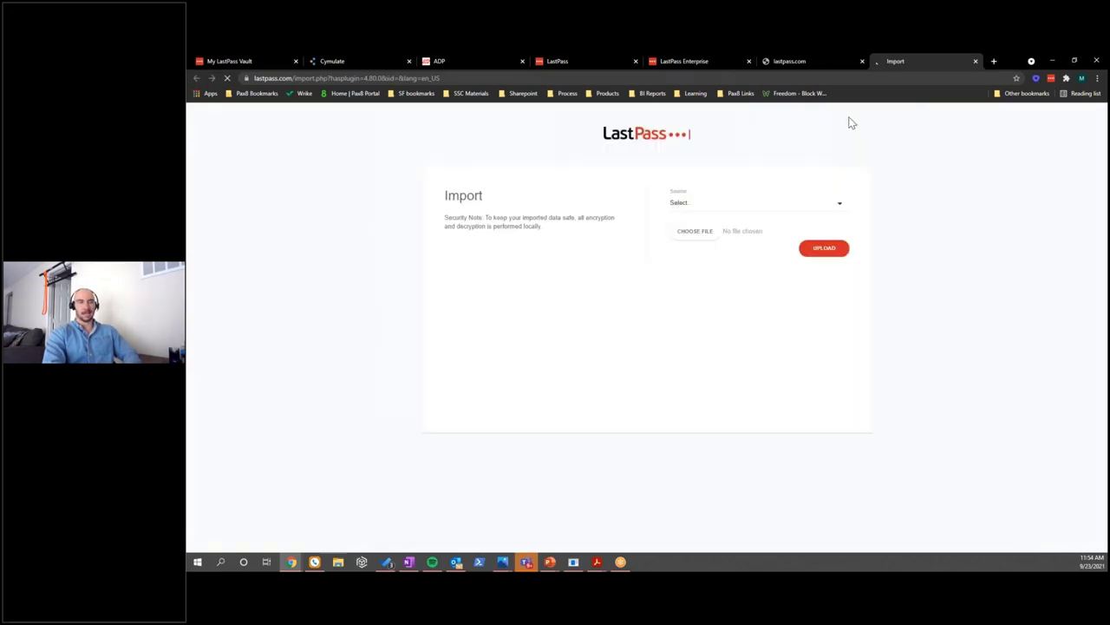
click(755, 201)
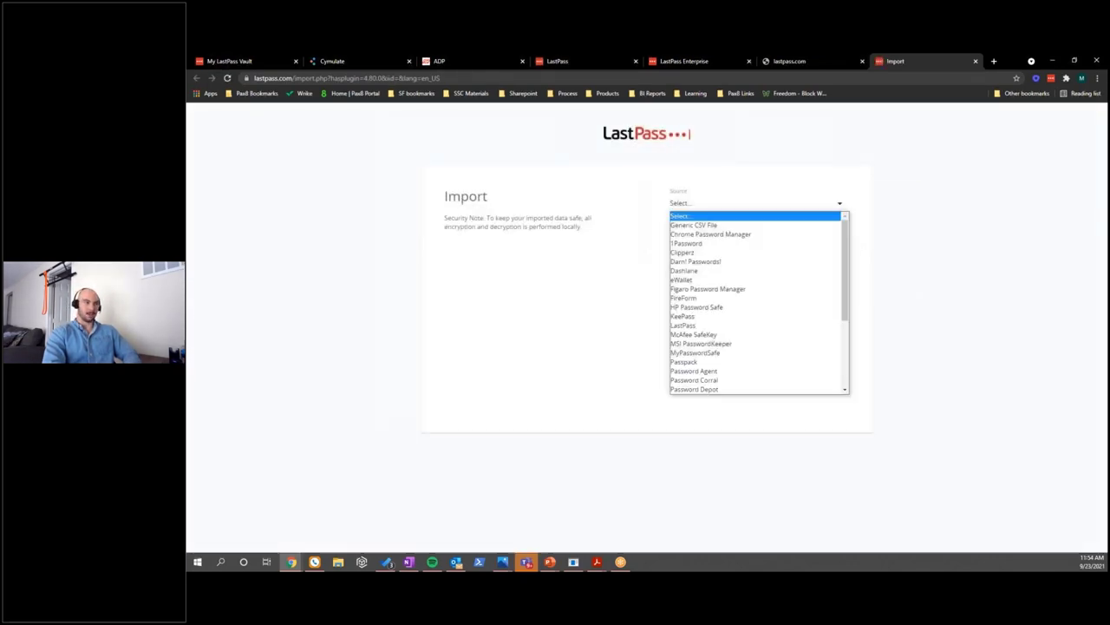
mouse_move(755, 298)
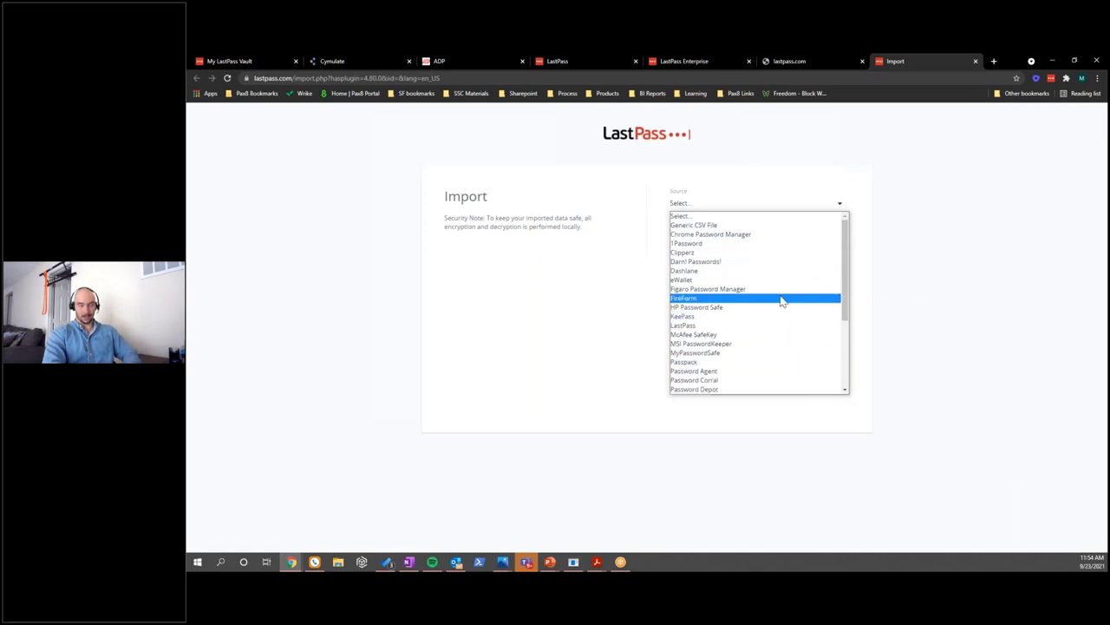
scroll(down, 3)
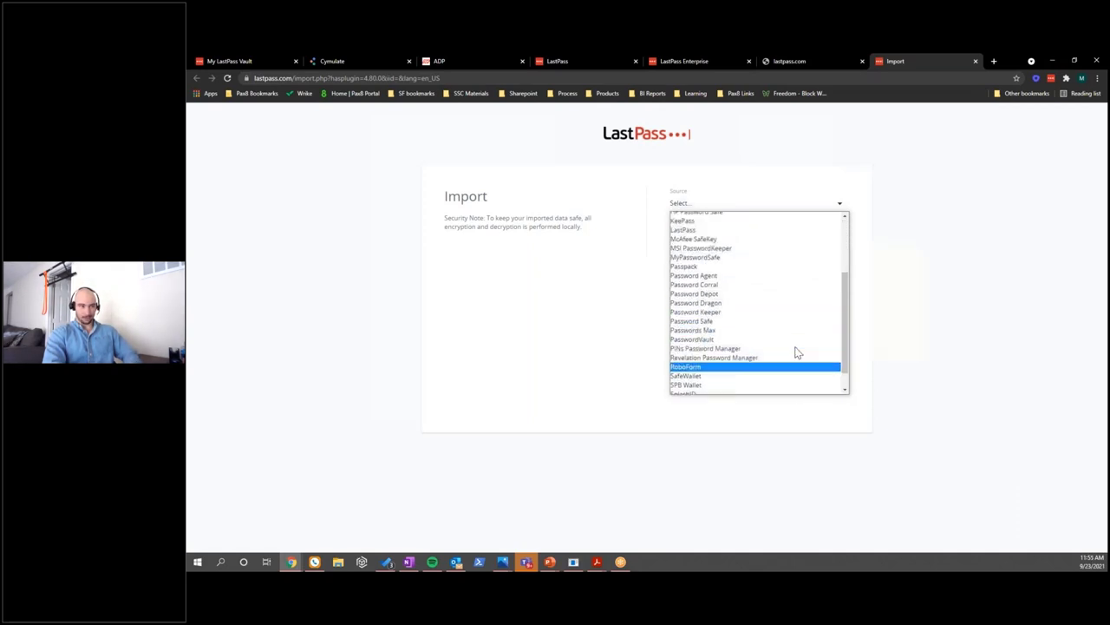
click(699, 212)
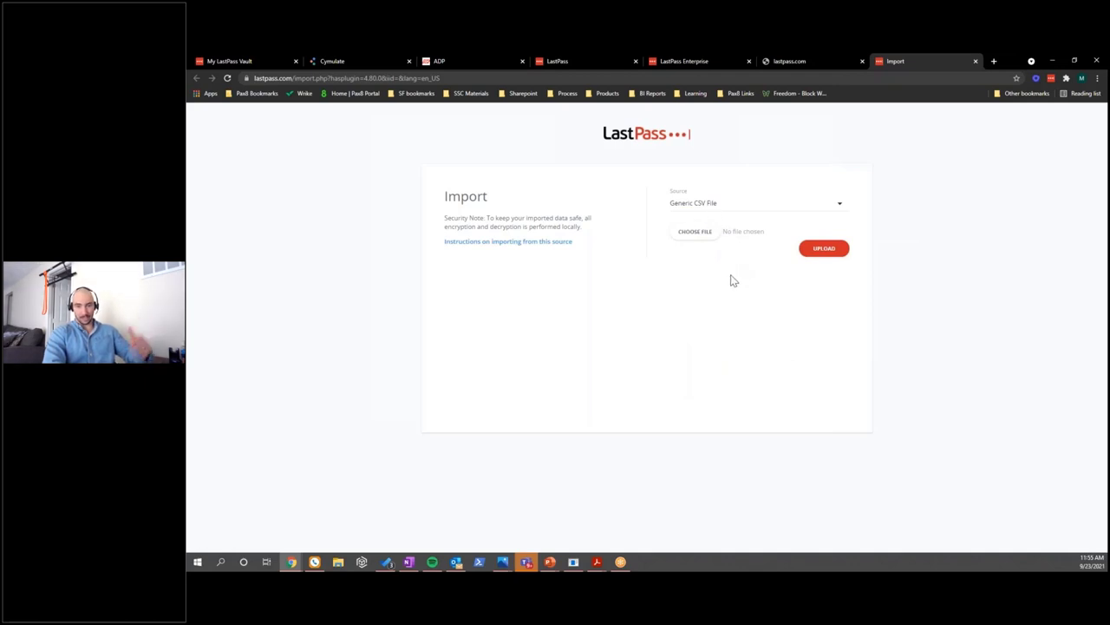
mouse_move(718, 275)
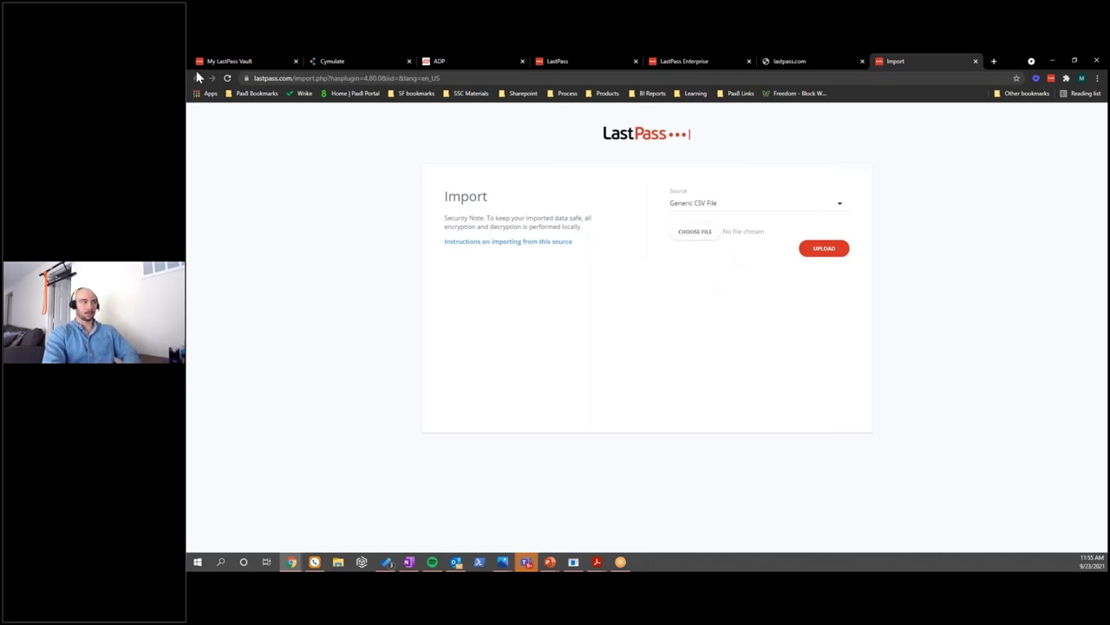
mouse_move(243, 61)
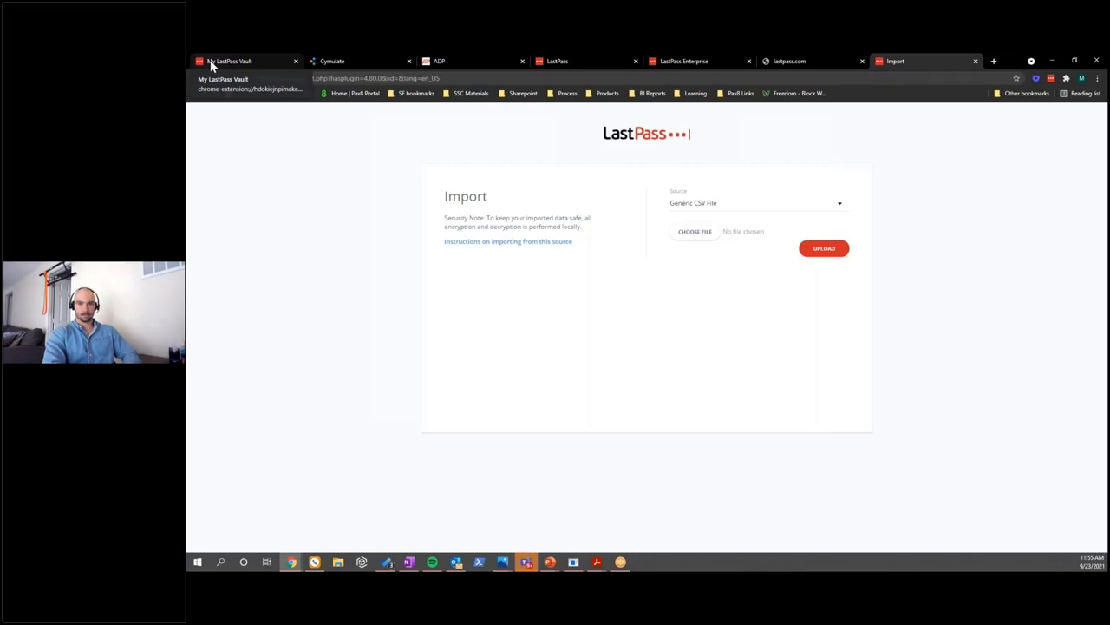
Step: Go back to My LastPass Vault and bring up the Advanced Options menu again
click(227, 60)
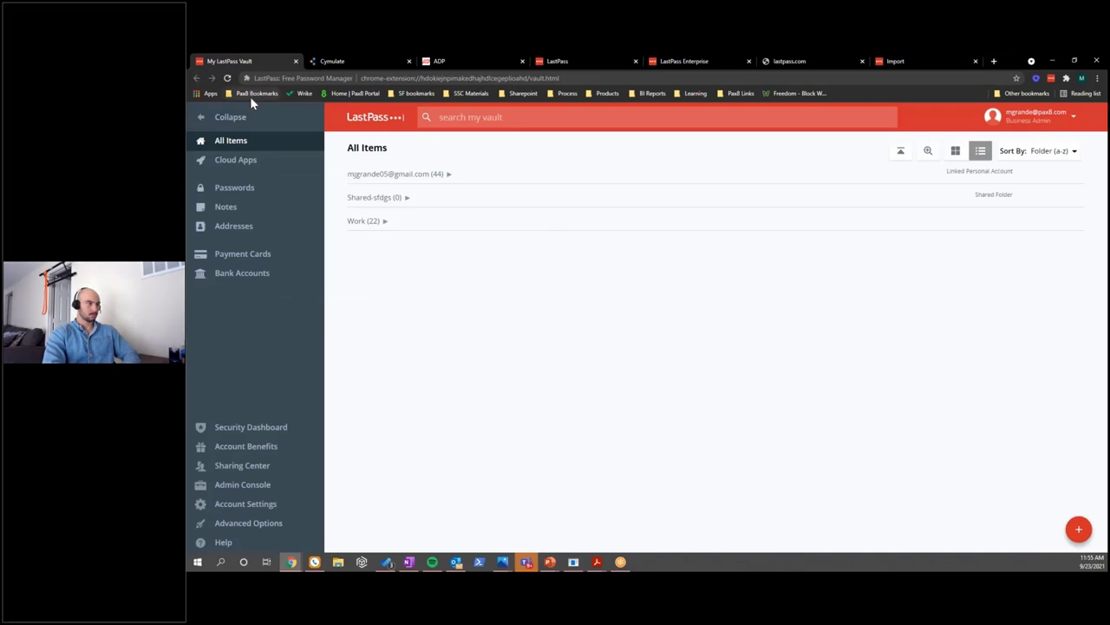
click(248, 522)
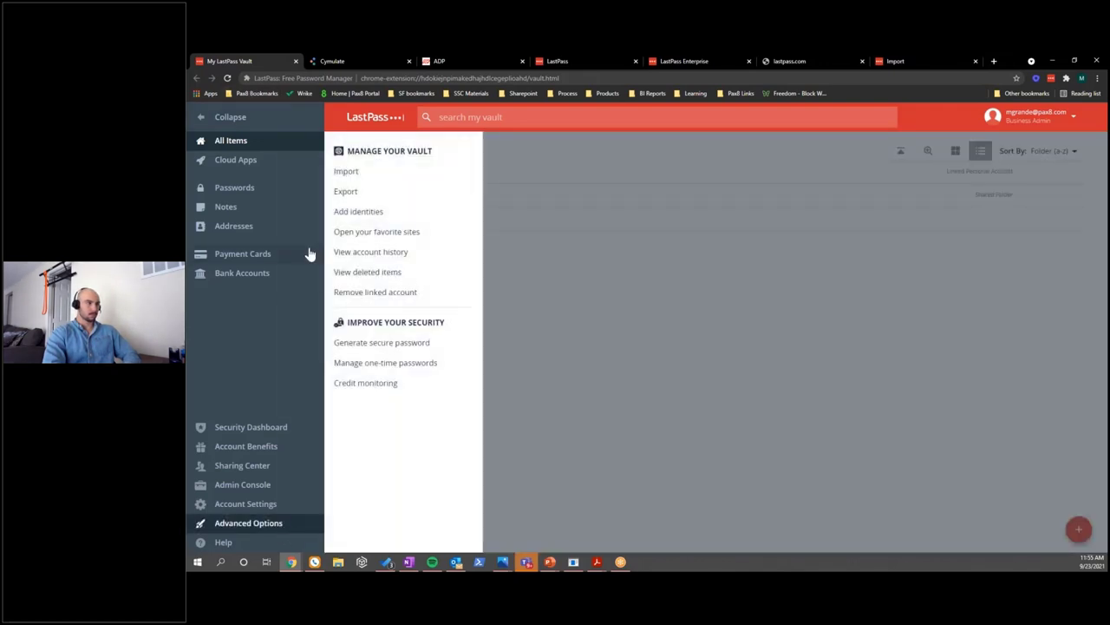
mouse_move(535, 260)
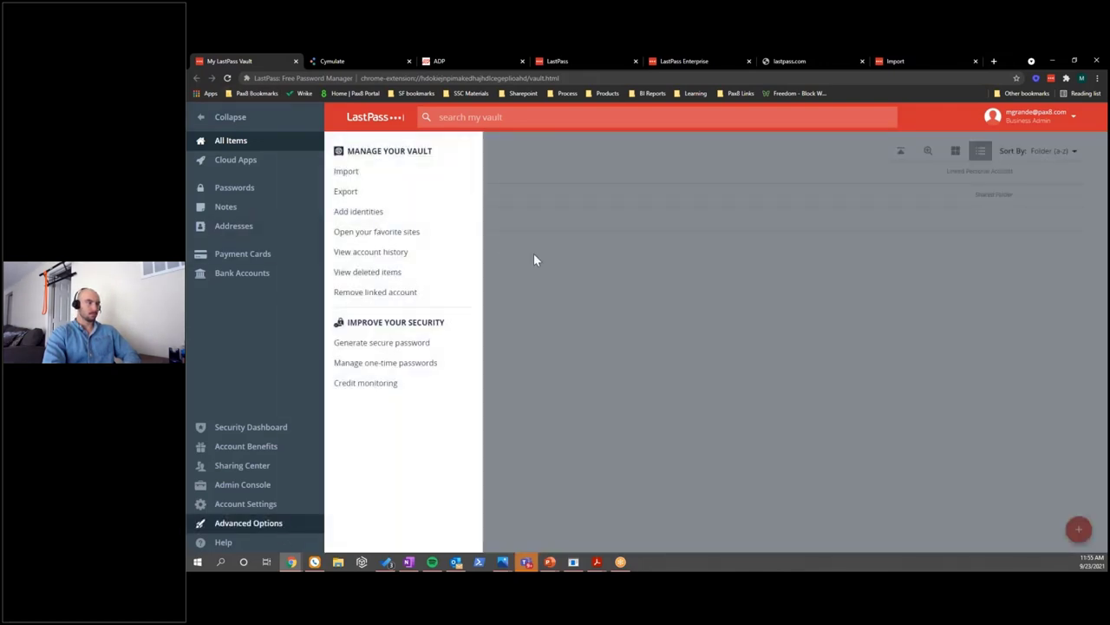
mouse_move(555, 278)
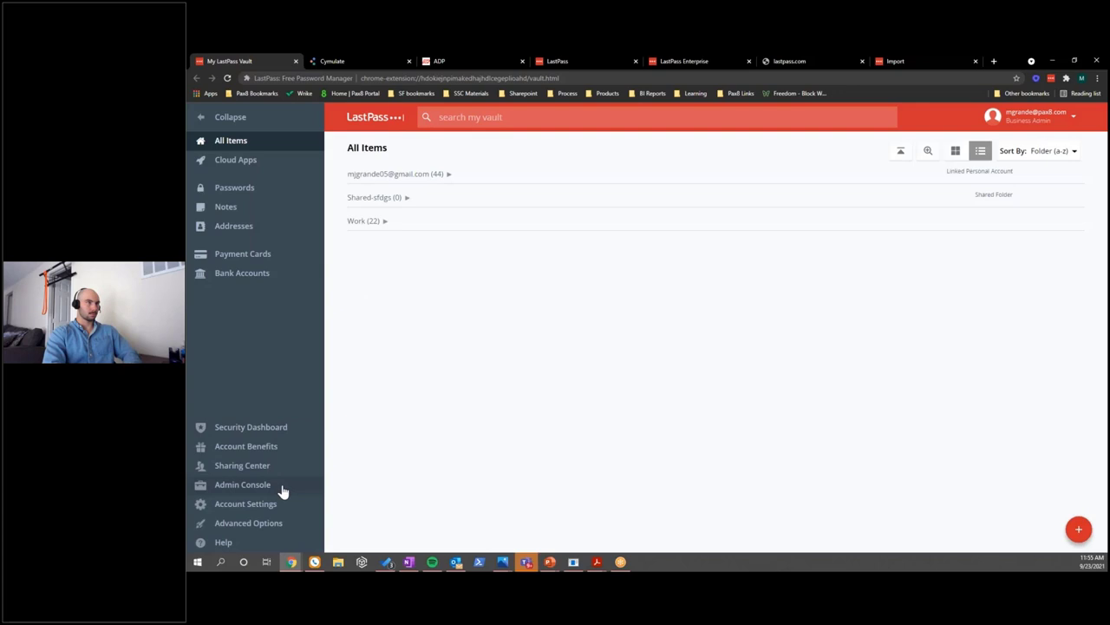
Step: Switch from the vault to the Pax8 admin console dashboard and review its checklist and security scores
click(243, 484)
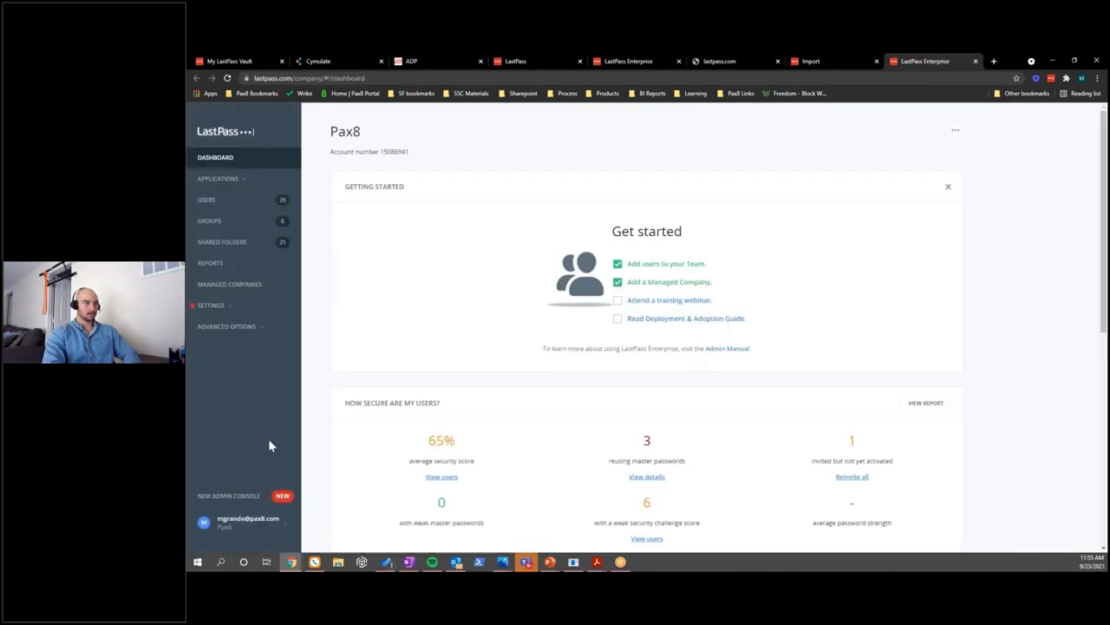
mouse_move(222, 430)
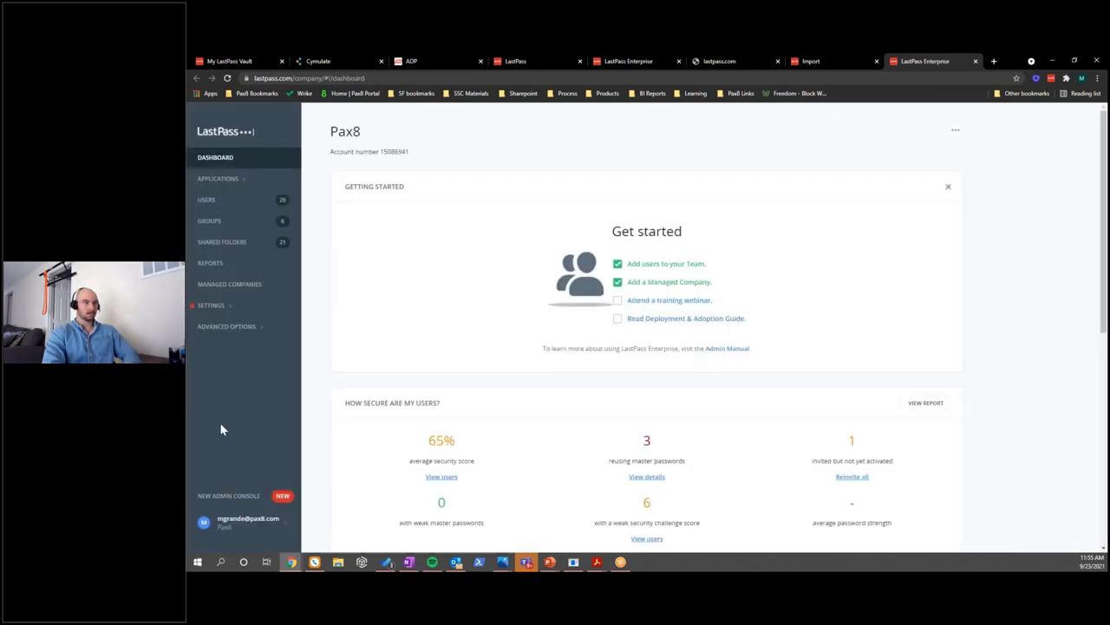
scroll(down, 3)
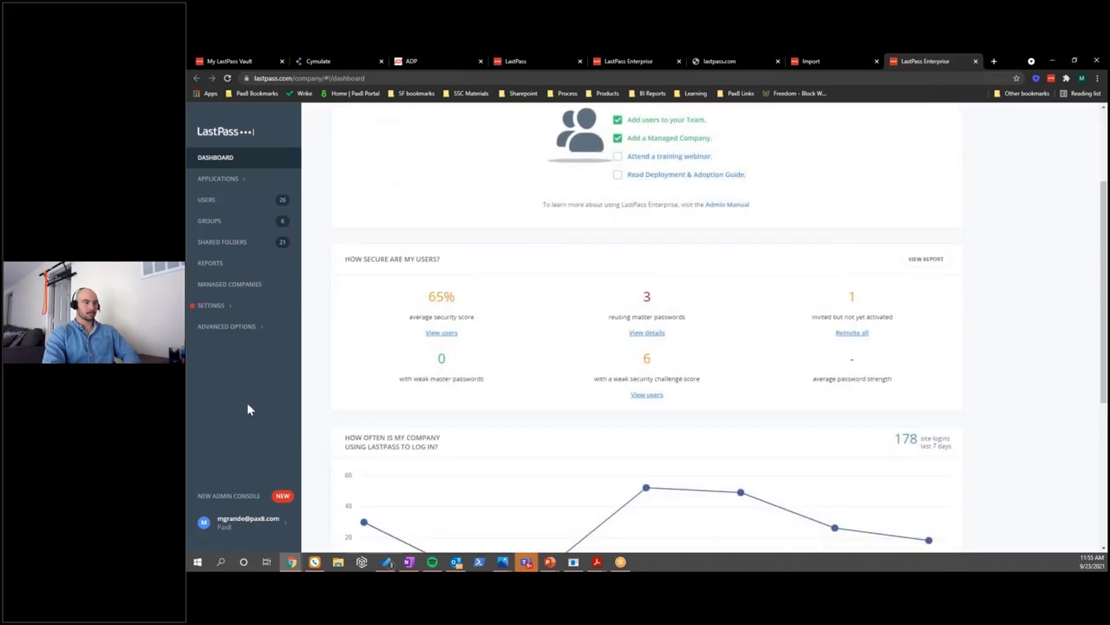
mouse_move(265, 406)
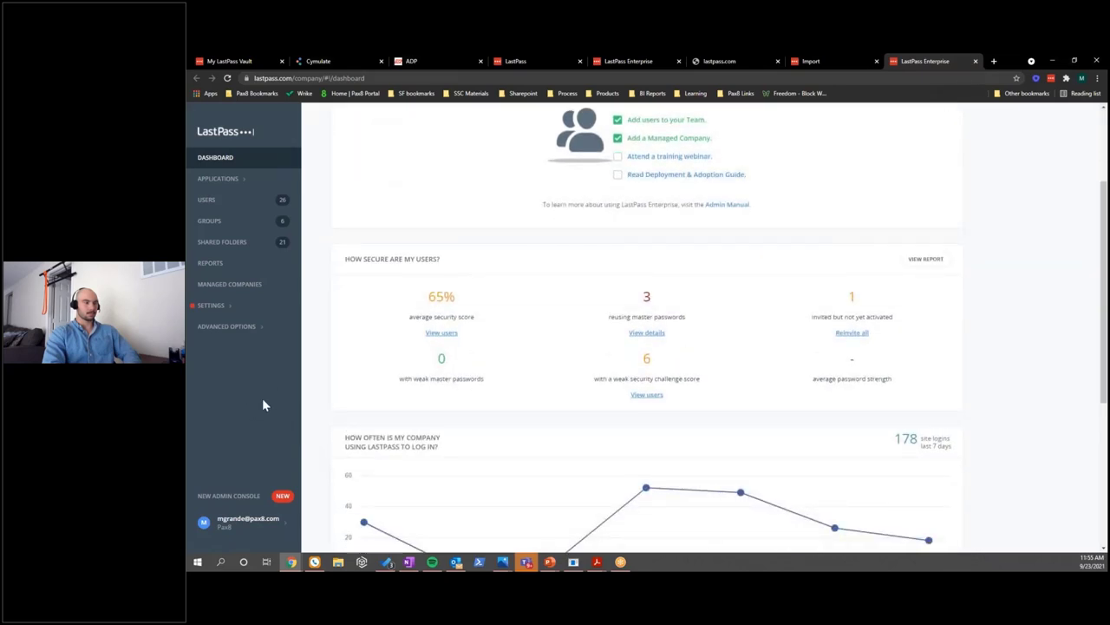
mouse_move(330, 396)
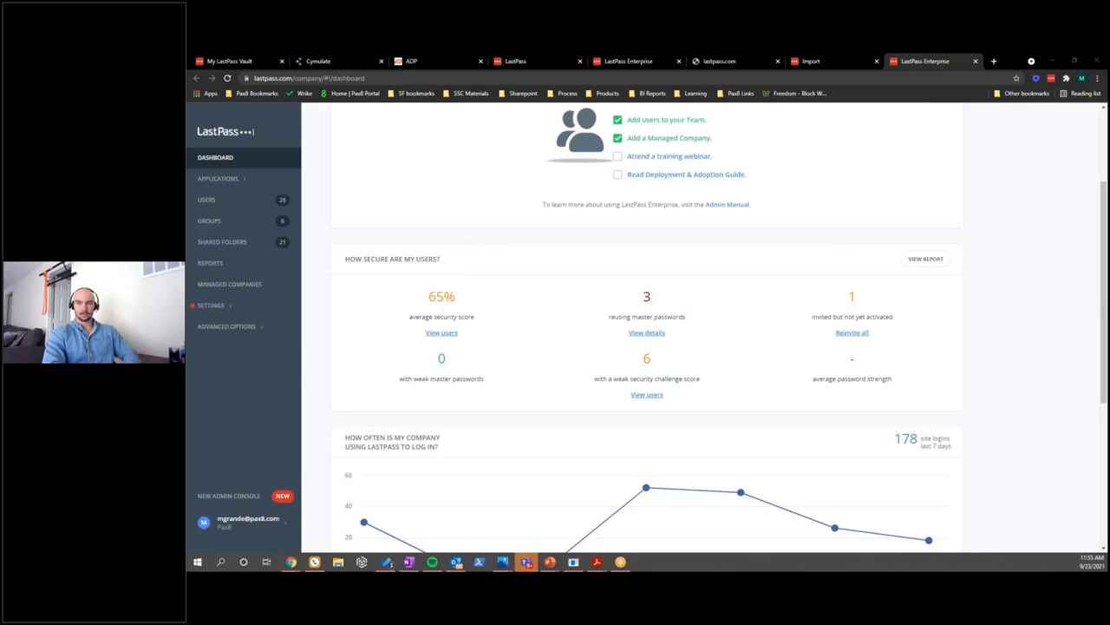
mouse_move(1045, 298)
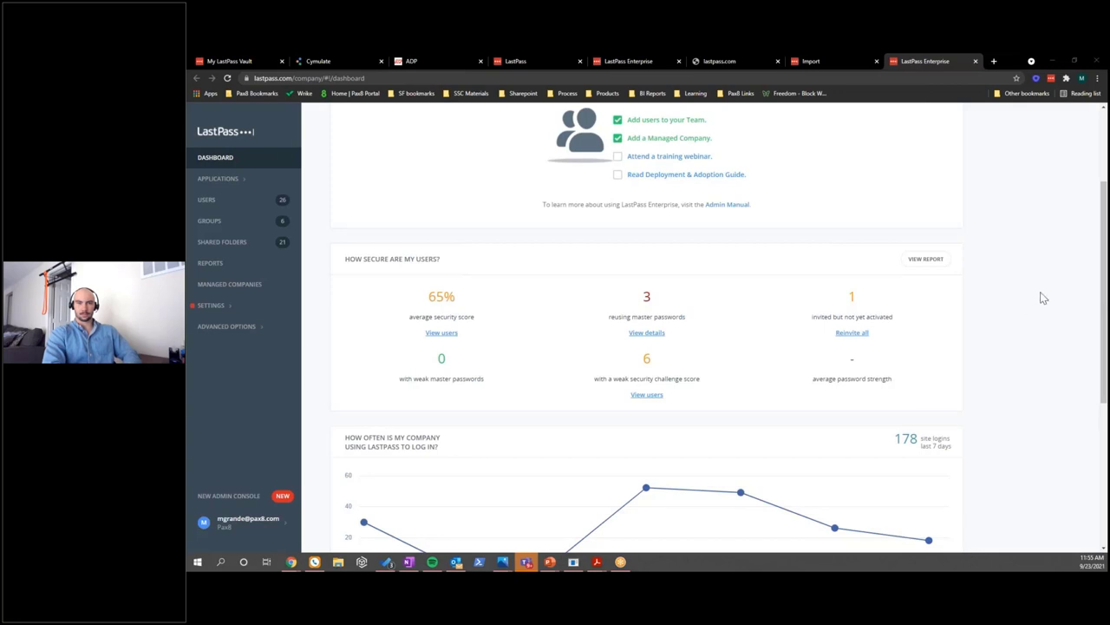
scroll(up, 3)
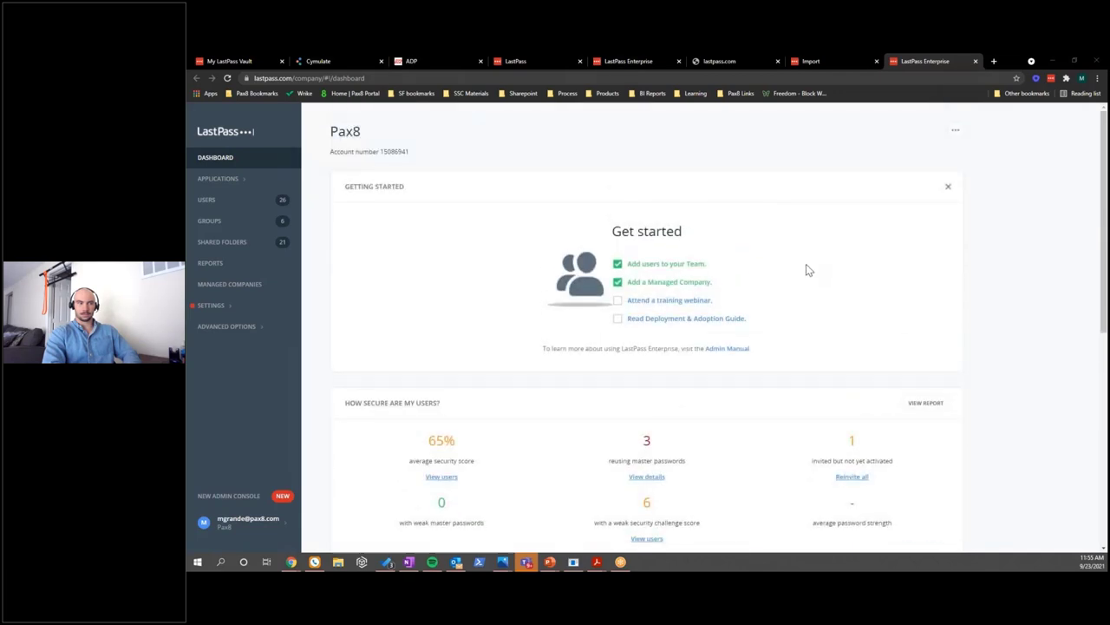
mouse_move(413, 215)
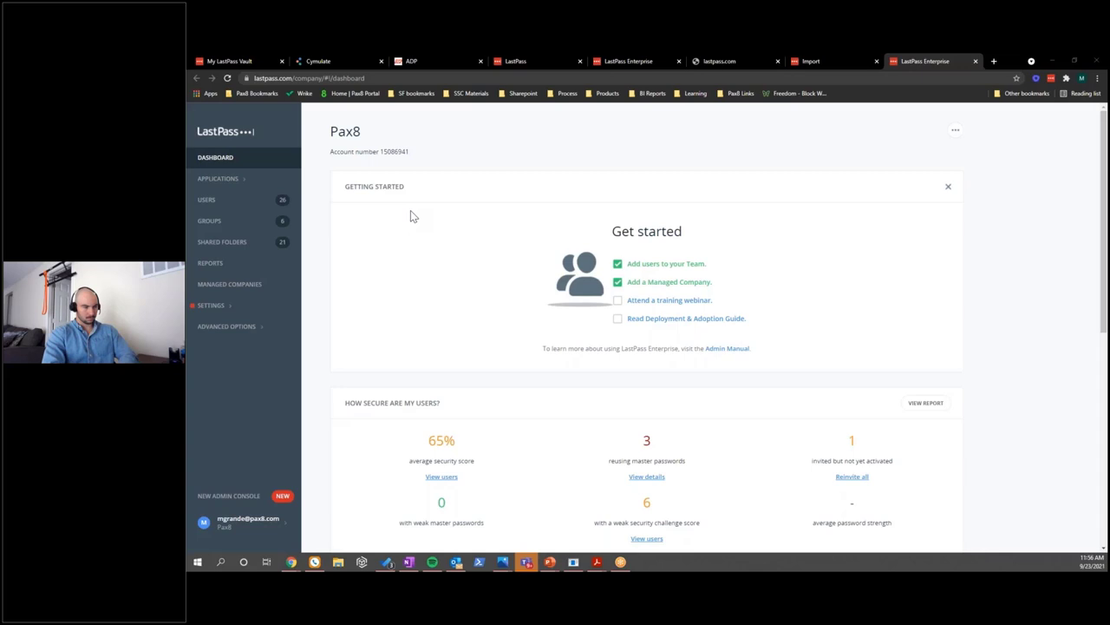
mouse_move(902, 291)
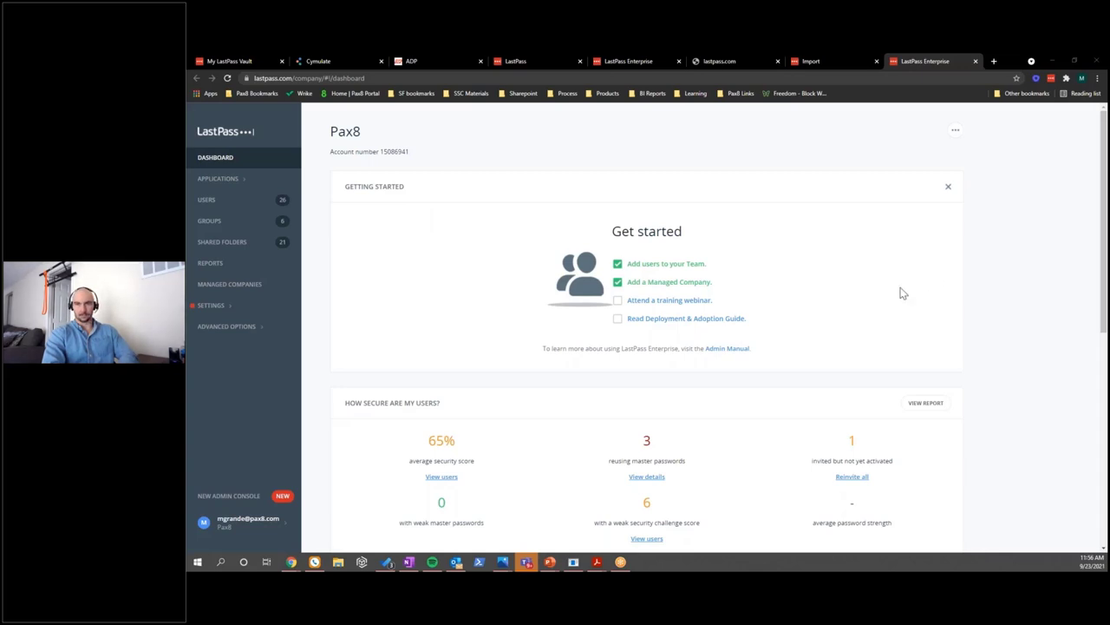